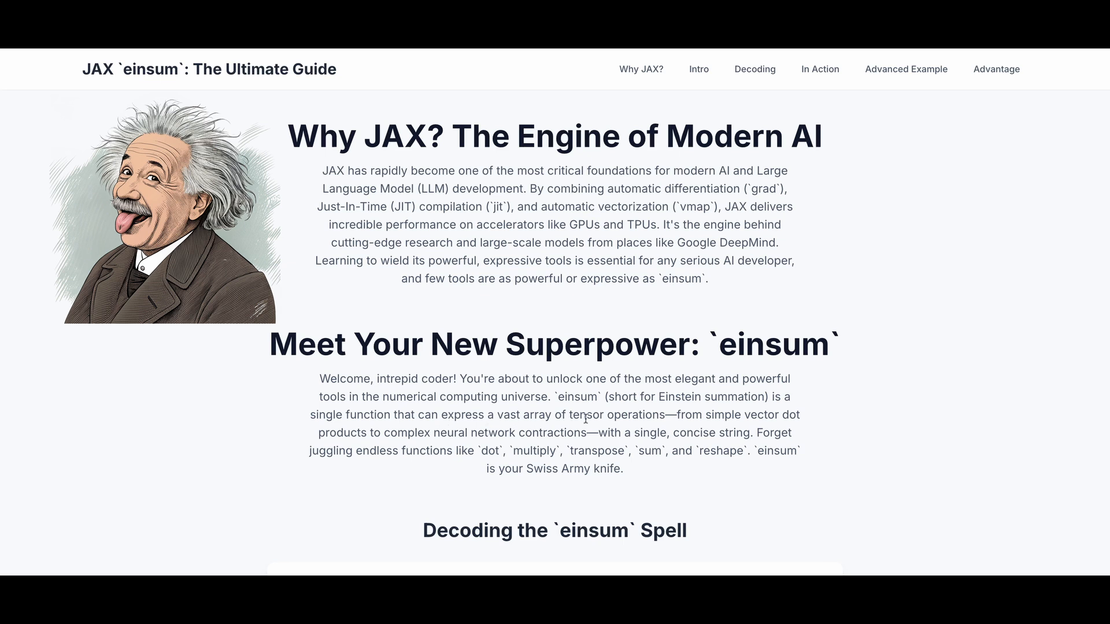
mouse_move(723, 419)
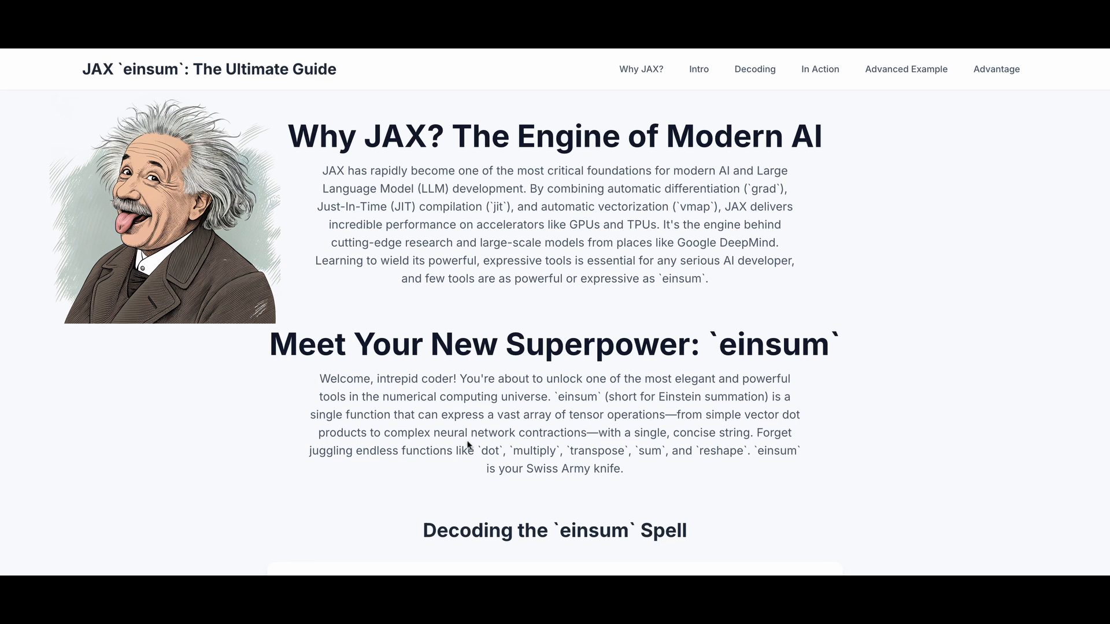
mouse_move(540, 444)
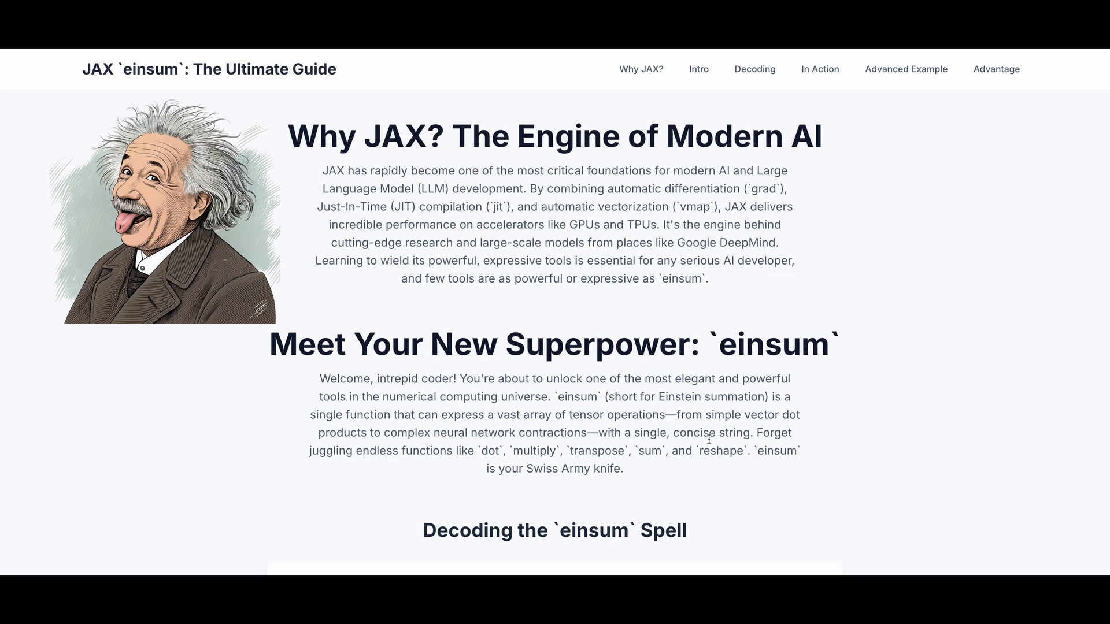
mouse_move(626, 446)
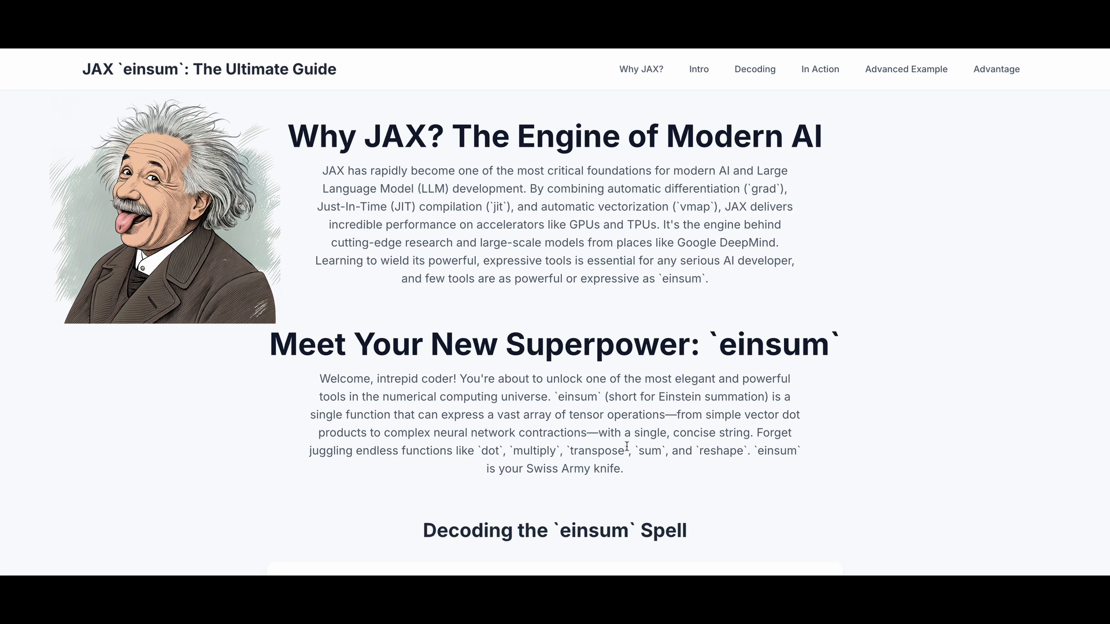
mouse_move(510, 464)
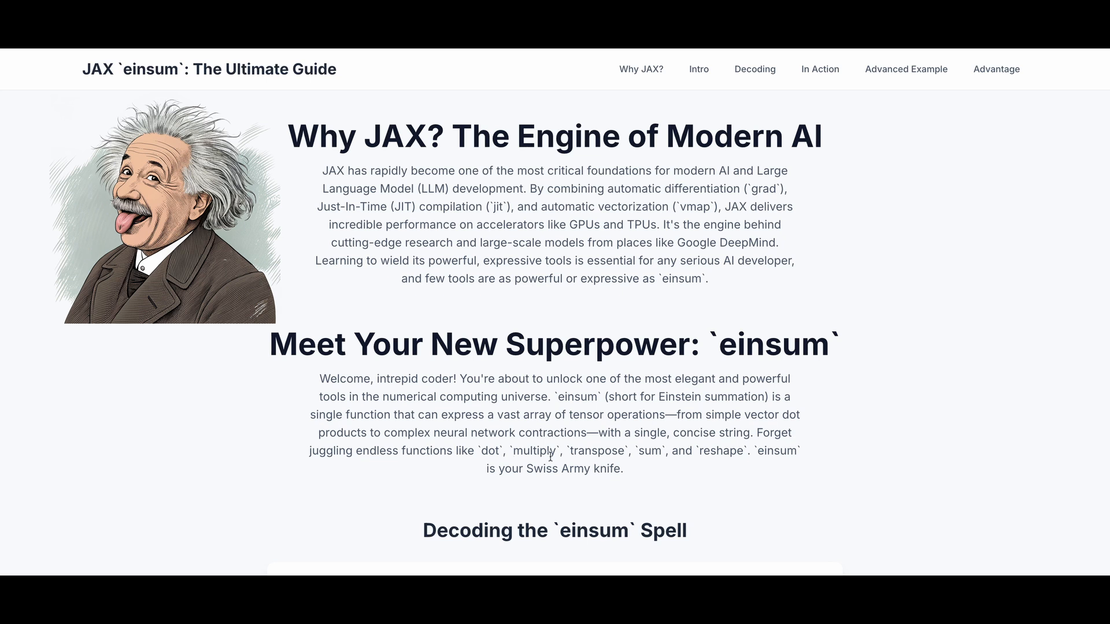
mouse_move(712, 473)
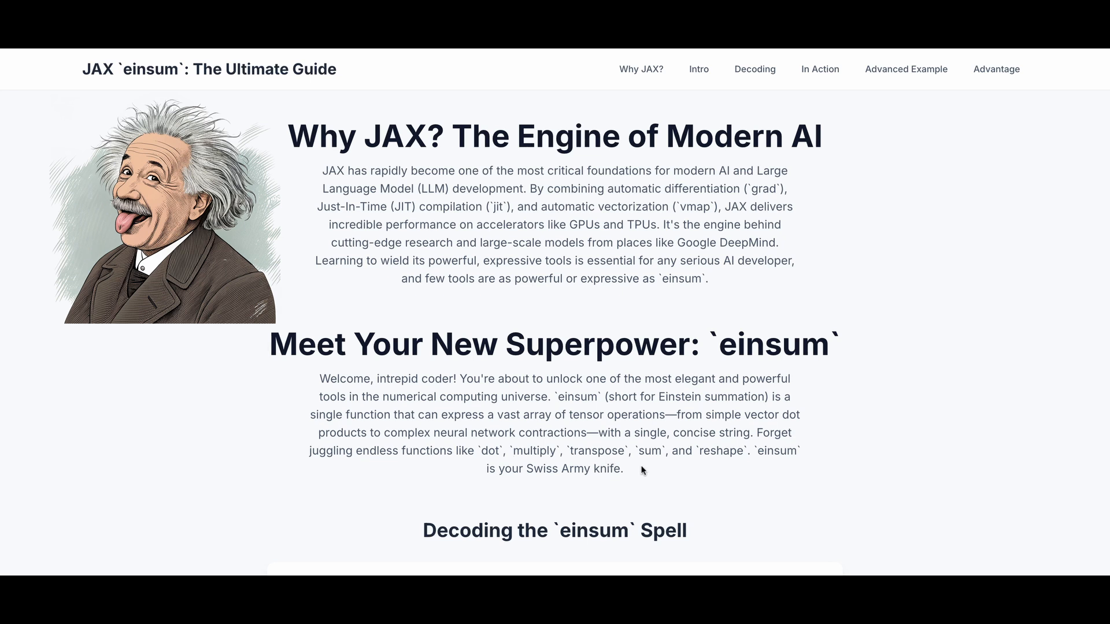
Bring the Decoding the `einsum` Spell card with its 'ij,jk' -> 'ik' example into view
scroll("down", 3)
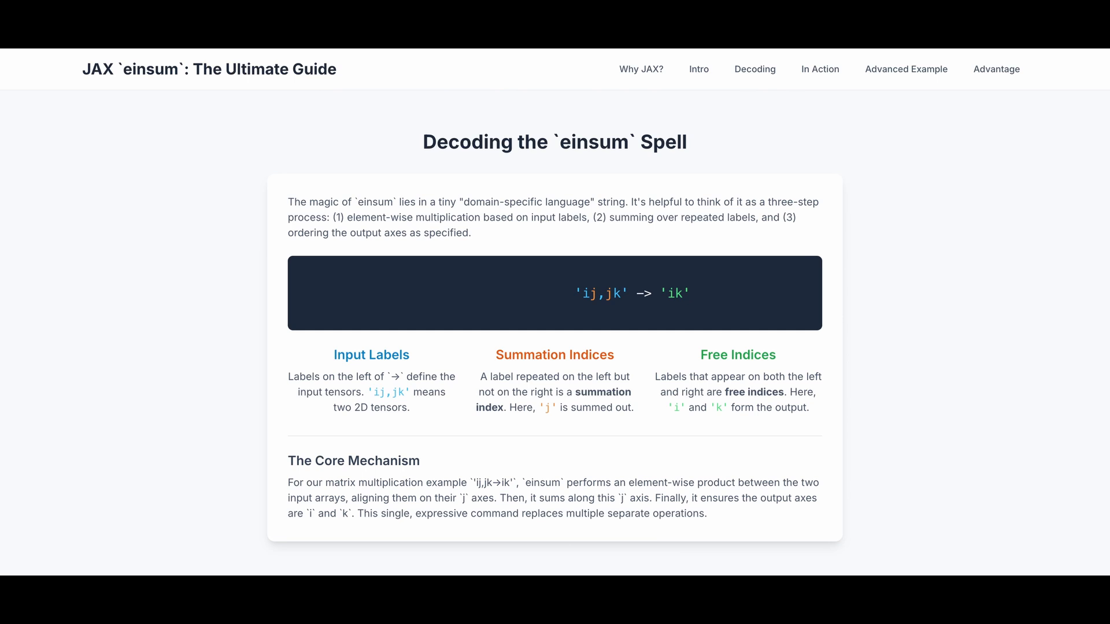
mouse_move(394, 214)
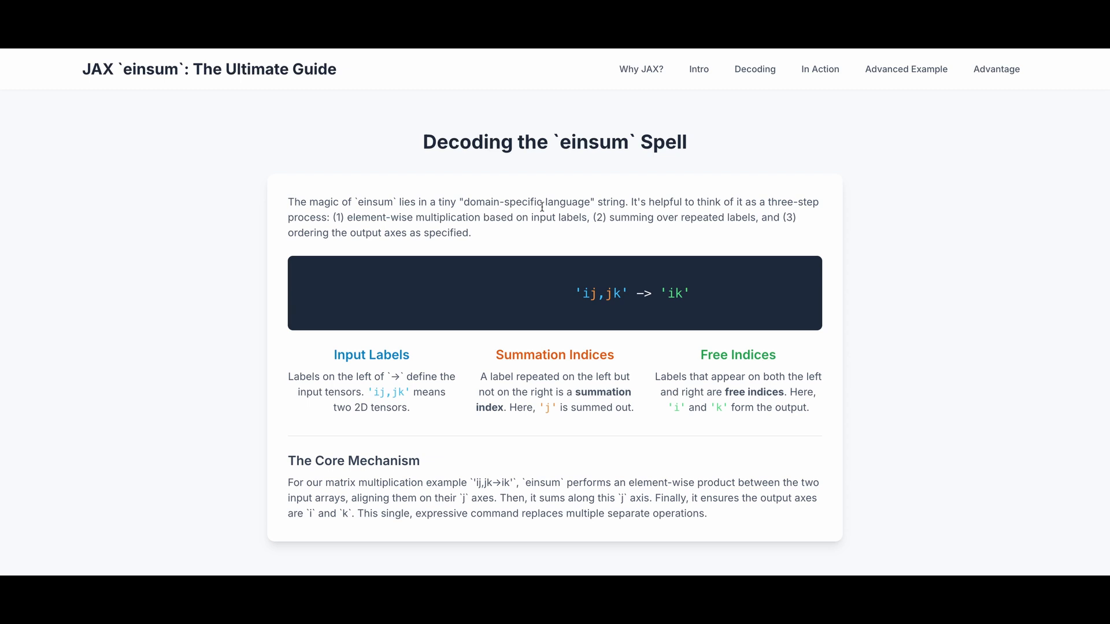
mouse_move(671, 214)
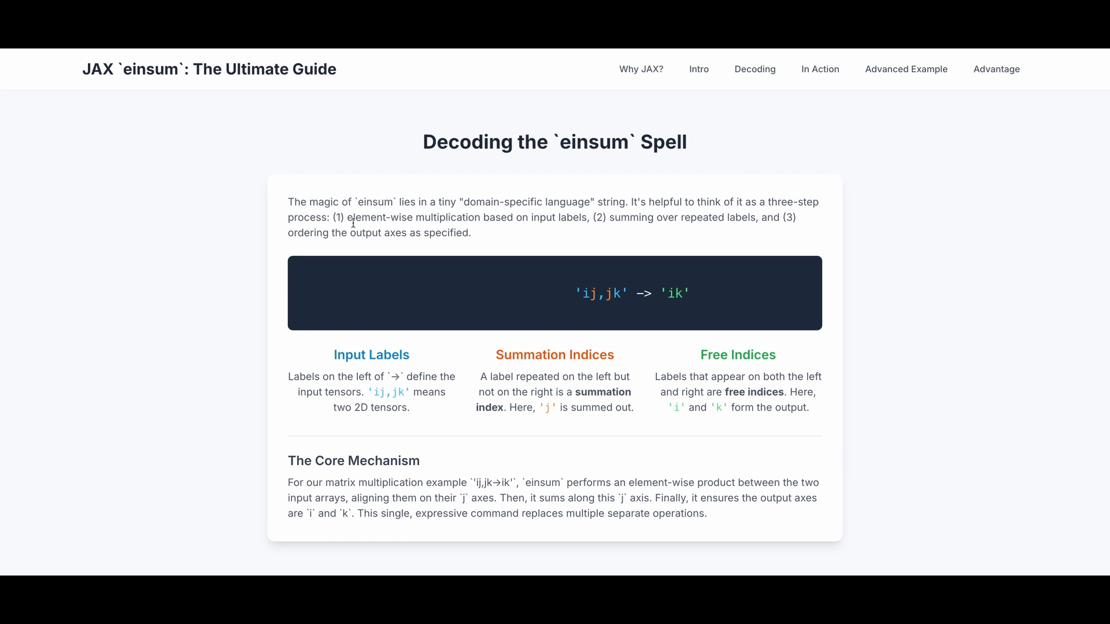
mouse_move(506, 227)
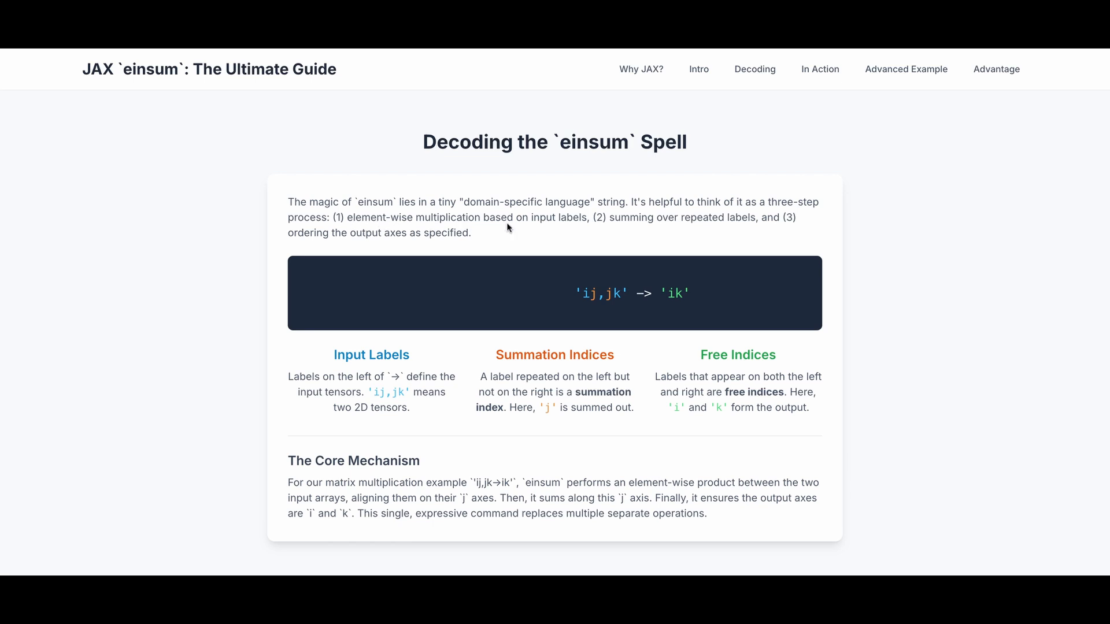
mouse_move(612, 223)
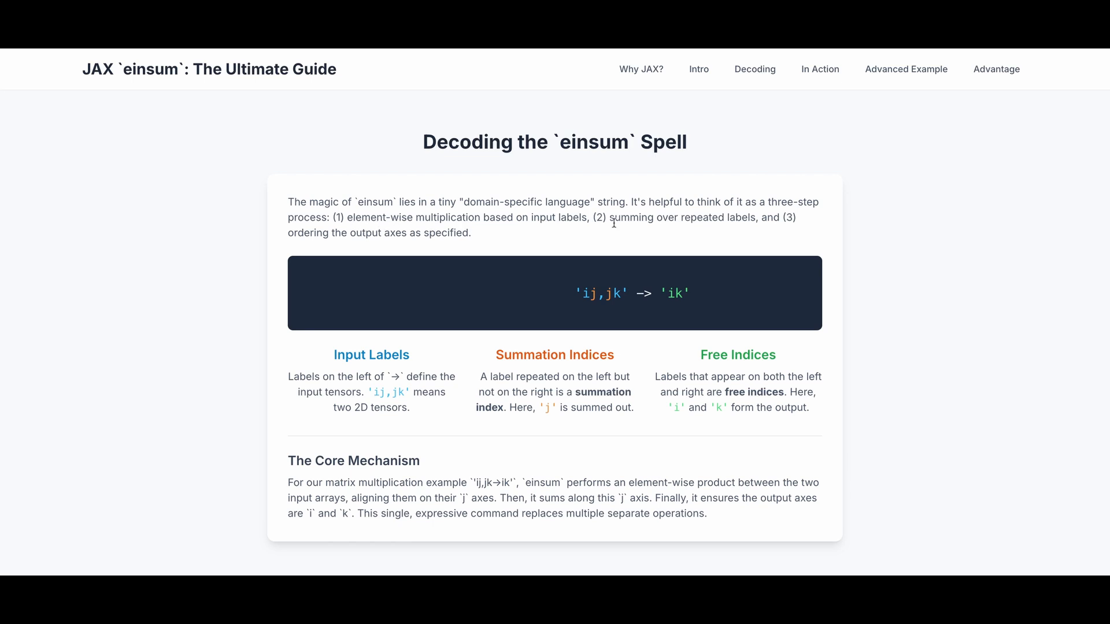
mouse_move(655, 230)
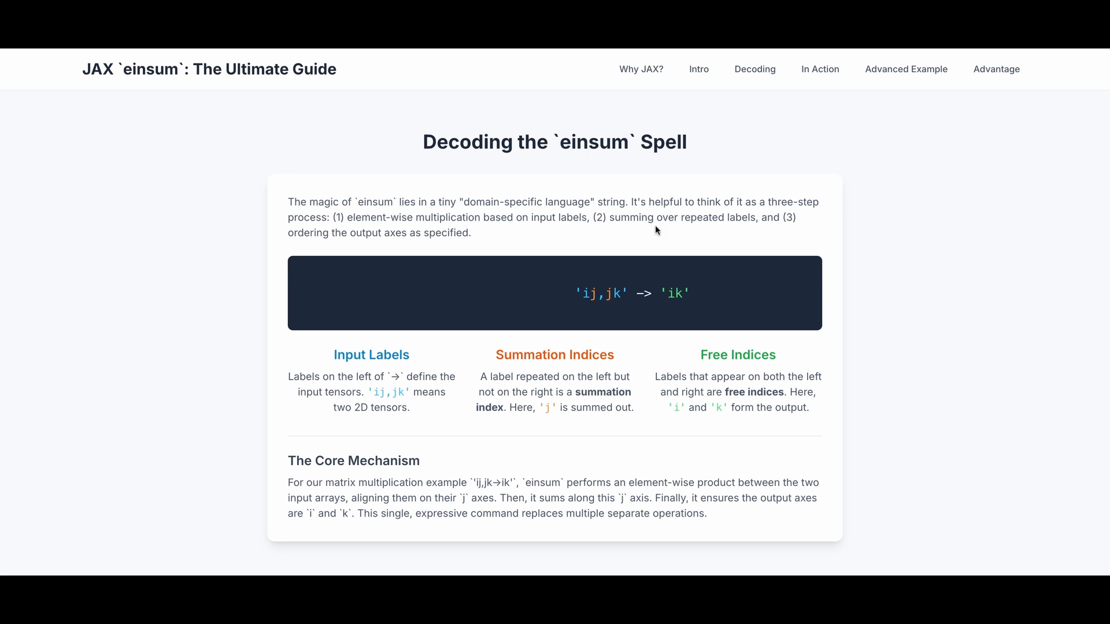
mouse_move(406, 255)
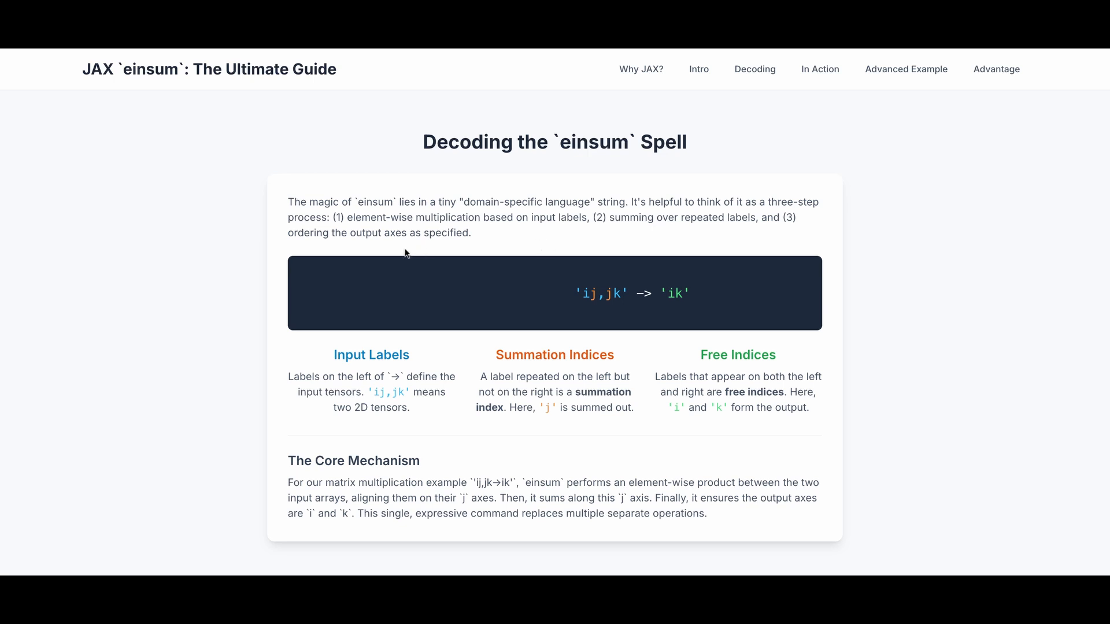
mouse_move(430, 244)
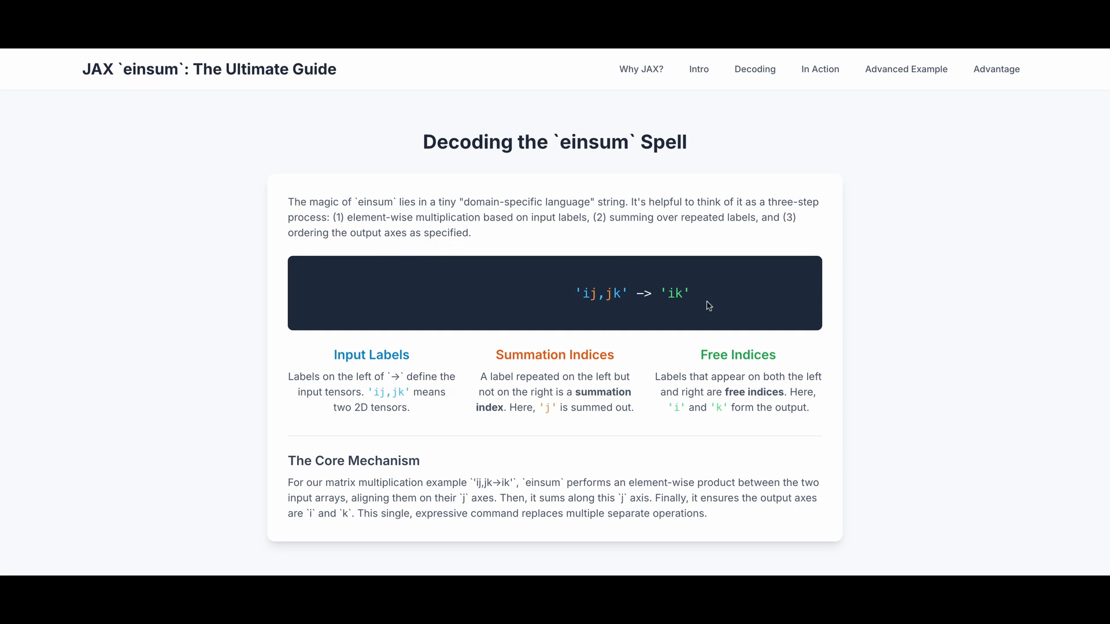
mouse_move(595, 305)
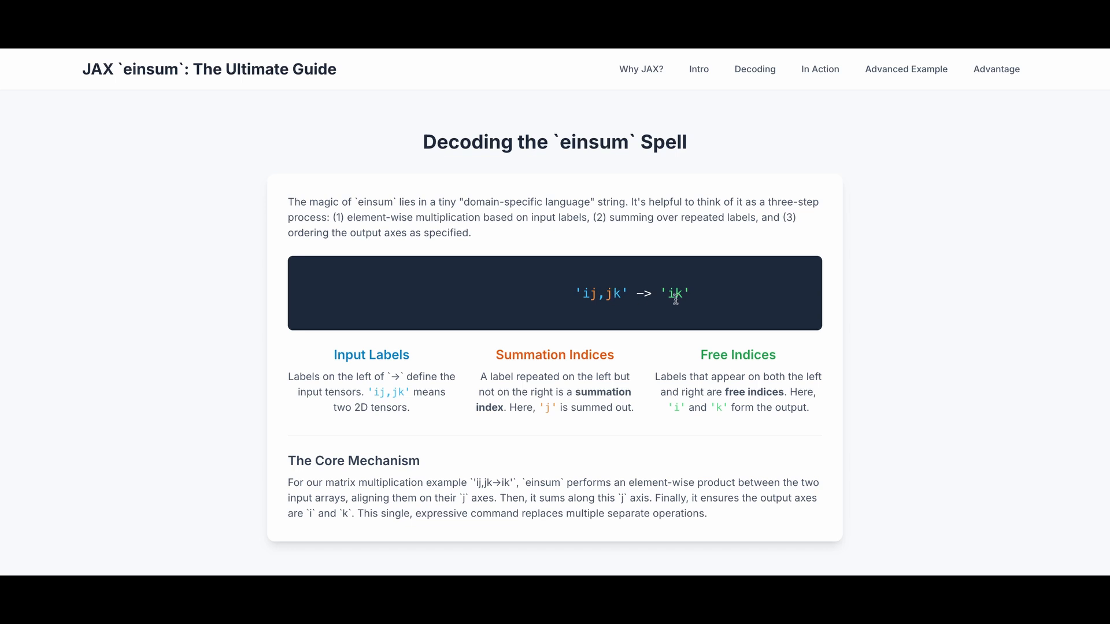
mouse_move(354, 374)
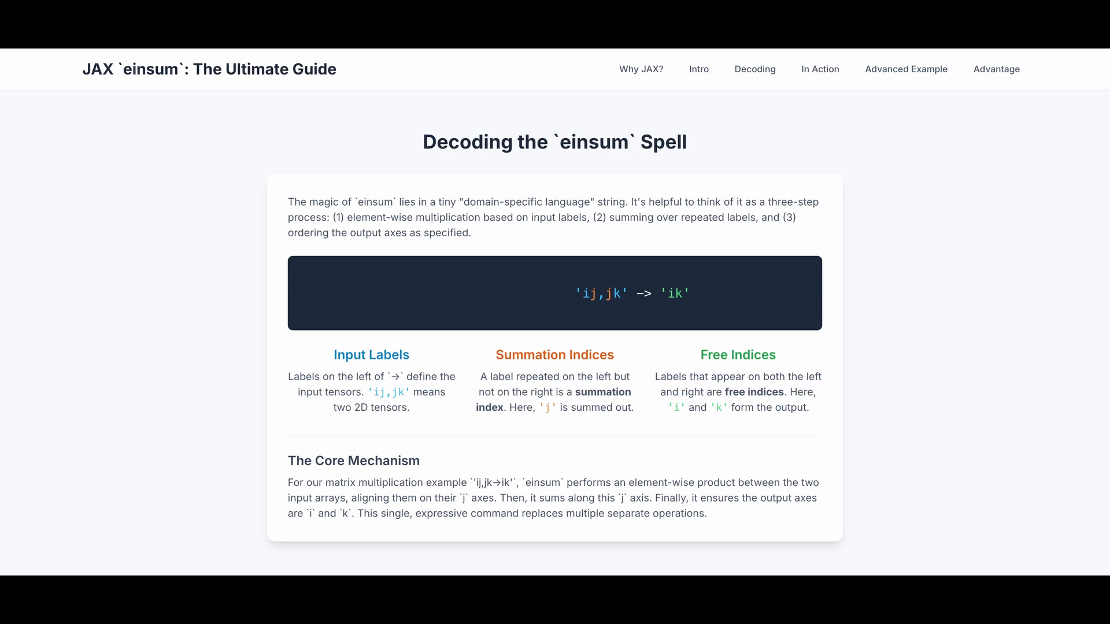
mouse_move(389, 404)
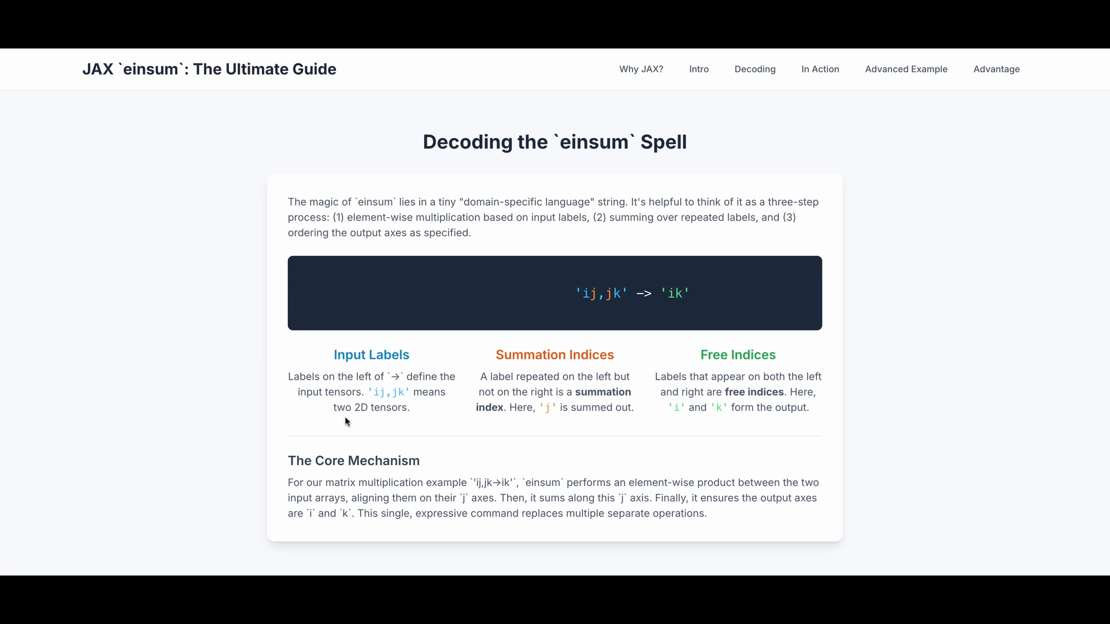
mouse_move(516, 371)
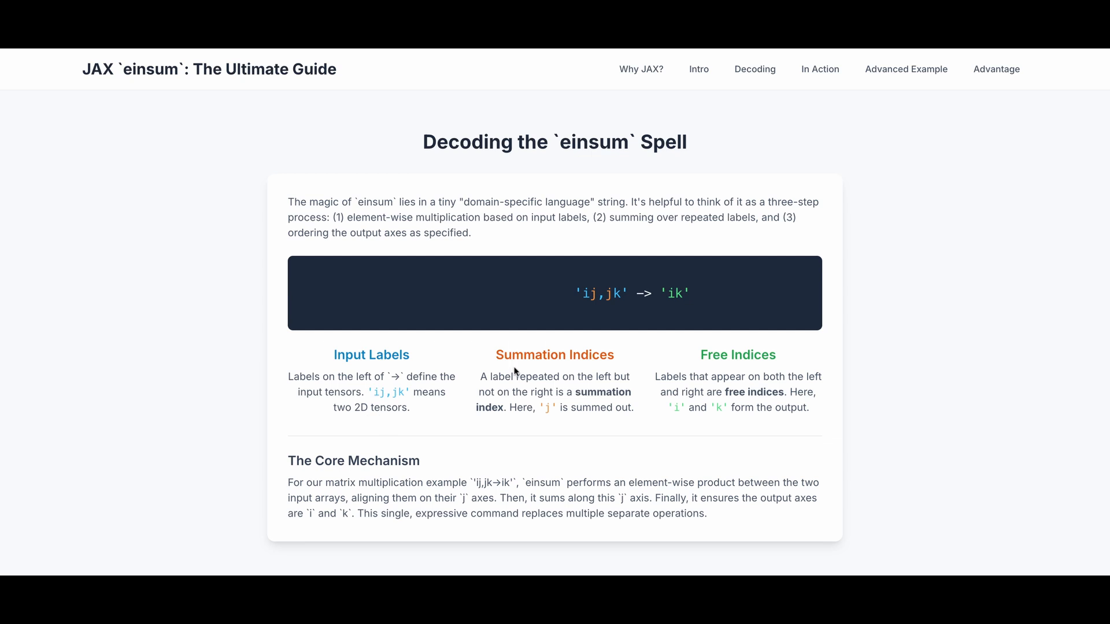
mouse_move(534, 378)
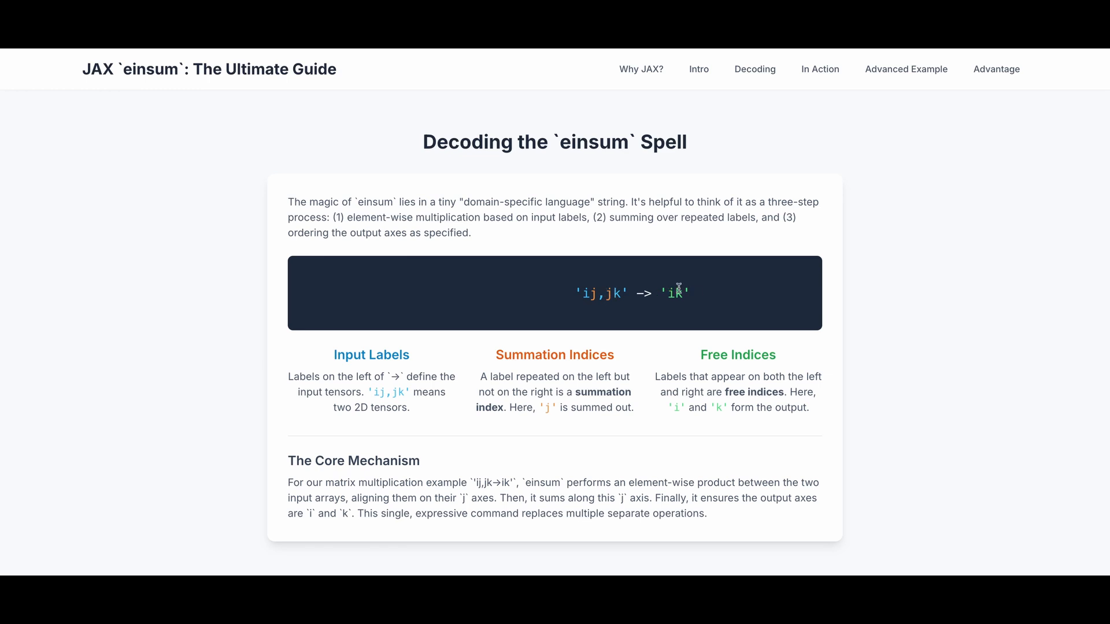
mouse_move(624, 405)
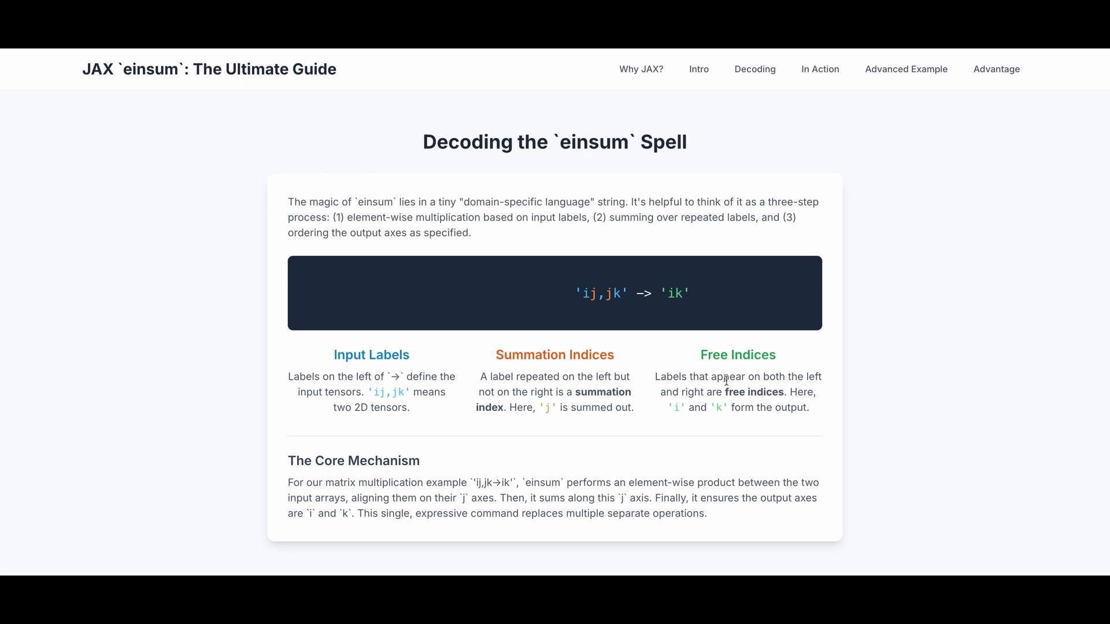
mouse_move(725, 379)
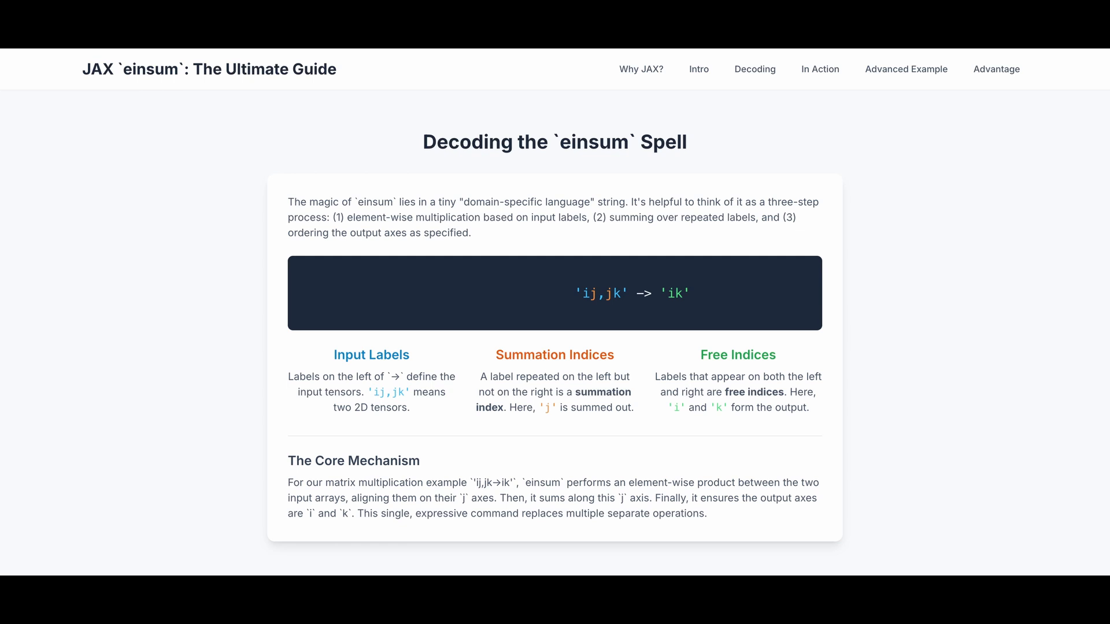
mouse_move(713, 405)
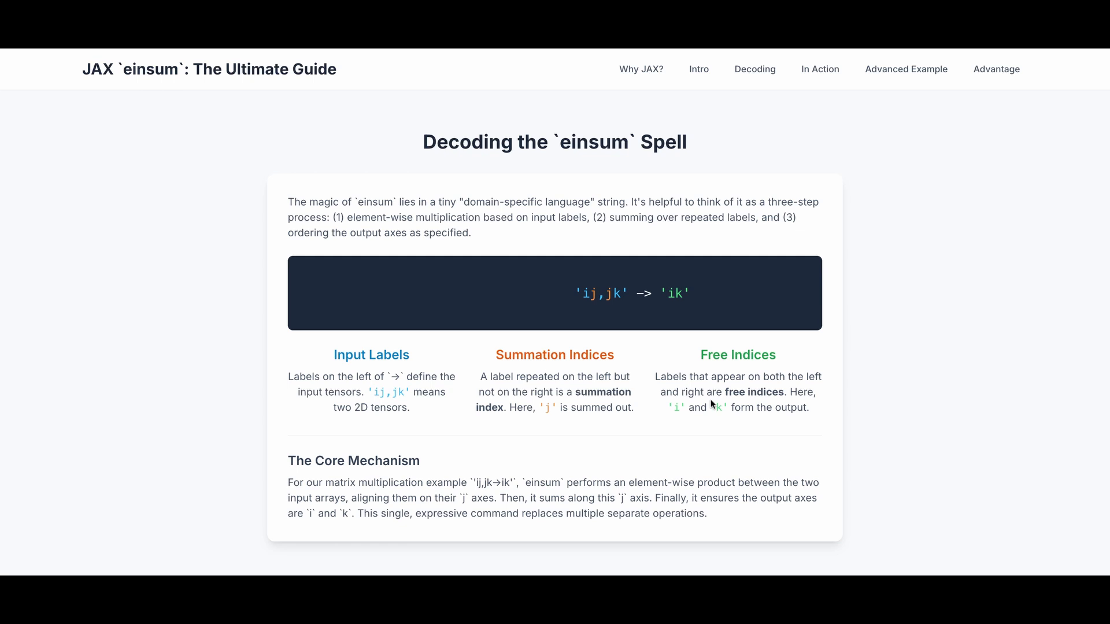
Reveal the `einsum` in Action: The Fun Part heading below the Core Mechanism paragraph
scroll("down", 3)
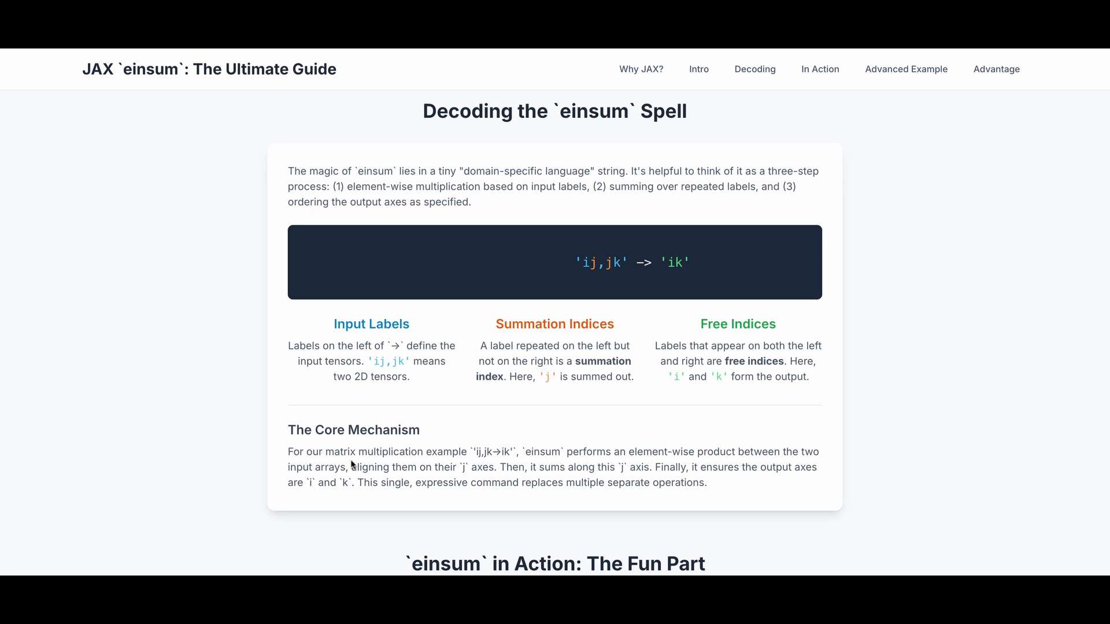
mouse_move(463, 454)
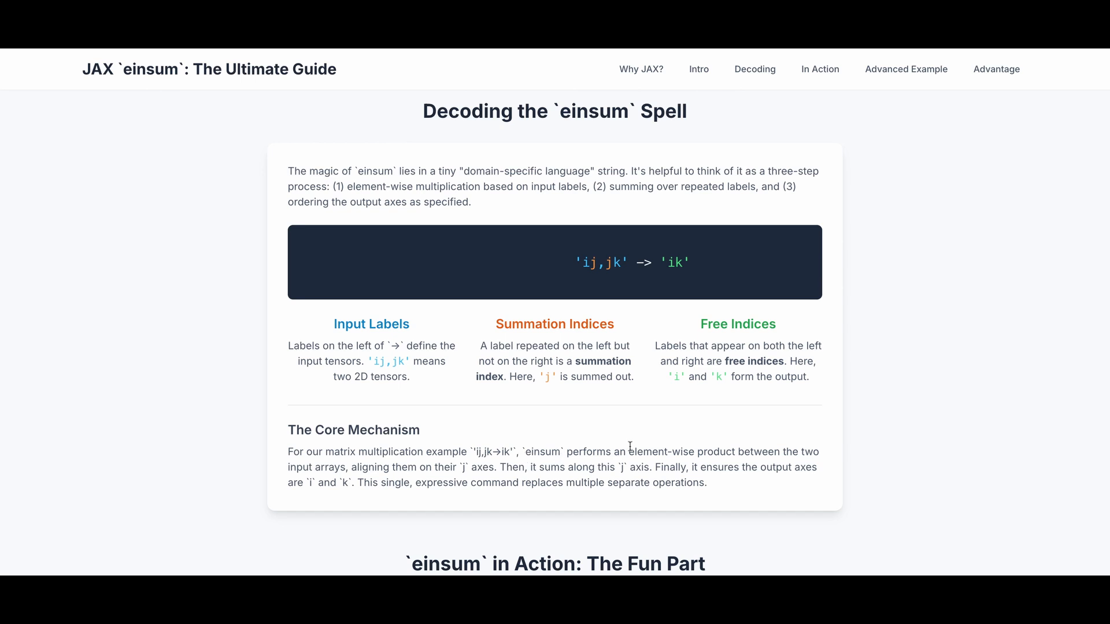
mouse_move(693, 452)
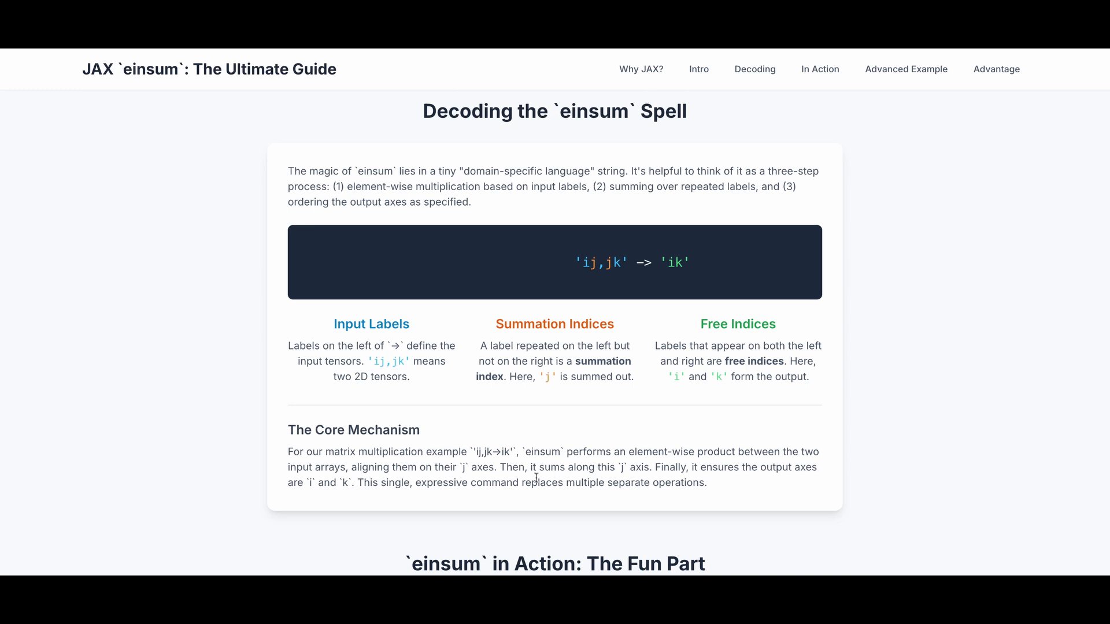
mouse_move(620, 480)
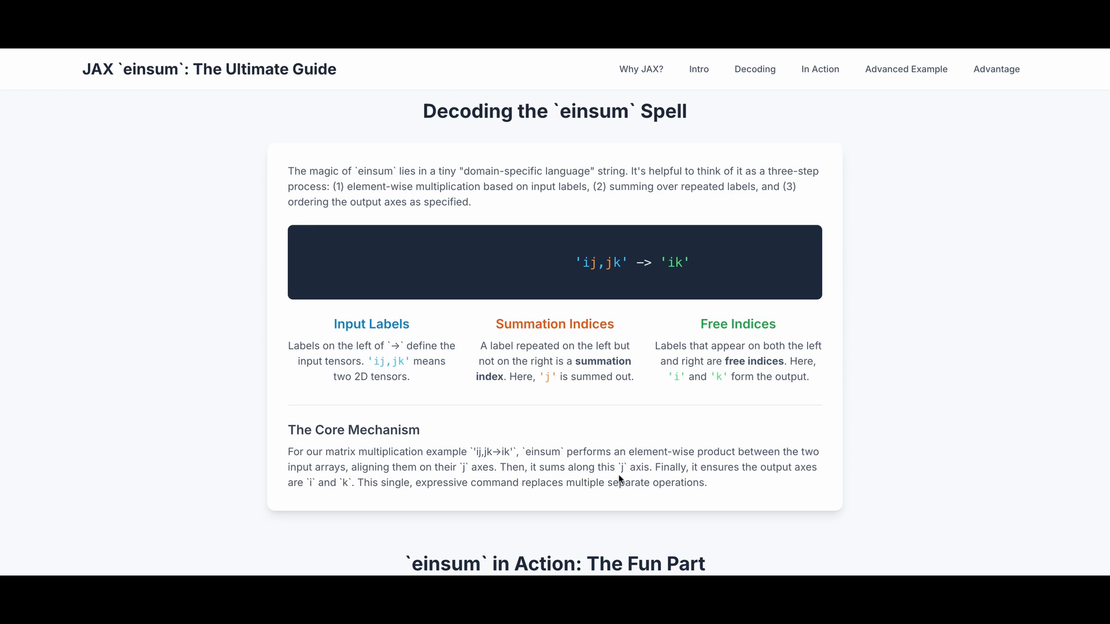
mouse_move(657, 480)
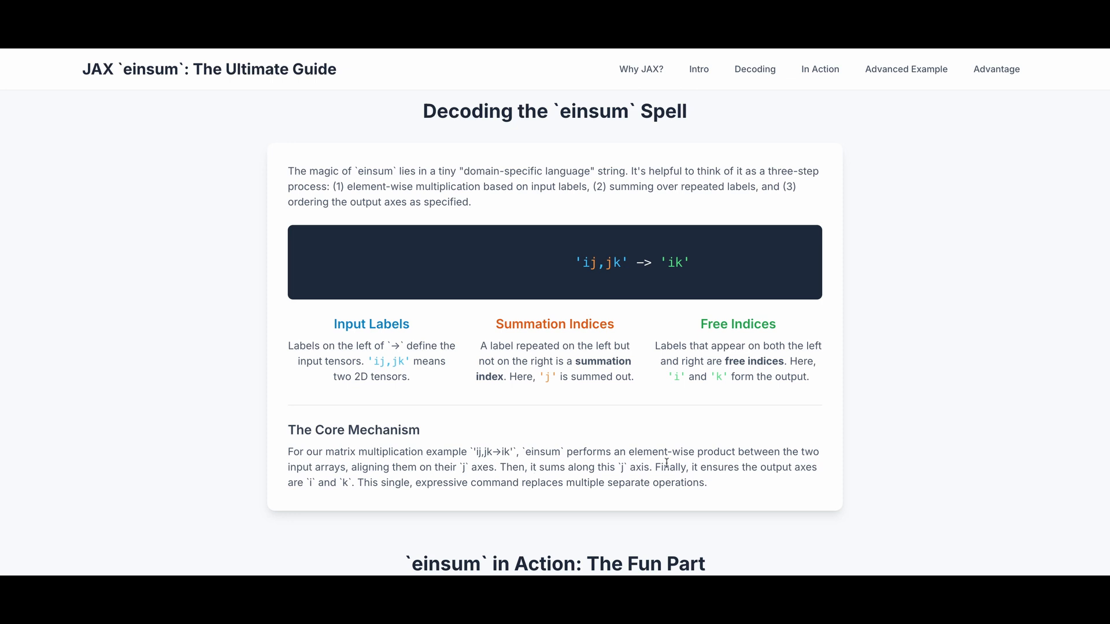
scroll("down", 3)
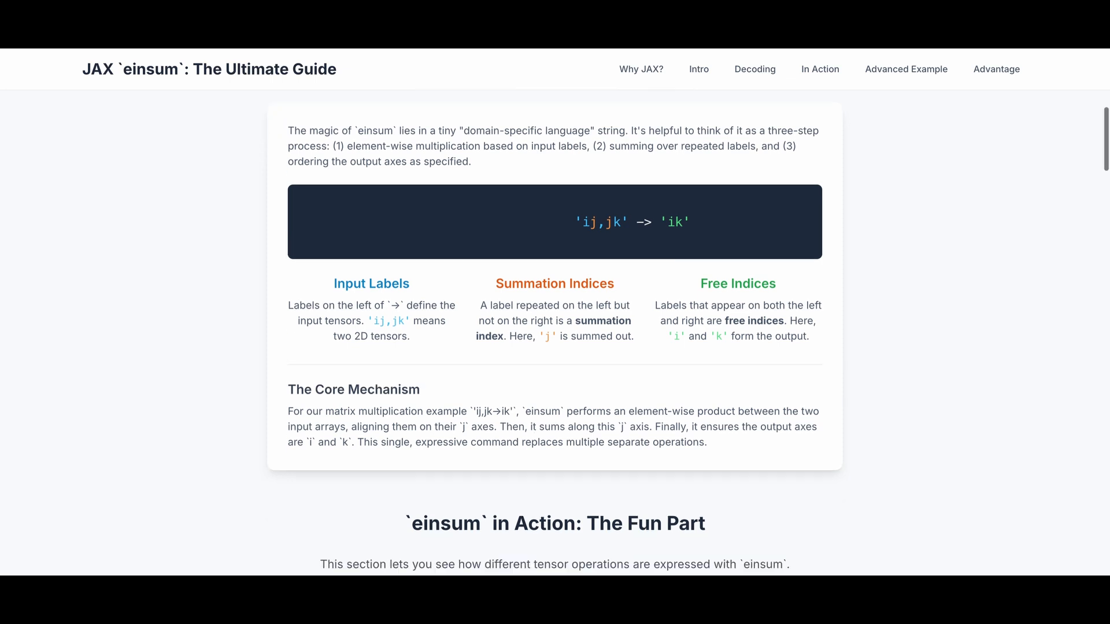
scroll("down", 3)
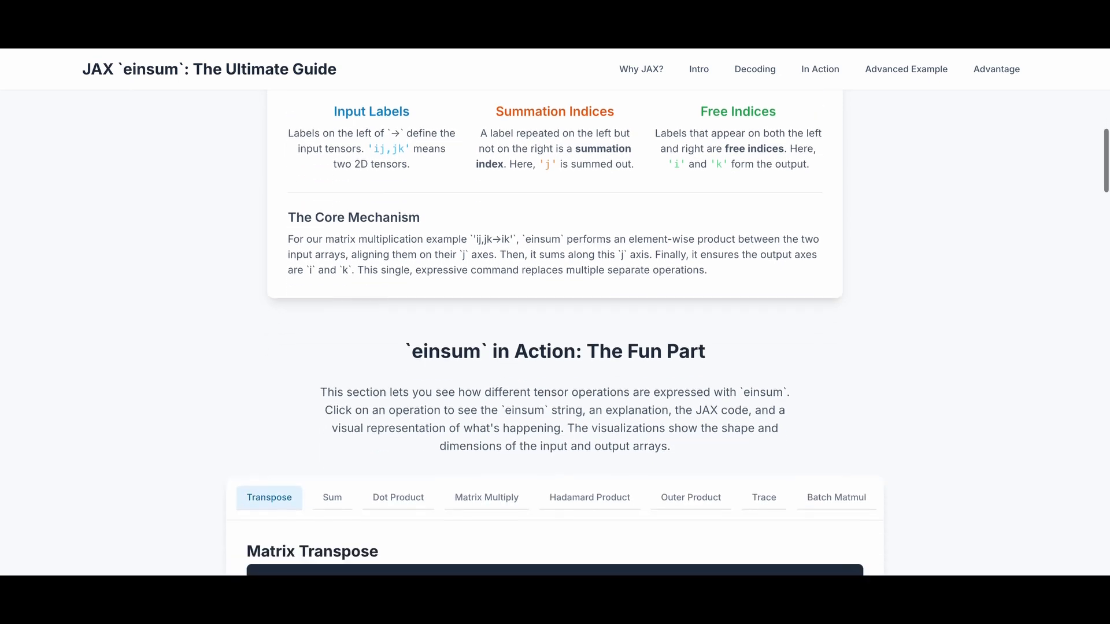
scroll("down", 3)
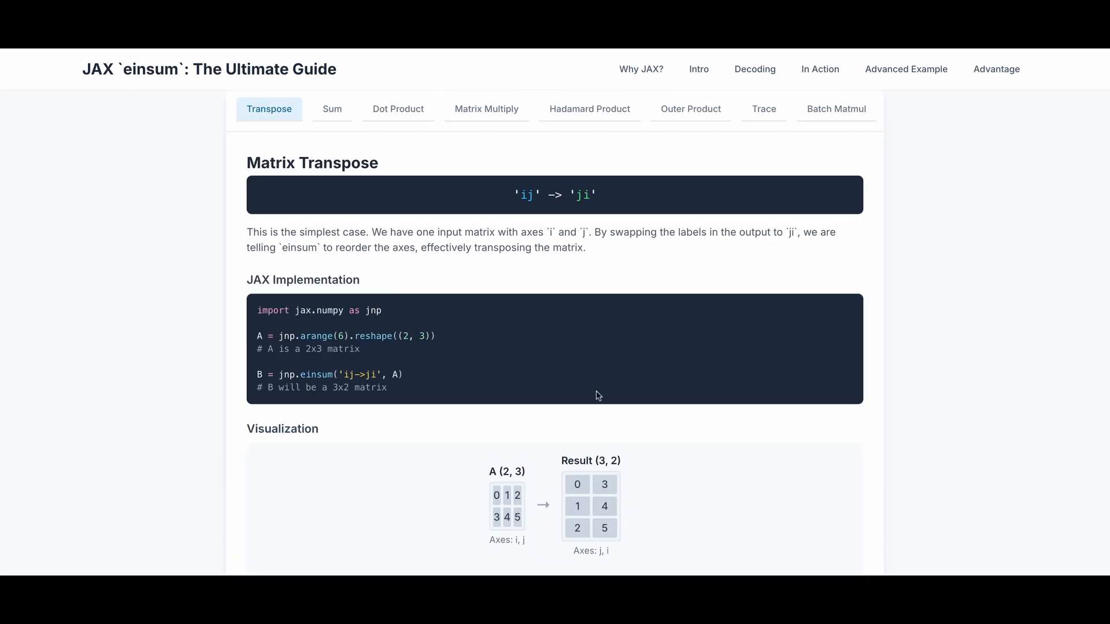
mouse_move(355, 251)
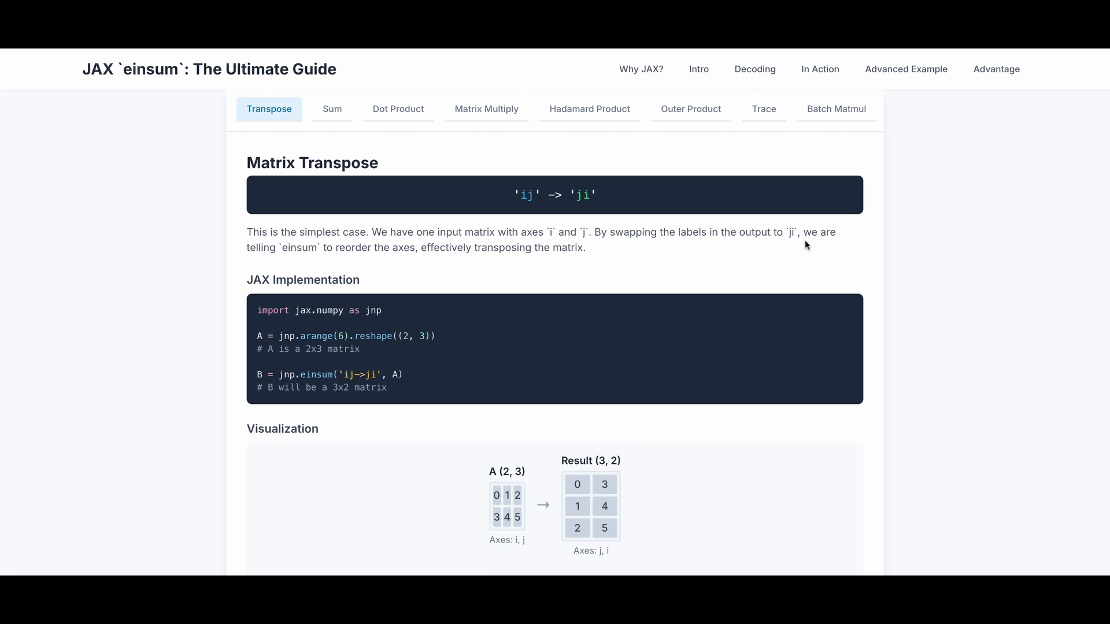
mouse_move(501, 272)
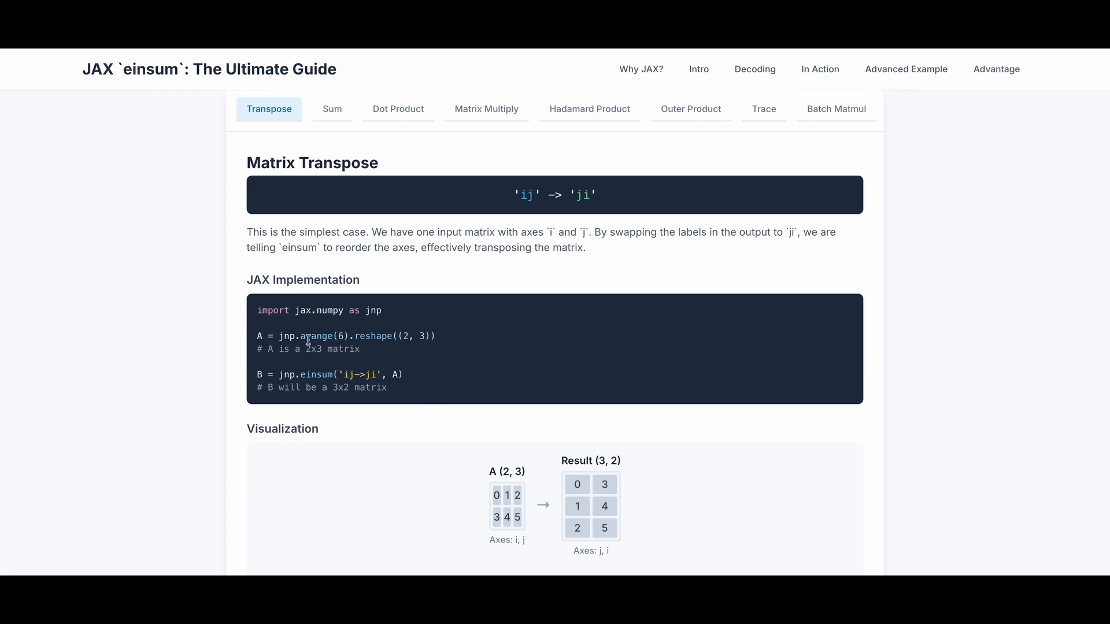
mouse_move(298, 352)
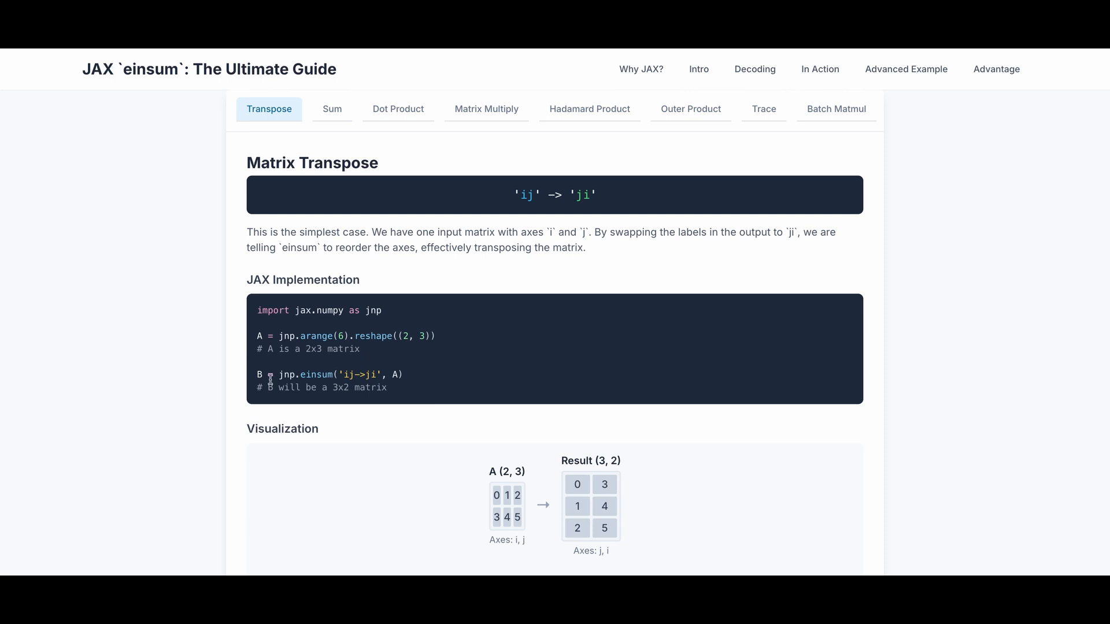
mouse_move(352, 383)
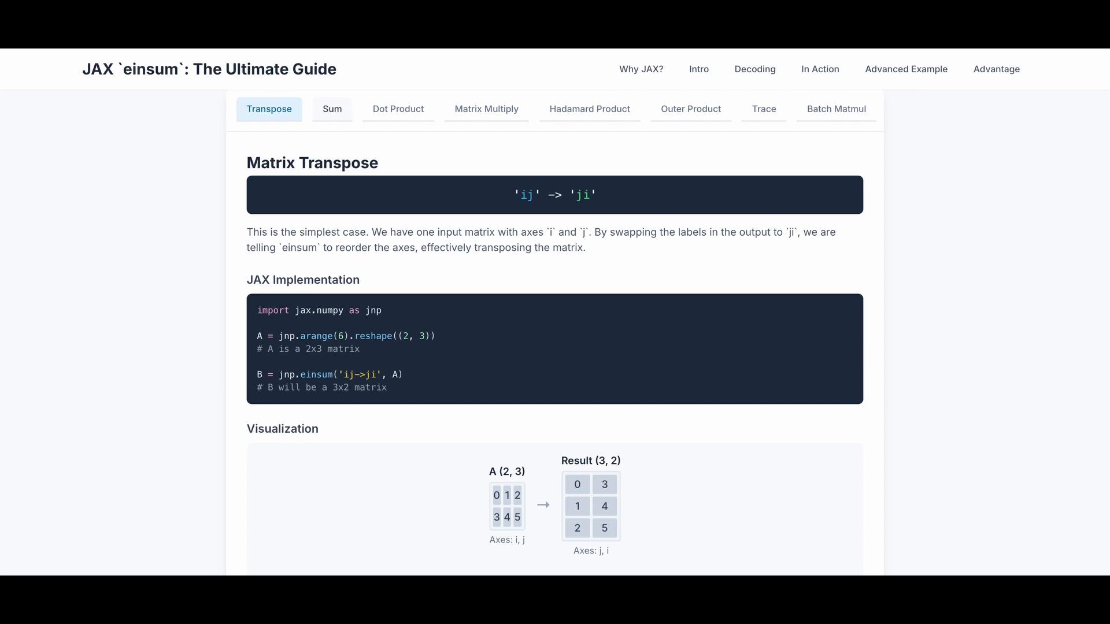
View the Sum Along an Axis 'ij -> i' example, then the Vector Dot Product 'i,i ->' example with result 32
left_click(332, 109)
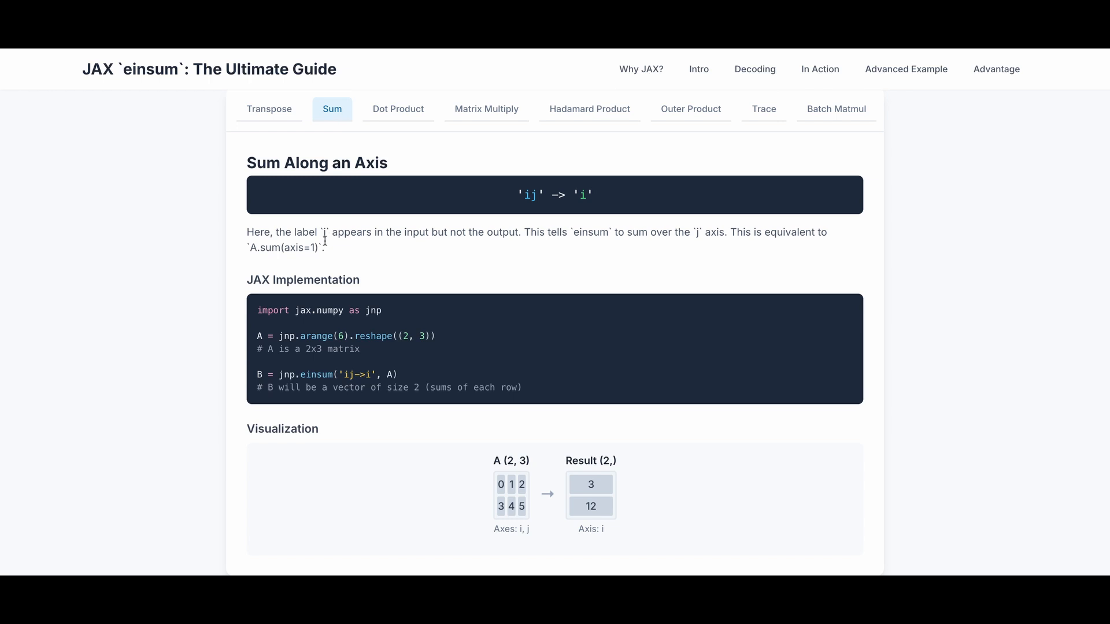
mouse_move(510, 244)
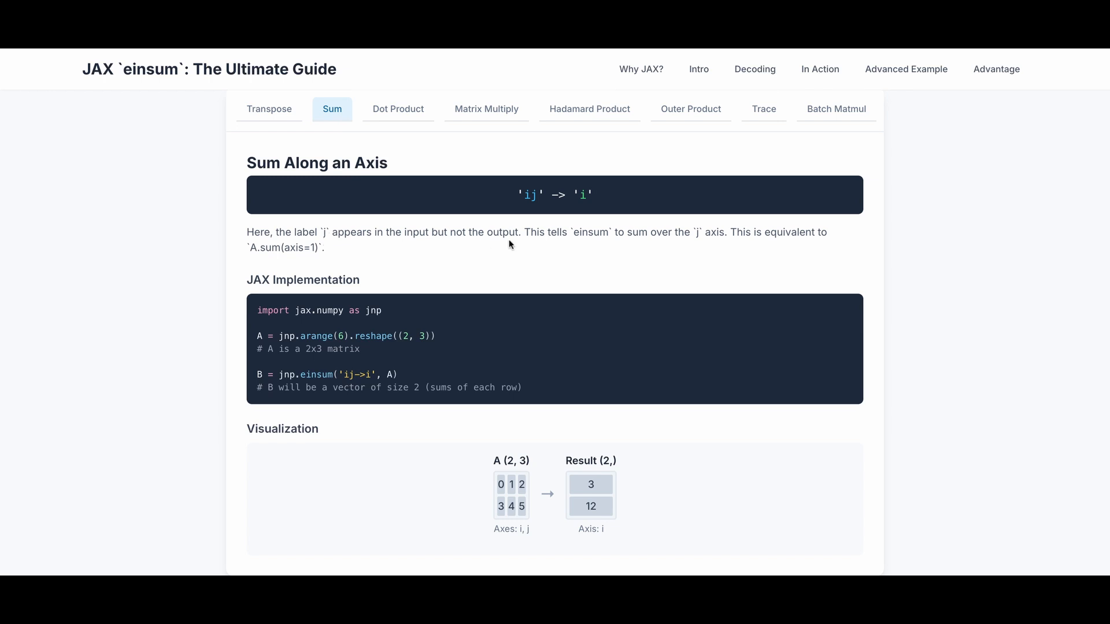
mouse_move(574, 248)
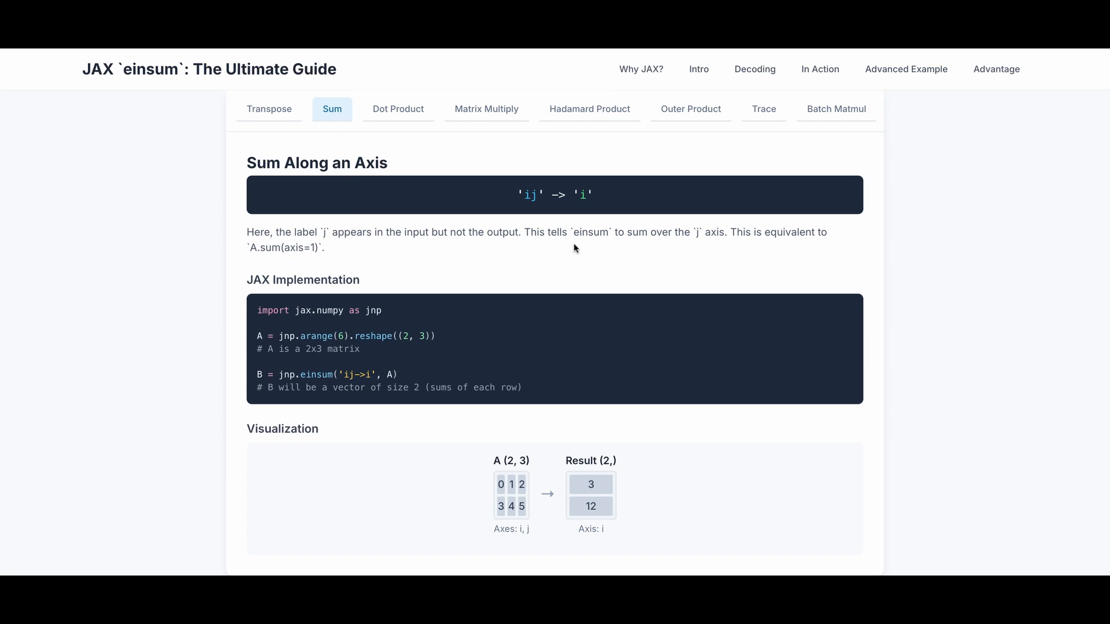
mouse_move(594, 247)
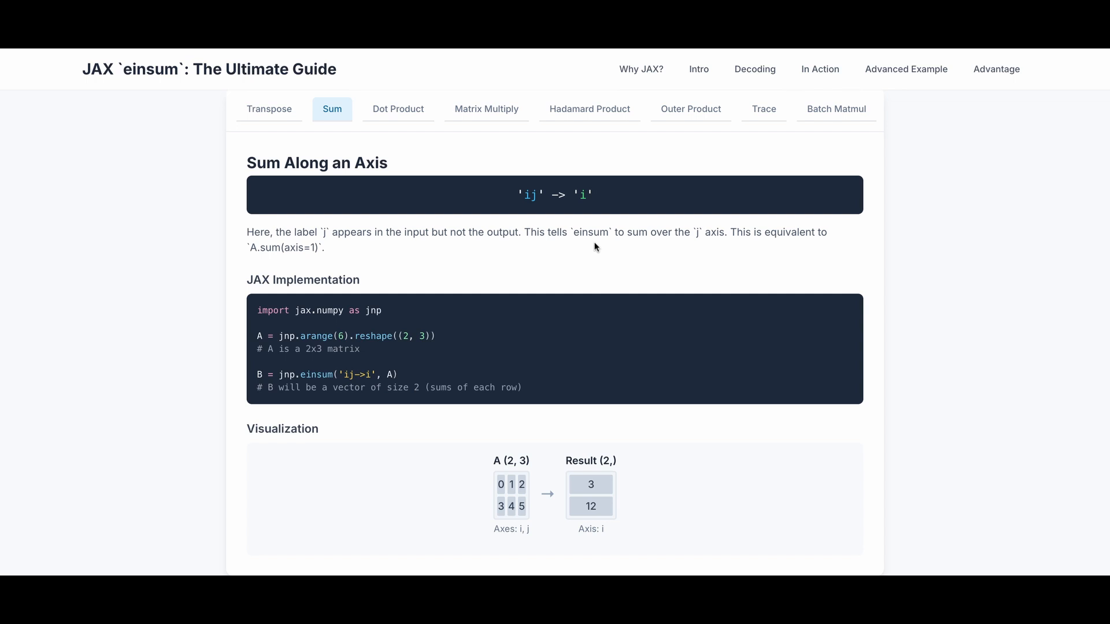
mouse_move(477, 258)
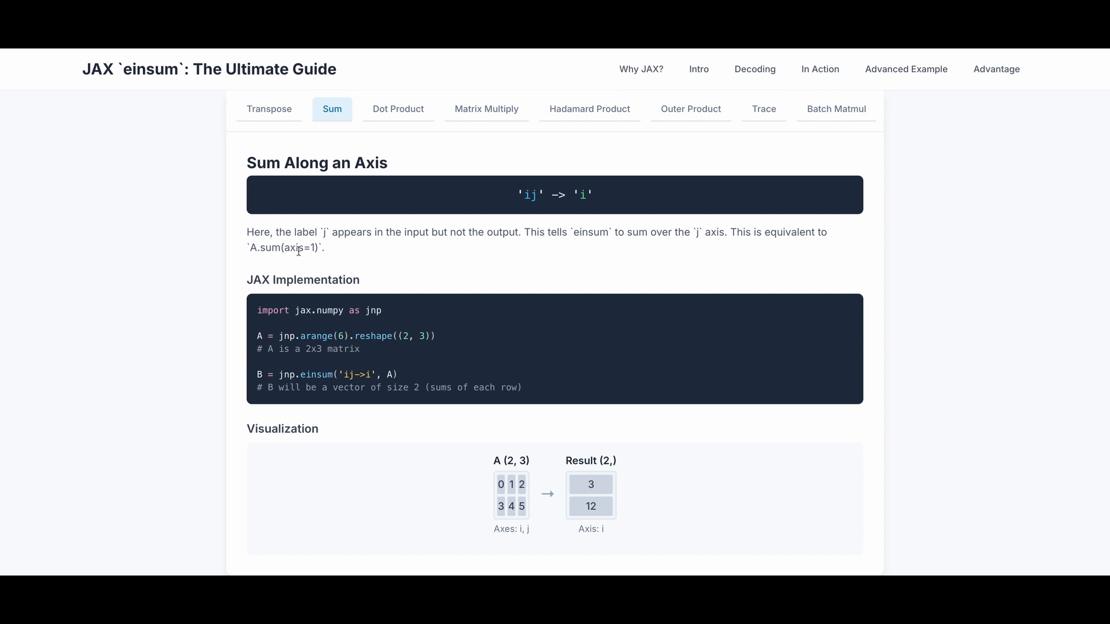
mouse_move(311, 354)
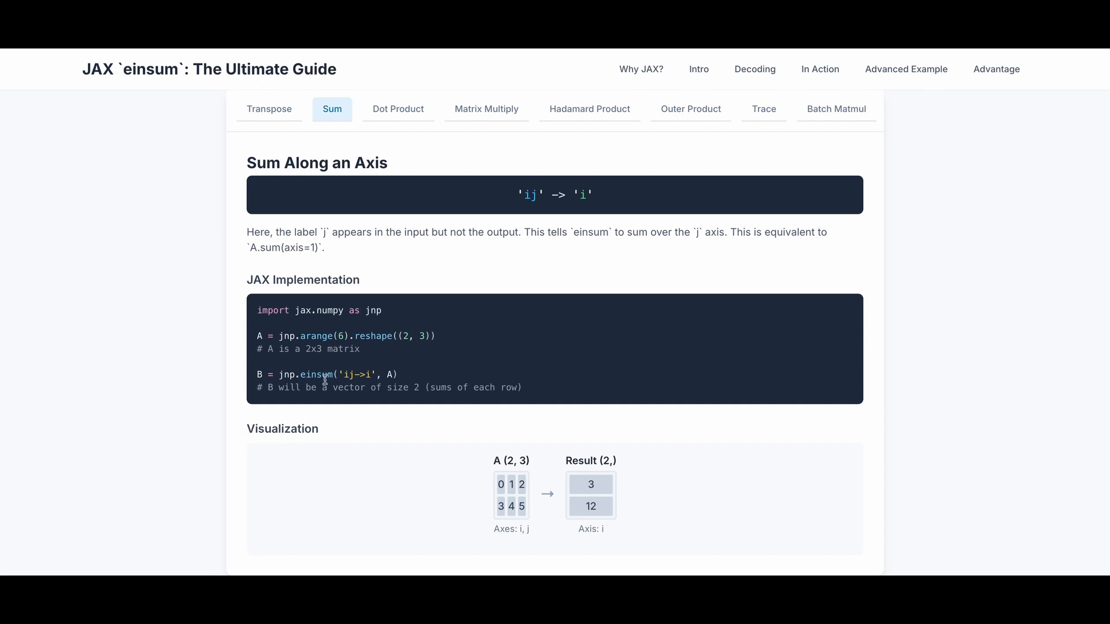
mouse_move(362, 375)
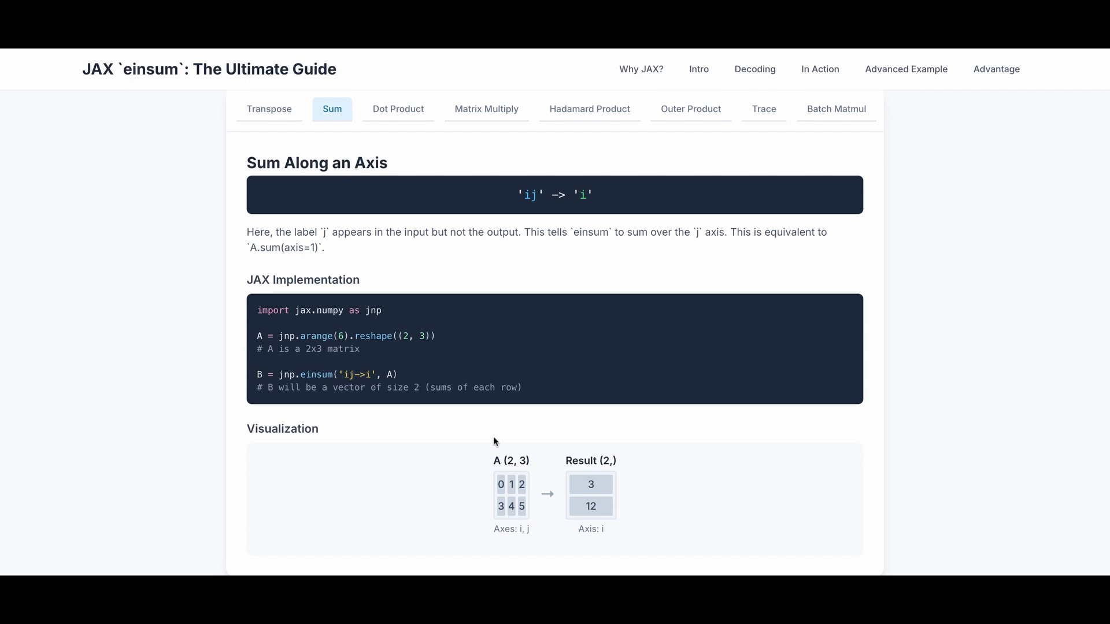
mouse_move(585, 499)
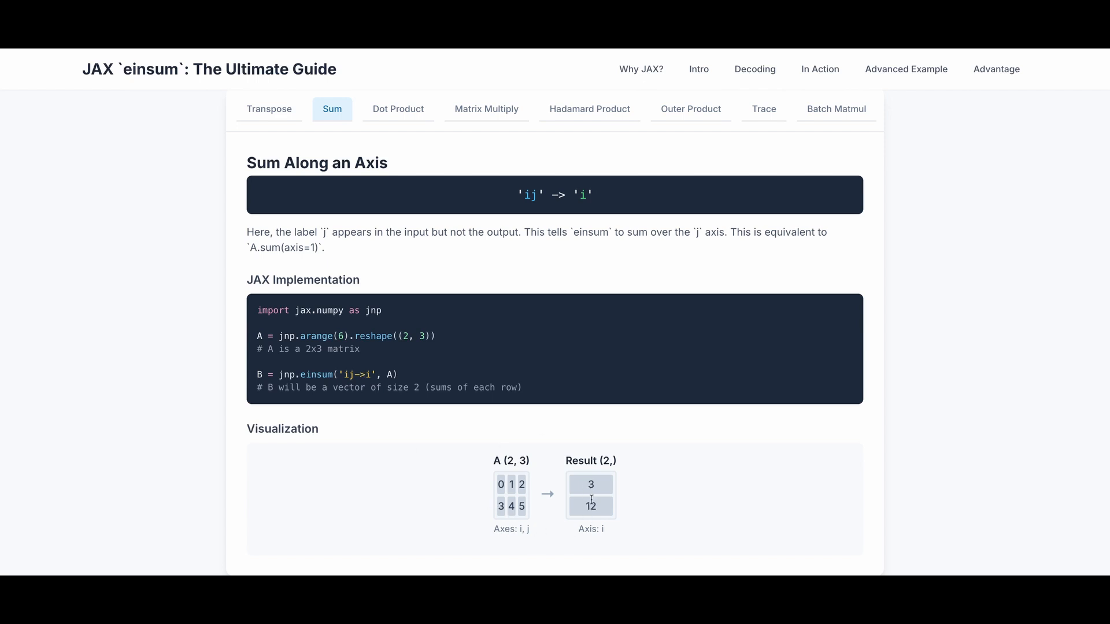
mouse_move(501, 484)
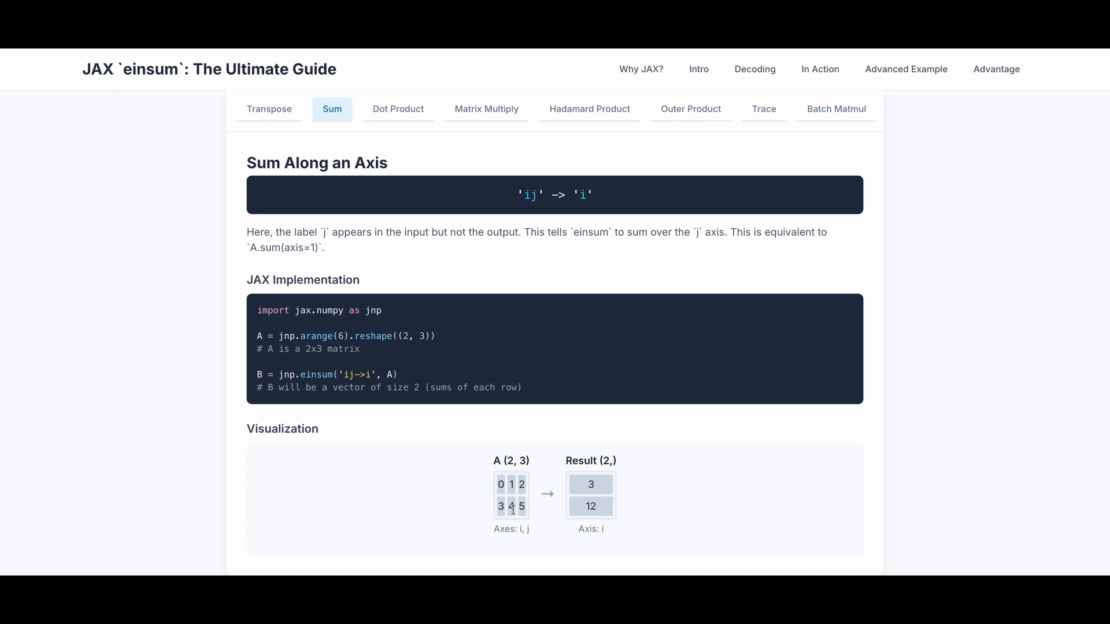
mouse_move(414, 137)
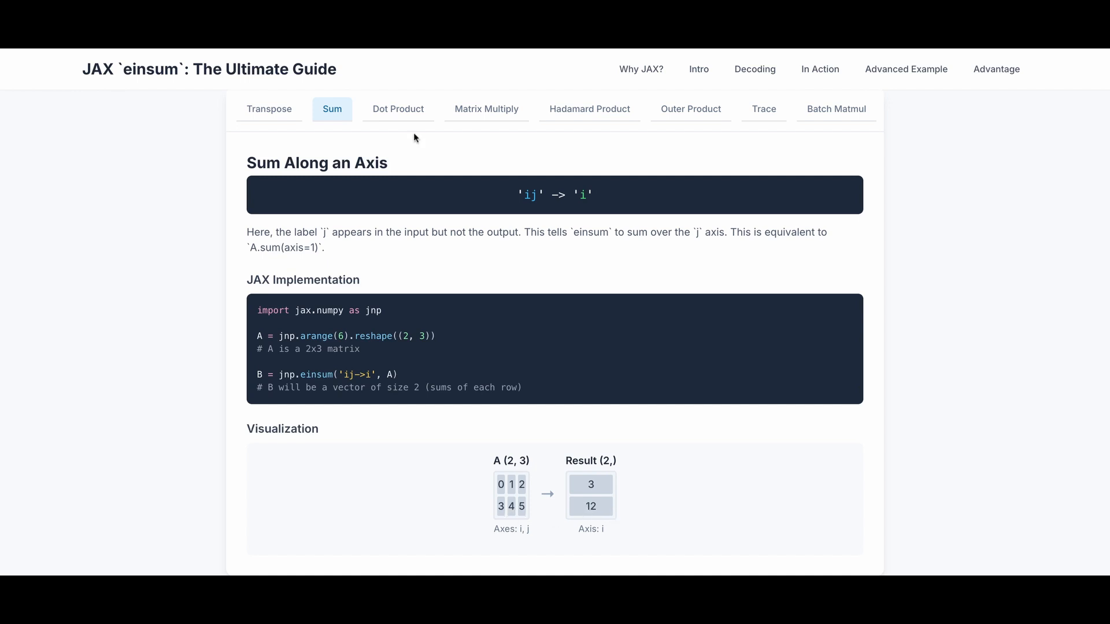
left_click(398, 109)
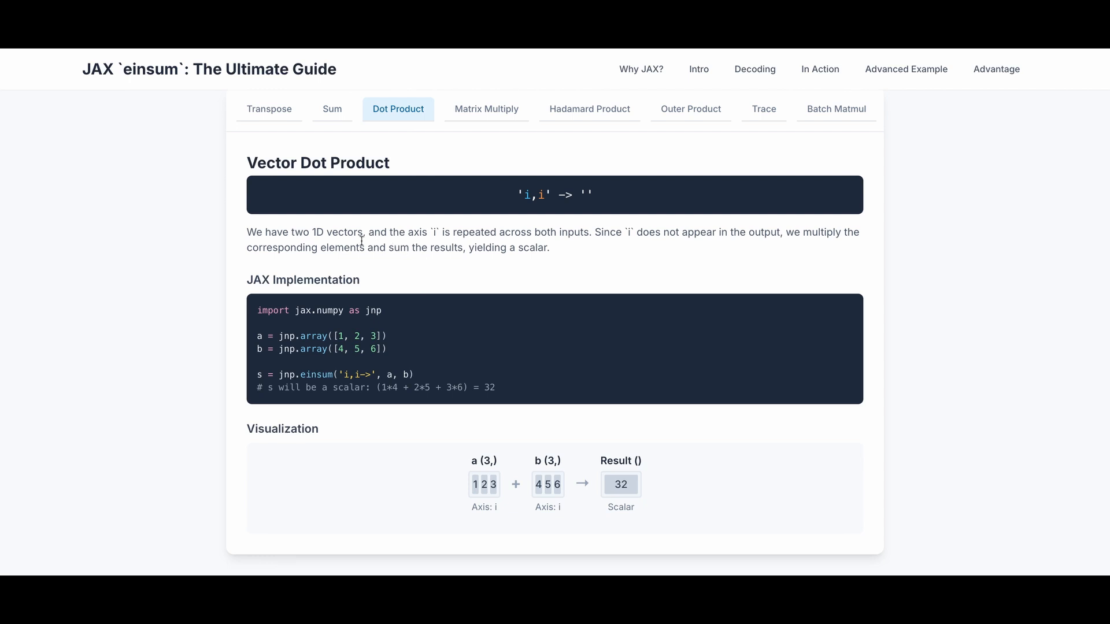
mouse_move(437, 245)
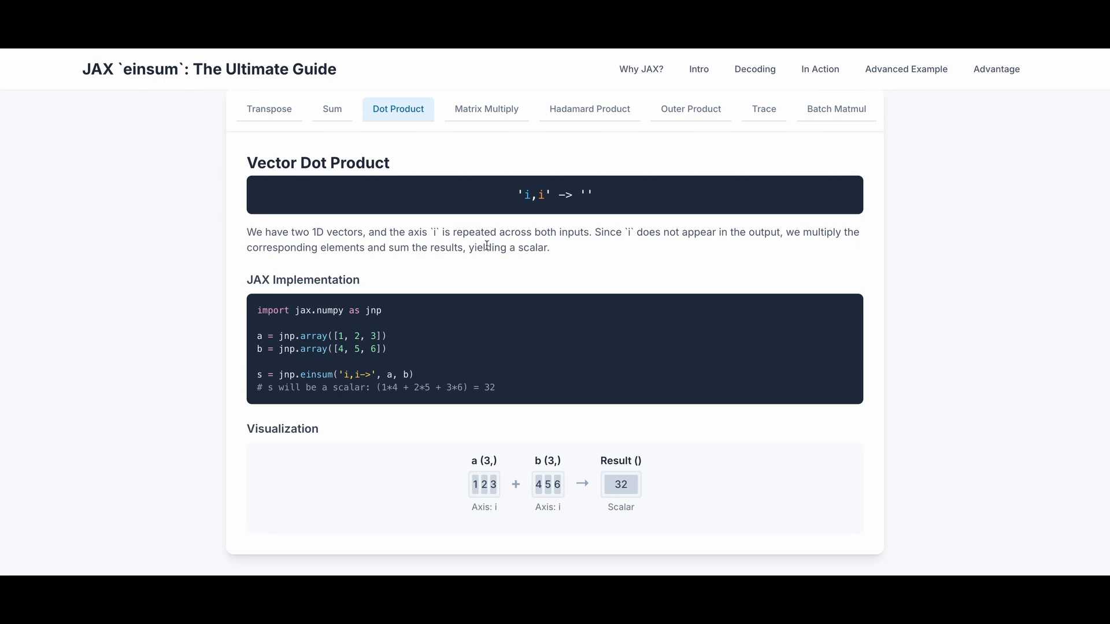
mouse_move(677, 244)
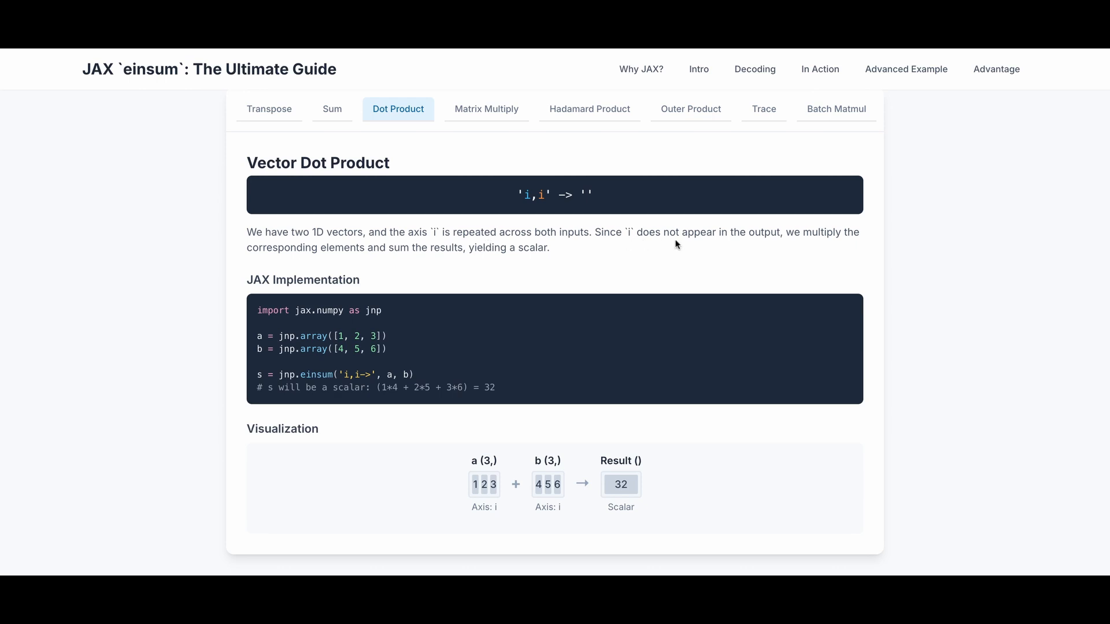
mouse_move(779, 243)
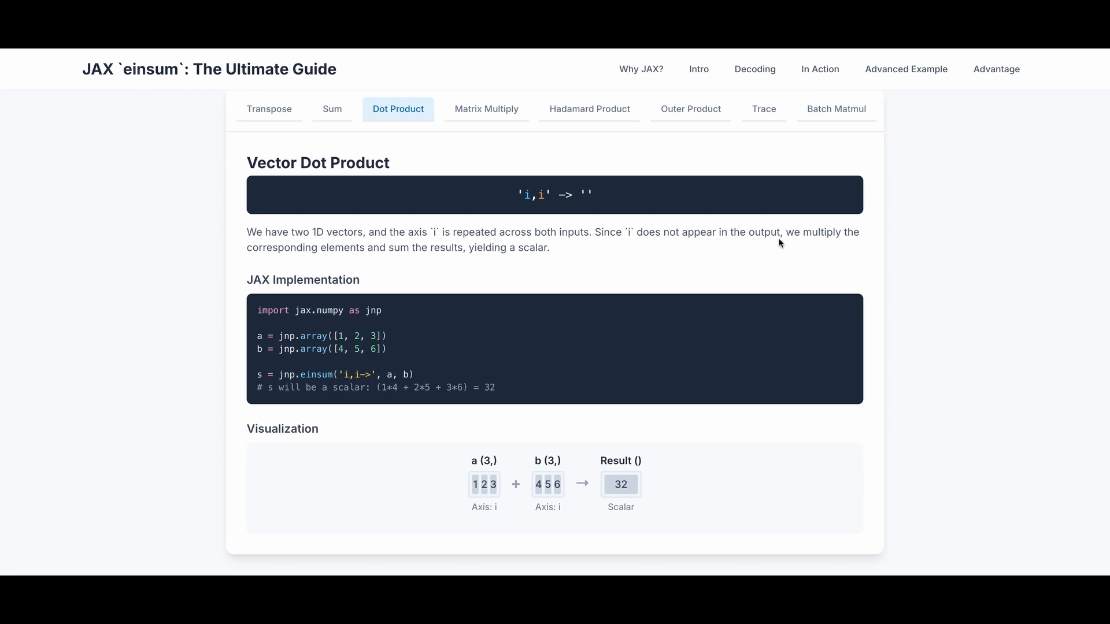
mouse_move(428, 262)
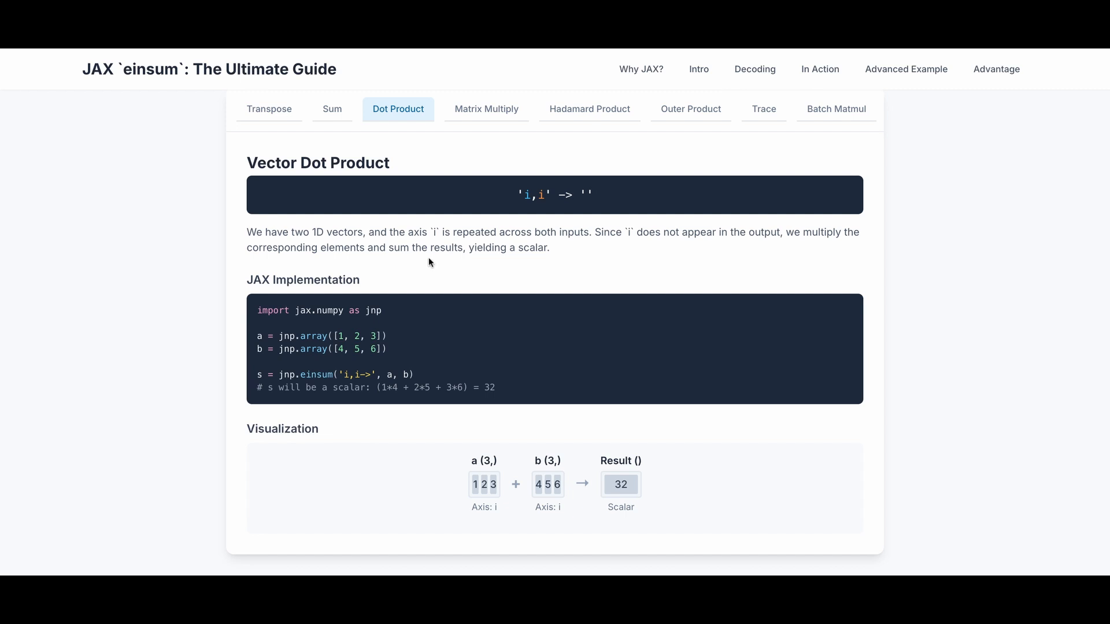
mouse_move(325, 337)
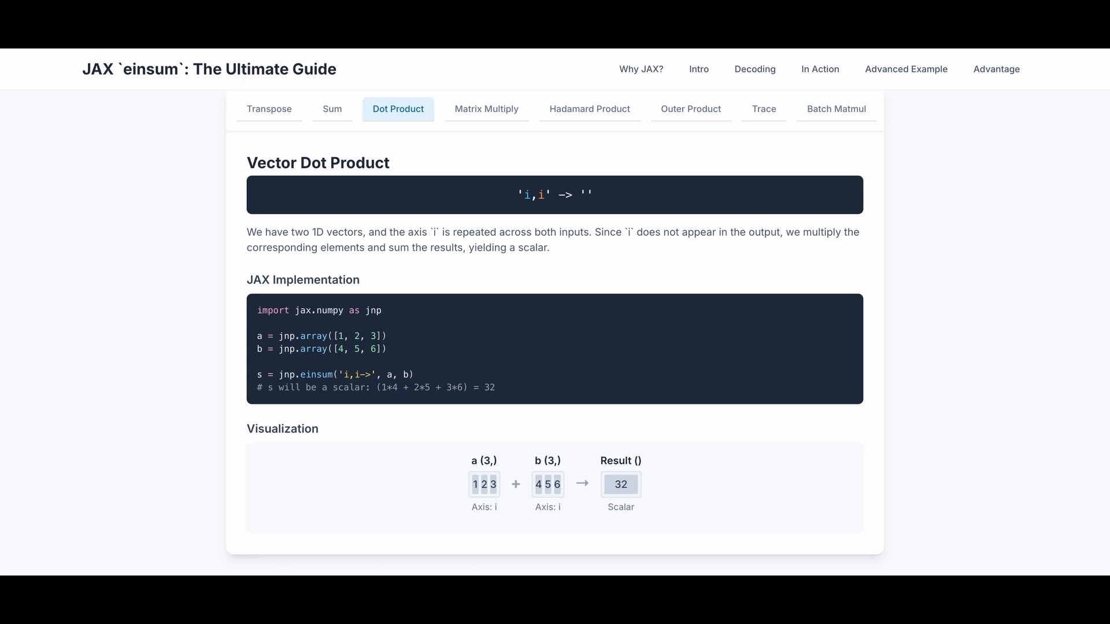
mouse_move(395, 398)
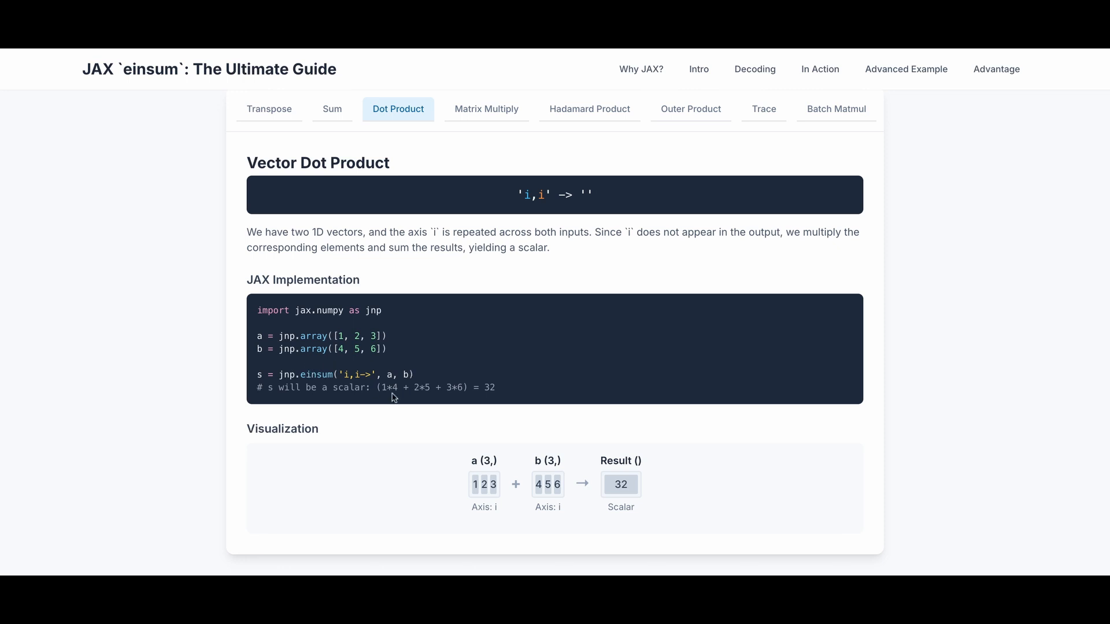
mouse_move(491, 453)
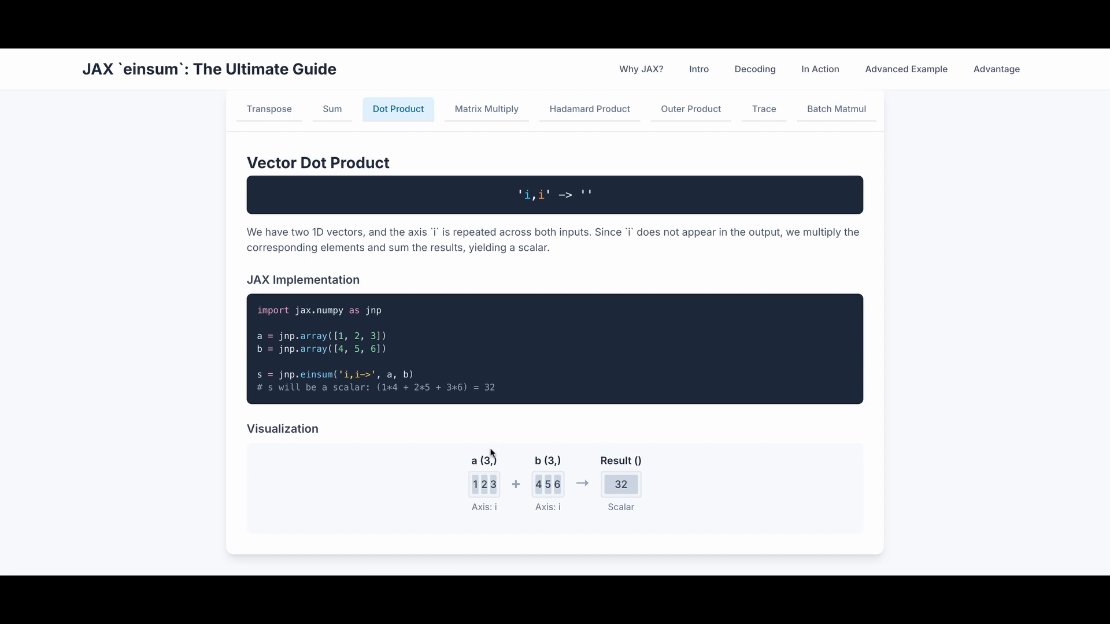
mouse_move(529, 468)
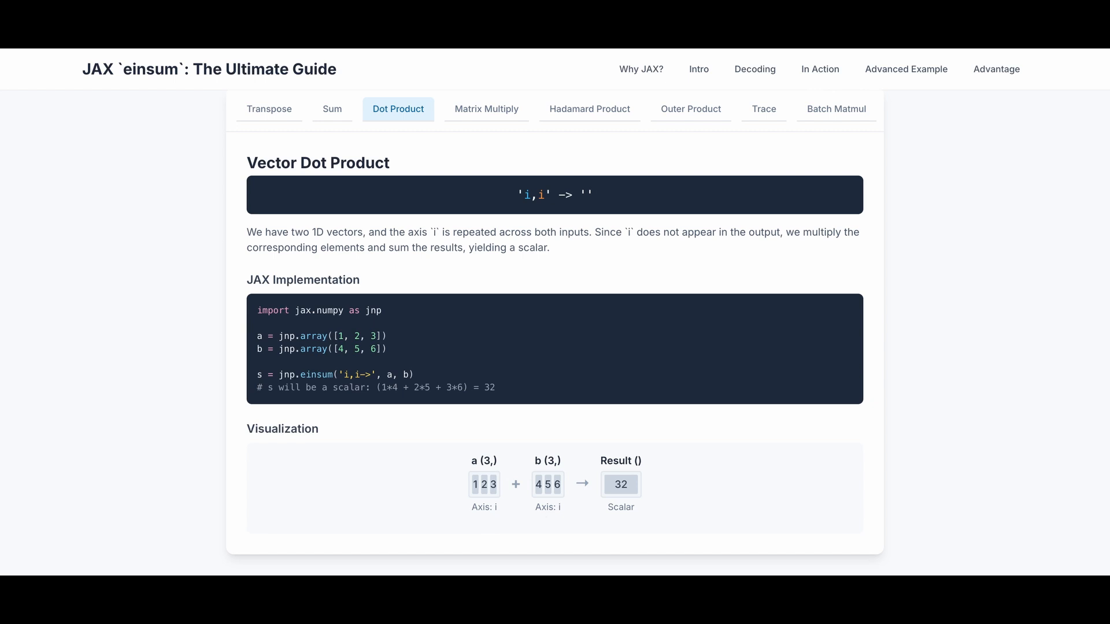
mouse_move(559, 518)
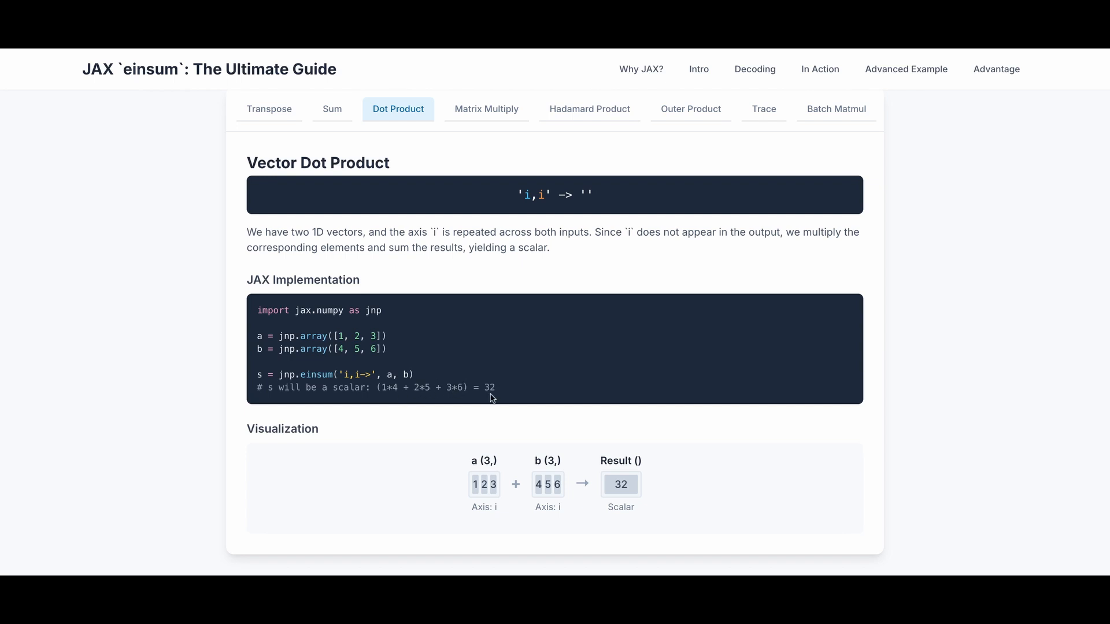
View the Matrix Multiplication 'ij,jk->ik' example with its 2x4 result grid
left_click(486, 109)
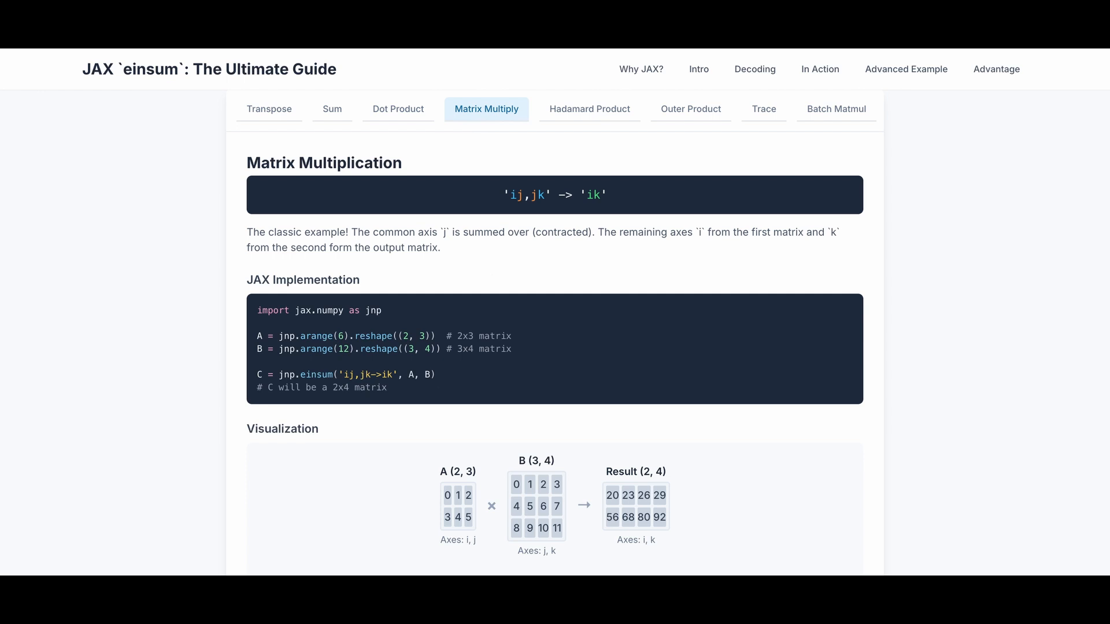
mouse_move(513, 207)
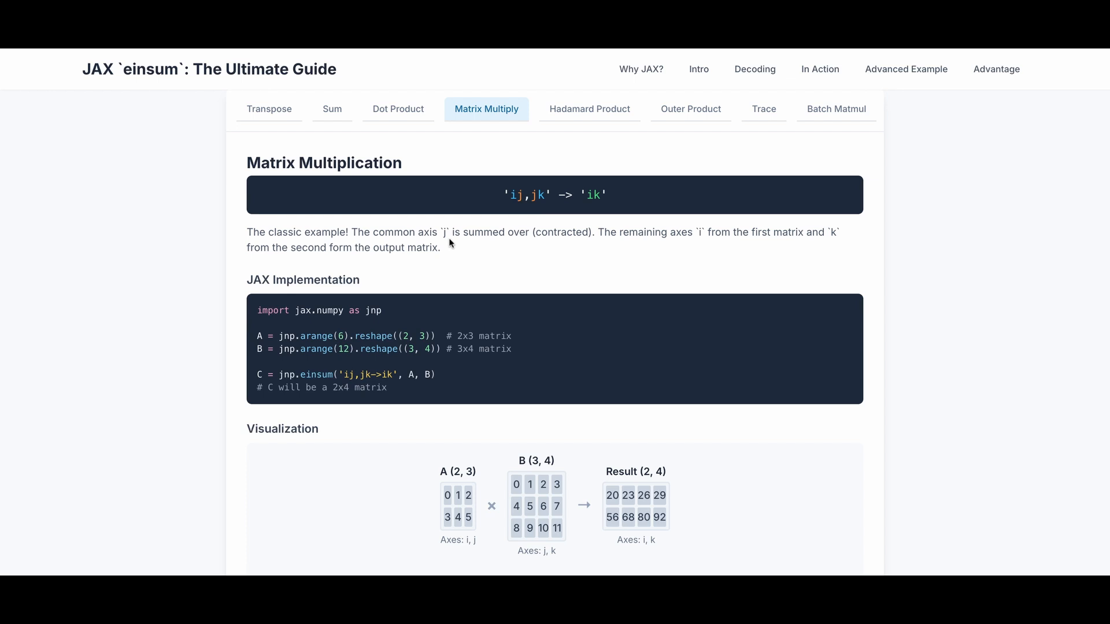
mouse_move(673, 245)
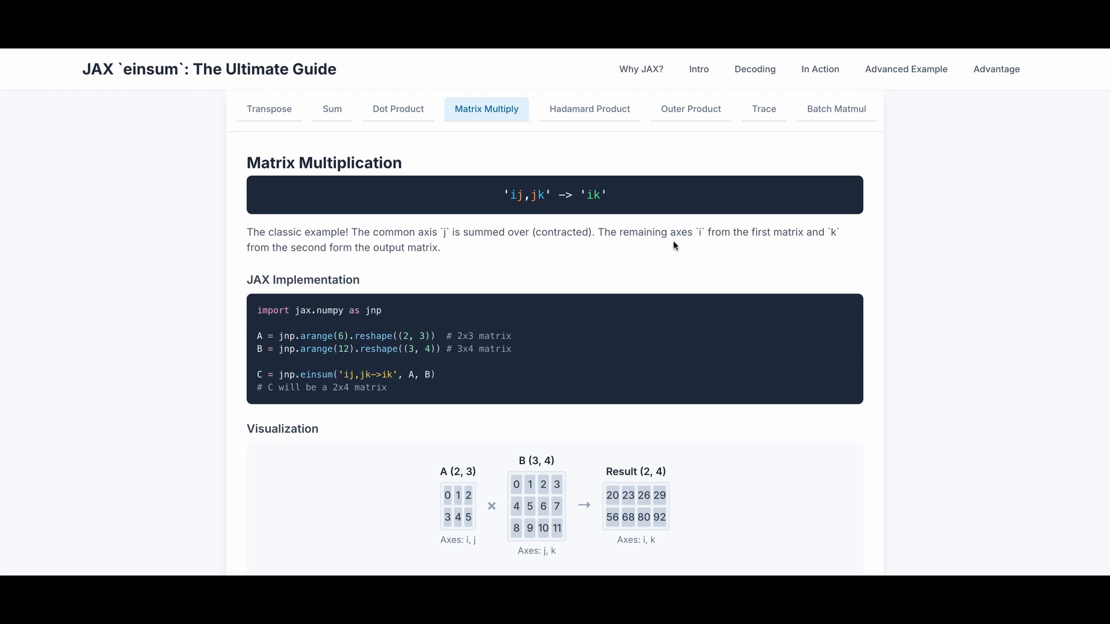
mouse_move(764, 235)
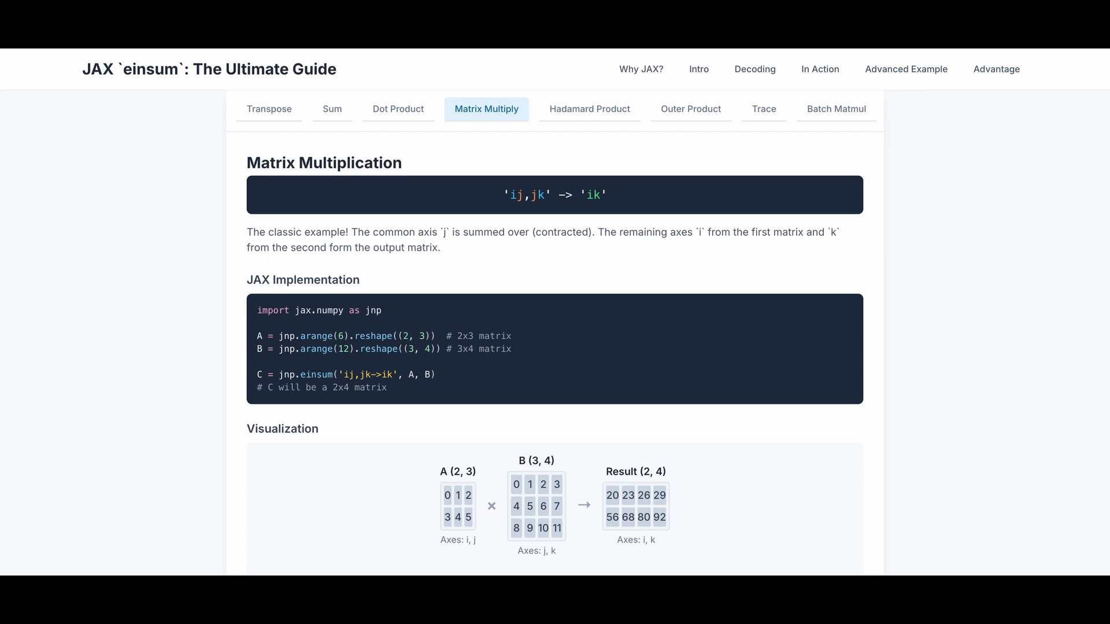
mouse_move(346, 328)
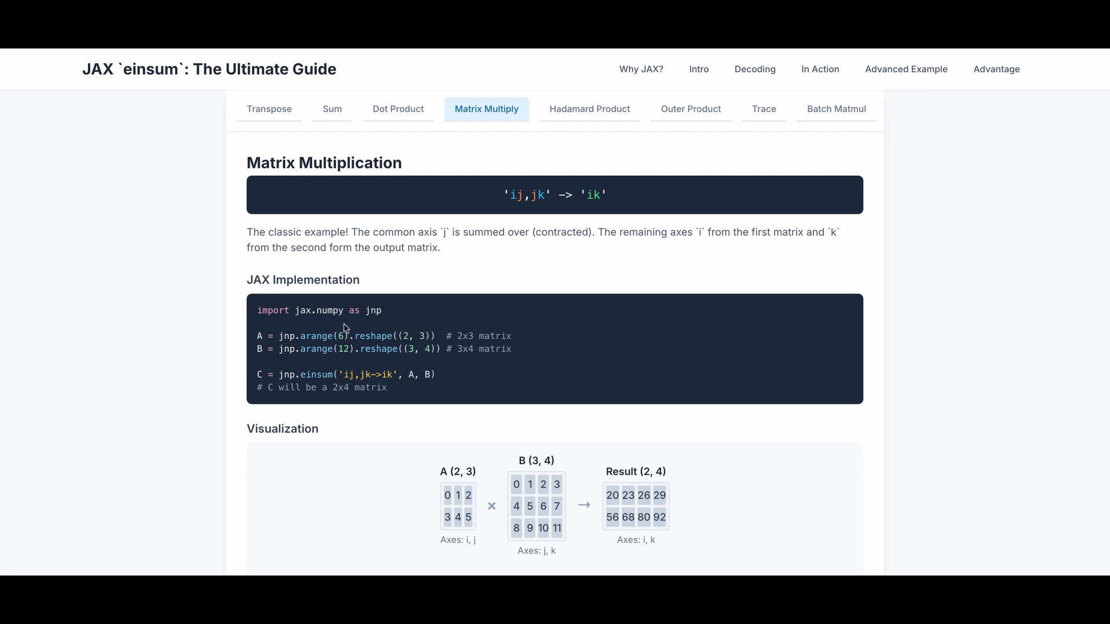
mouse_move(428, 363)
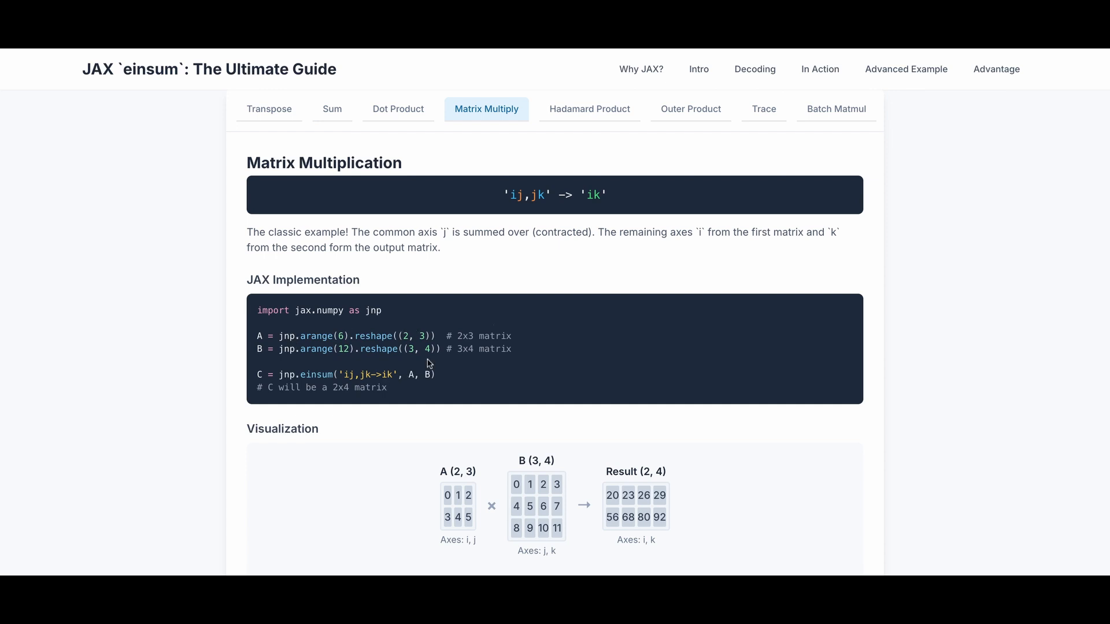
mouse_move(477, 337)
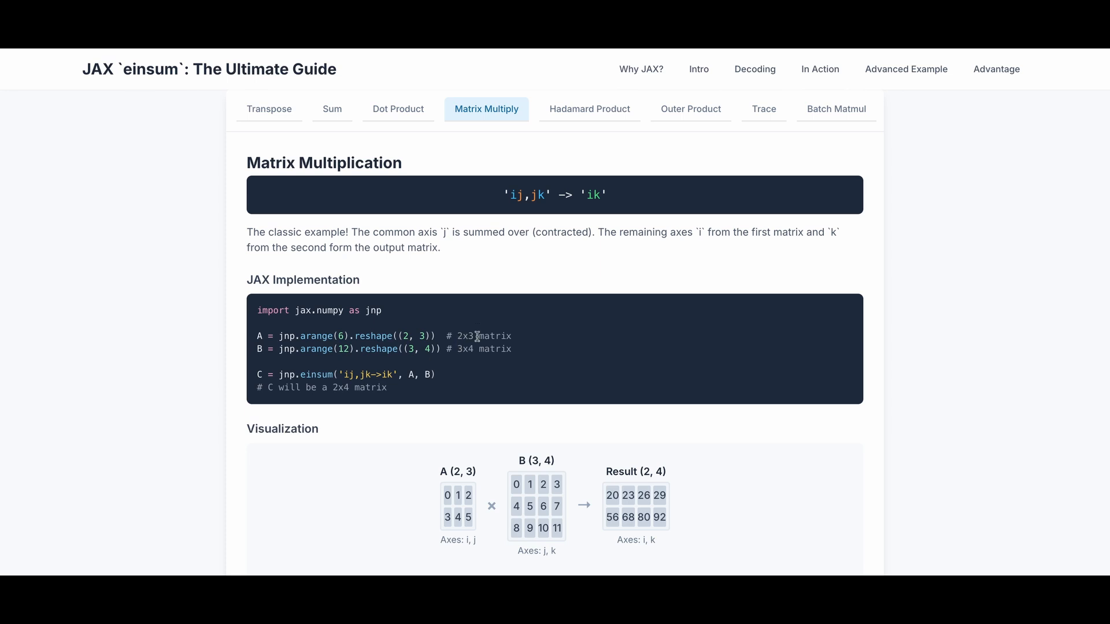
mouse_move(477, 353)
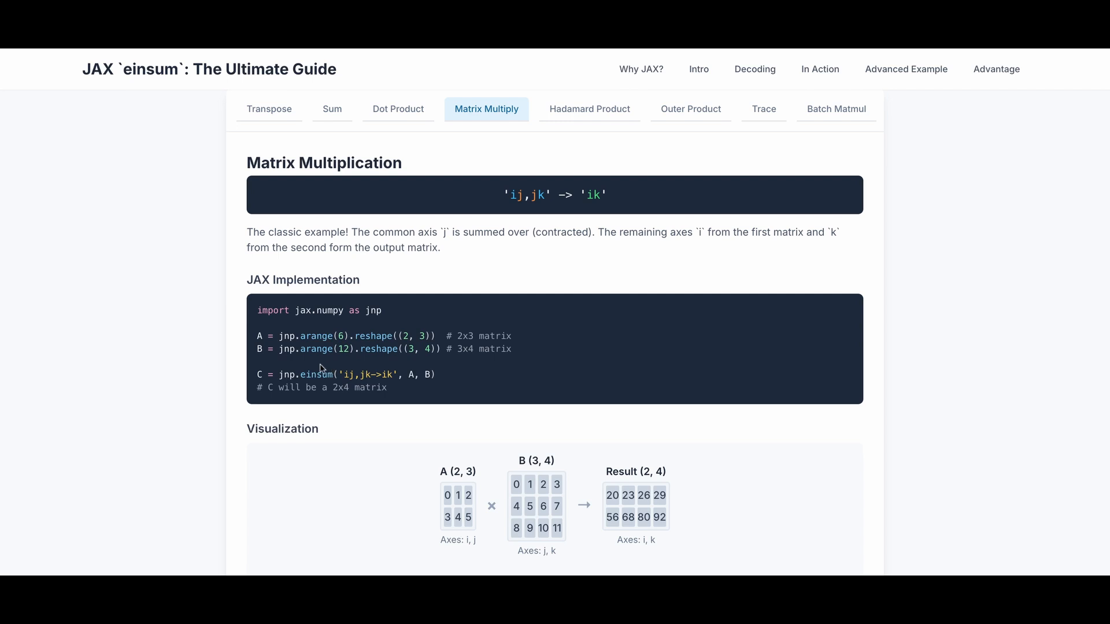
mouse_move(339, 392)
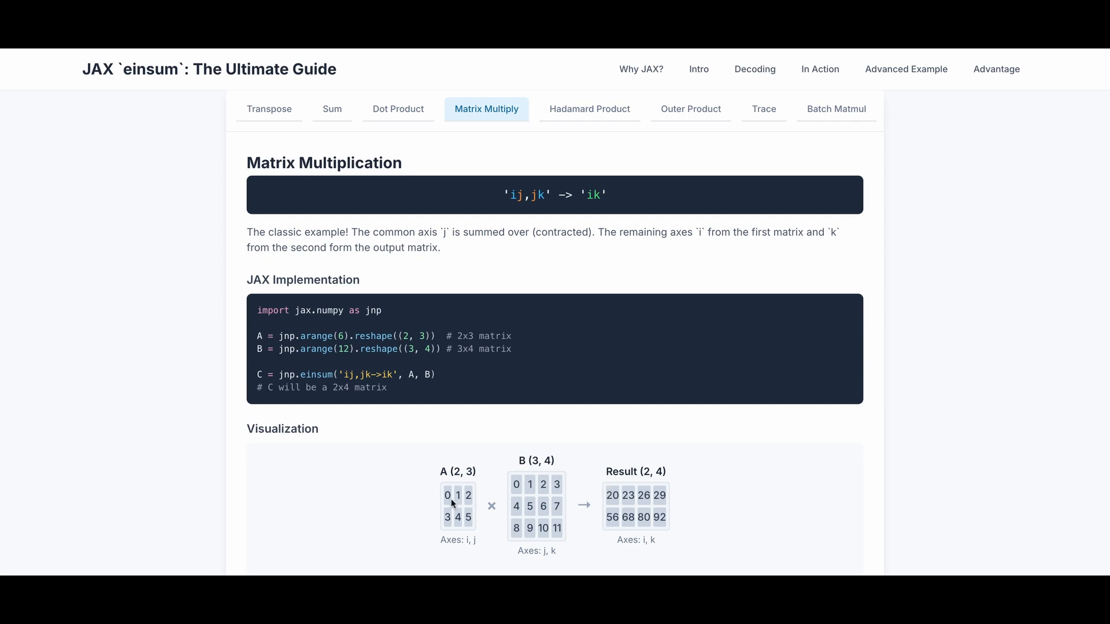
mouse_move(517, 484)
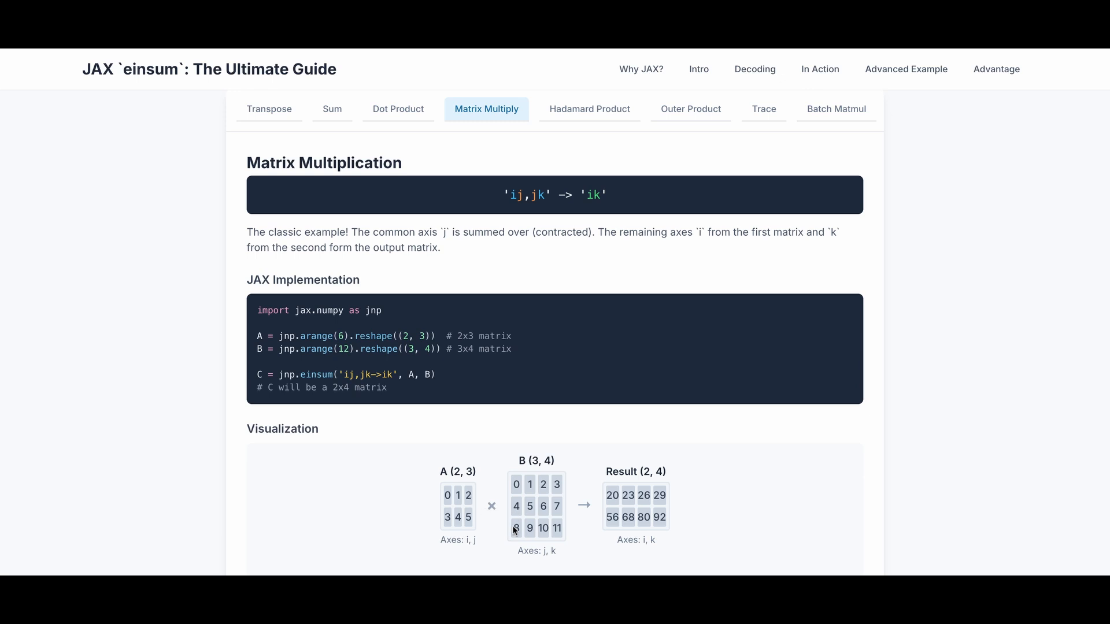
mouse_move(452, 503)
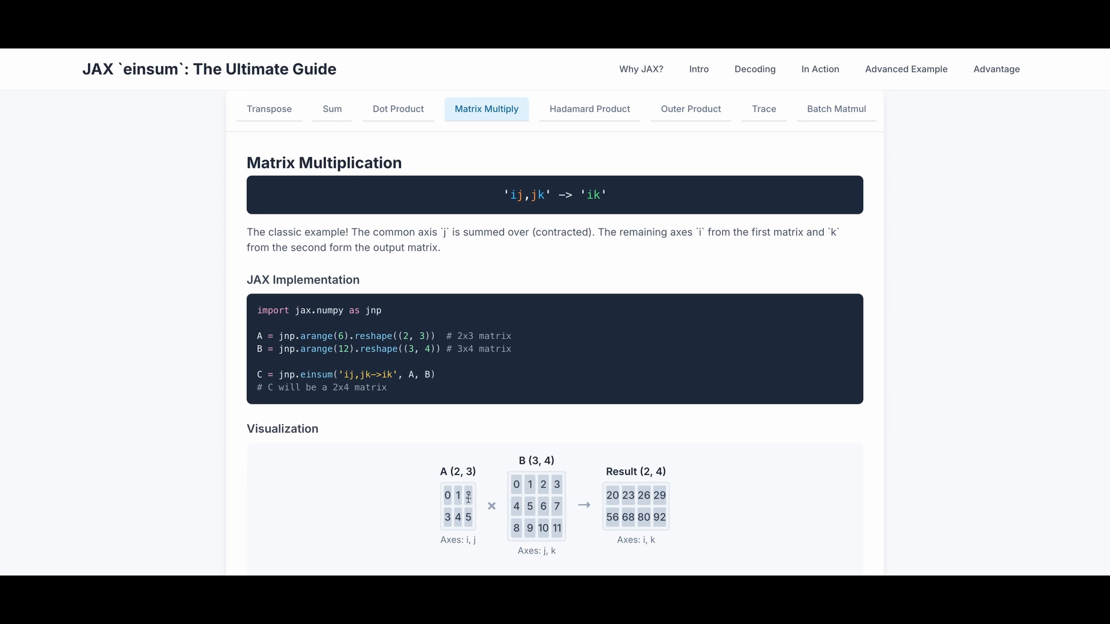
mouse_move(612, 536)
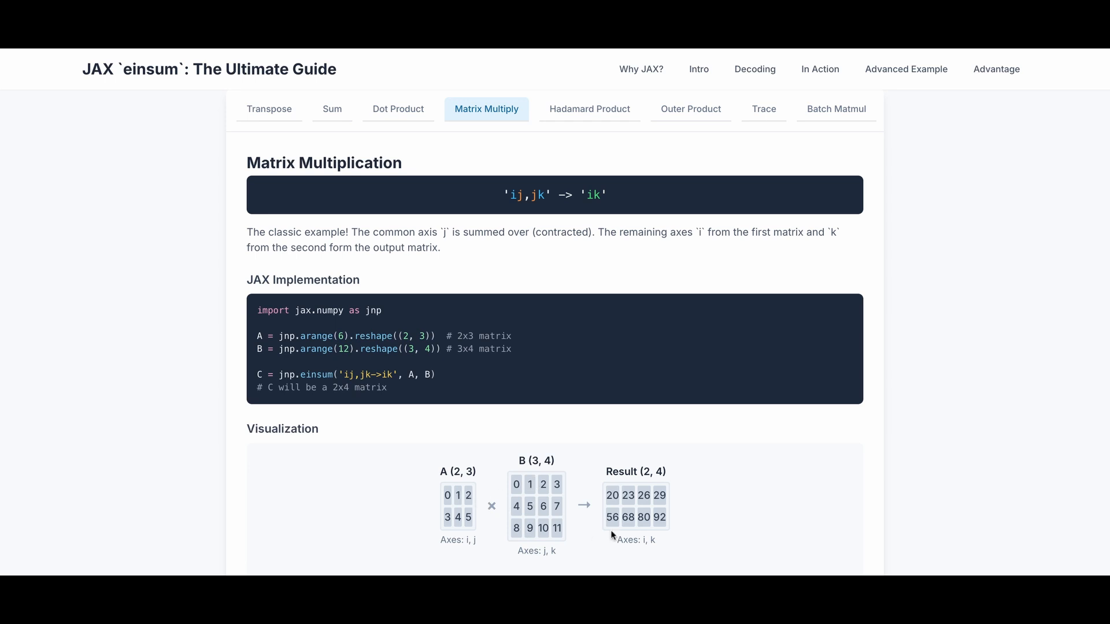
View the Hadamard Product 'ij,ij -> ij' example with its 2x3 result
left_click(588, 108)
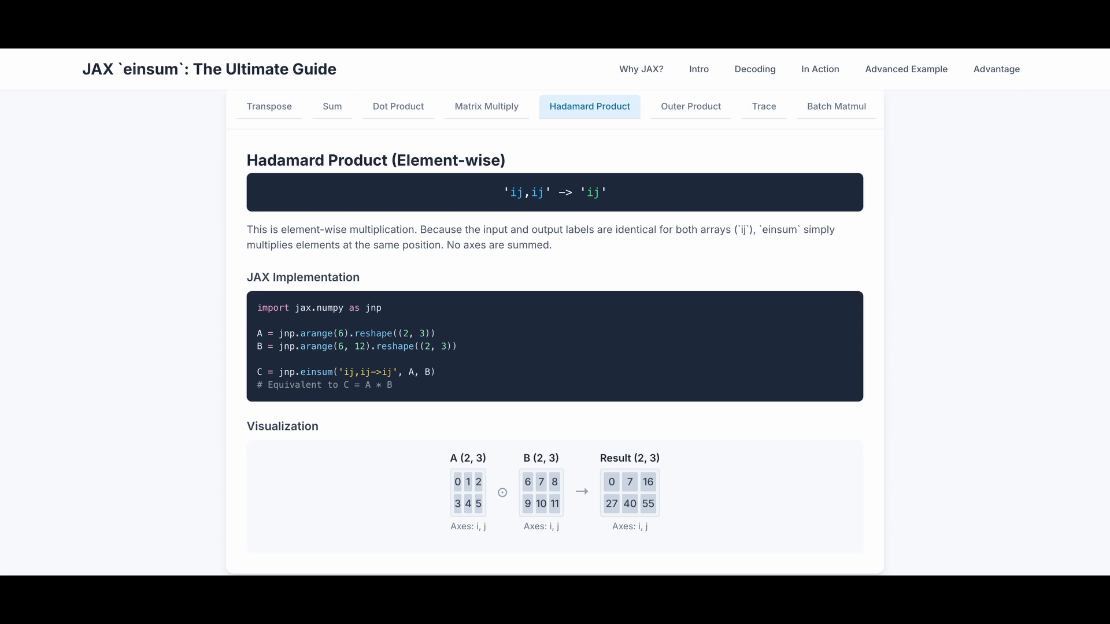
mouse_move(521, 206)
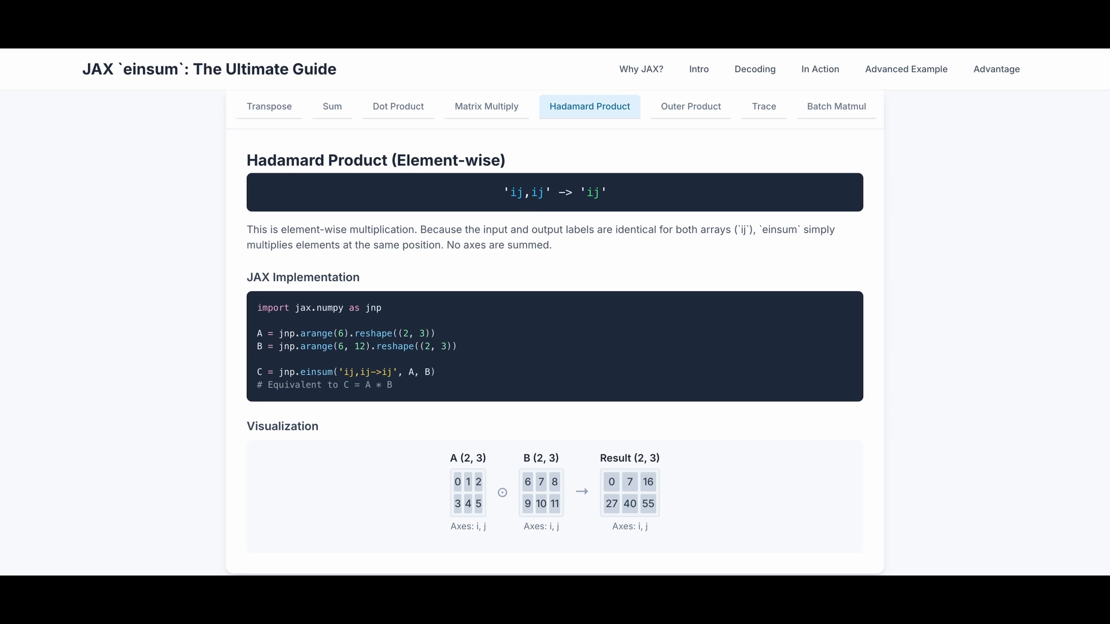
mouse_move(603, 208)
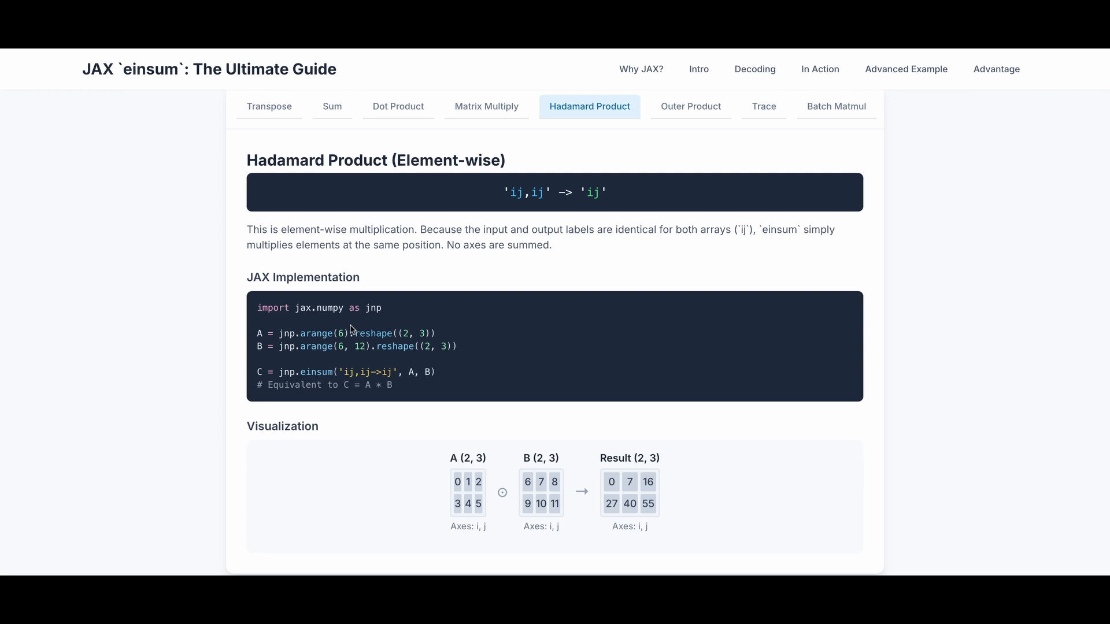
mouse_move(473, 444)
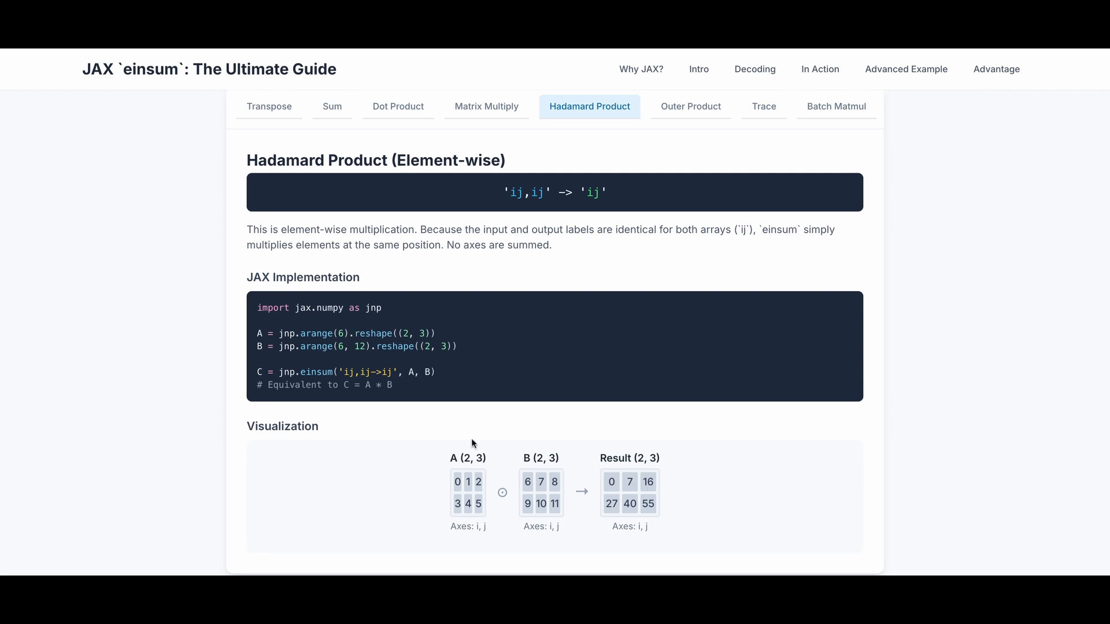
mouse_move(502, 475)
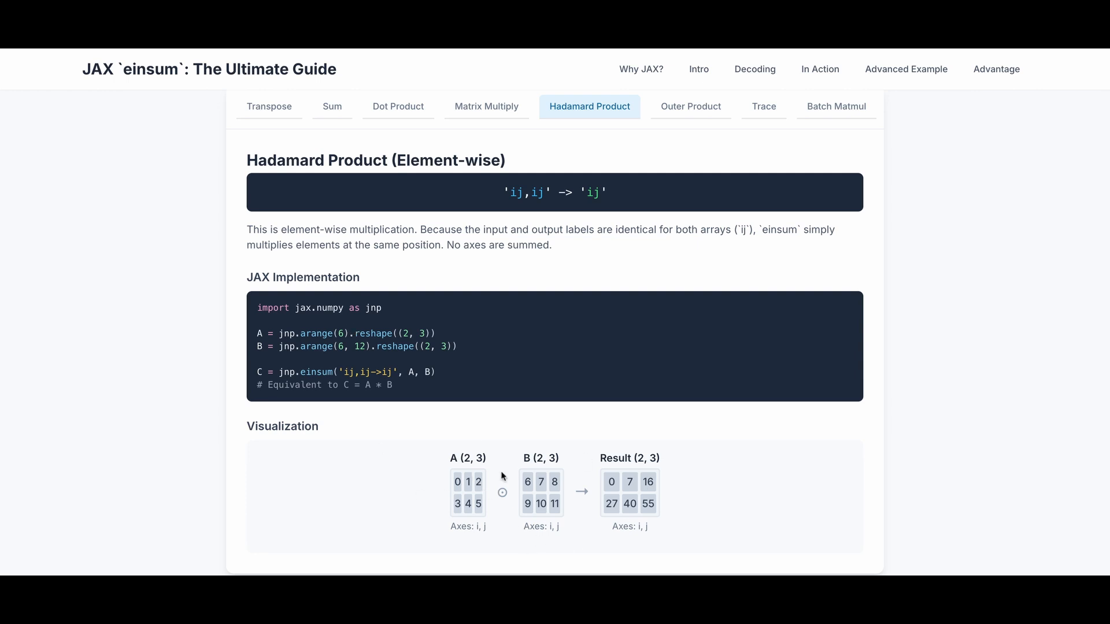
mouse_move(597, 489)
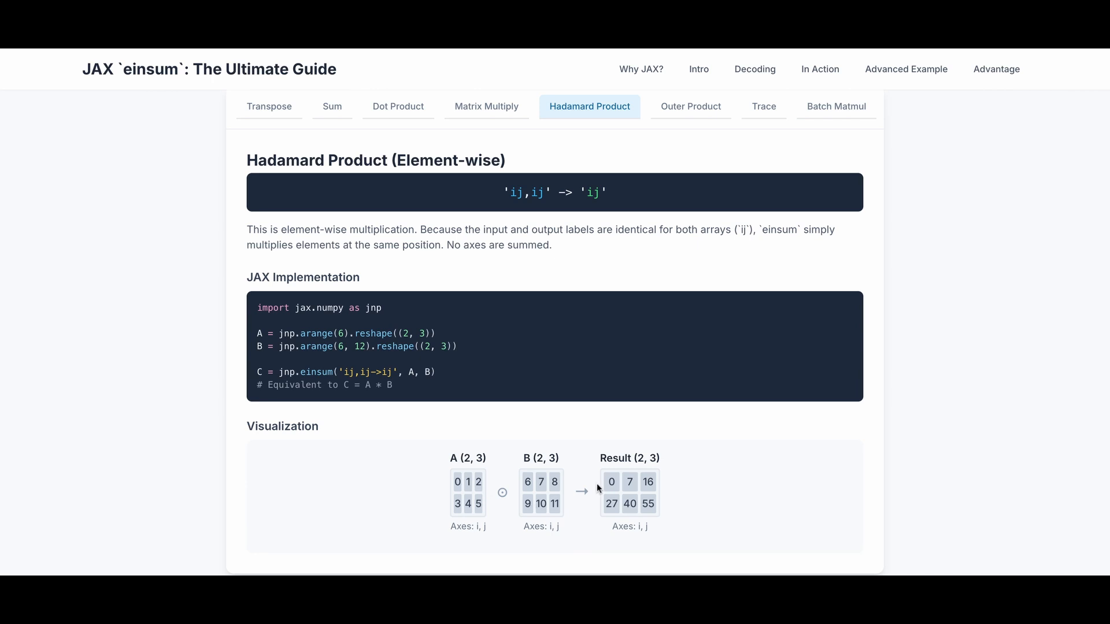
mouse_move(574, 488)
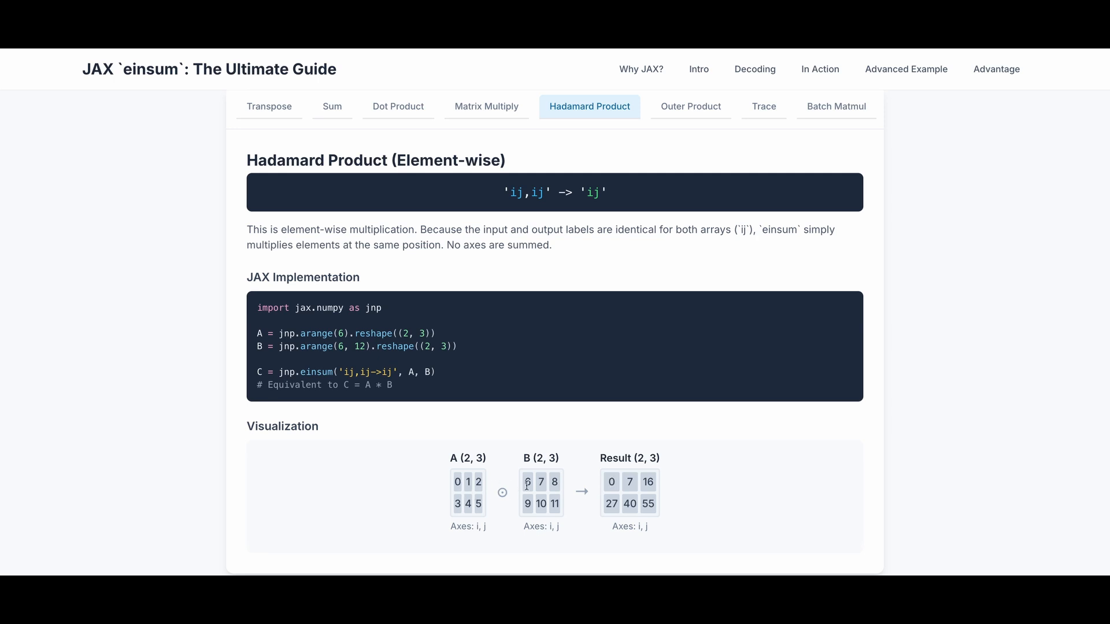
mouse_move(636, 487)
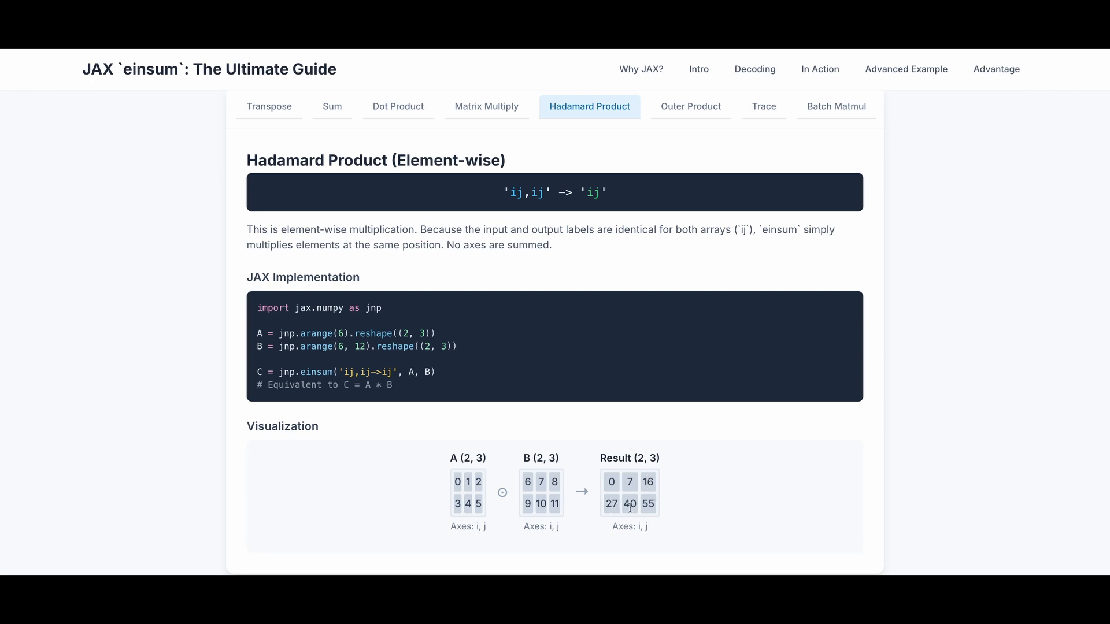
mouse_move(641, 512)
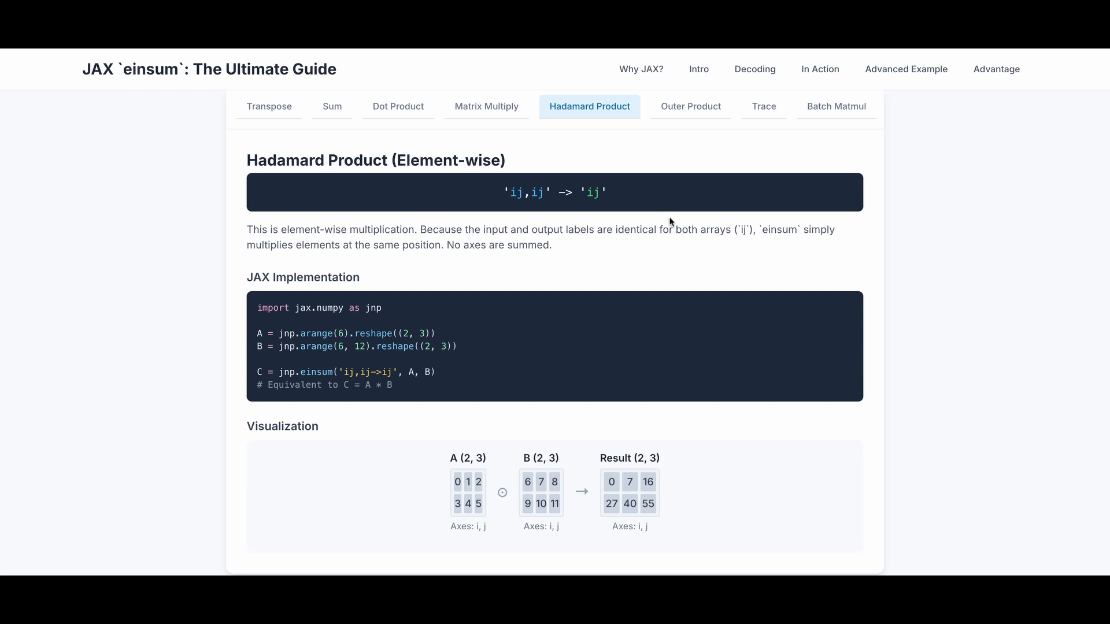
View the Outer Product 'i,j -> ij' example with its 3x2 result grid
left_click(689, 106)
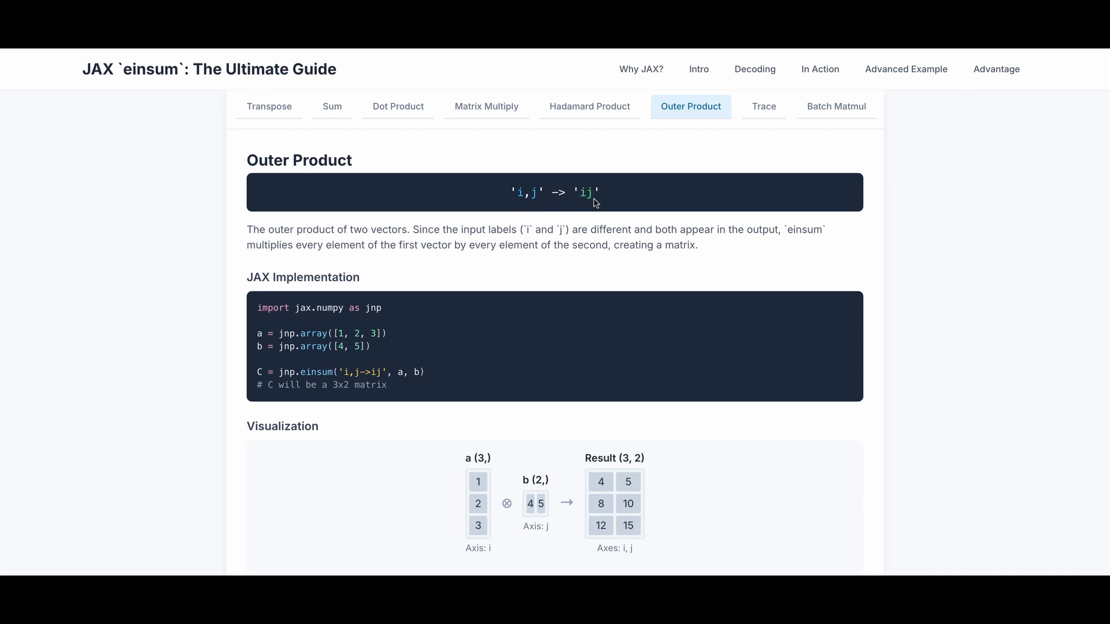
mouse_move(530, 241)
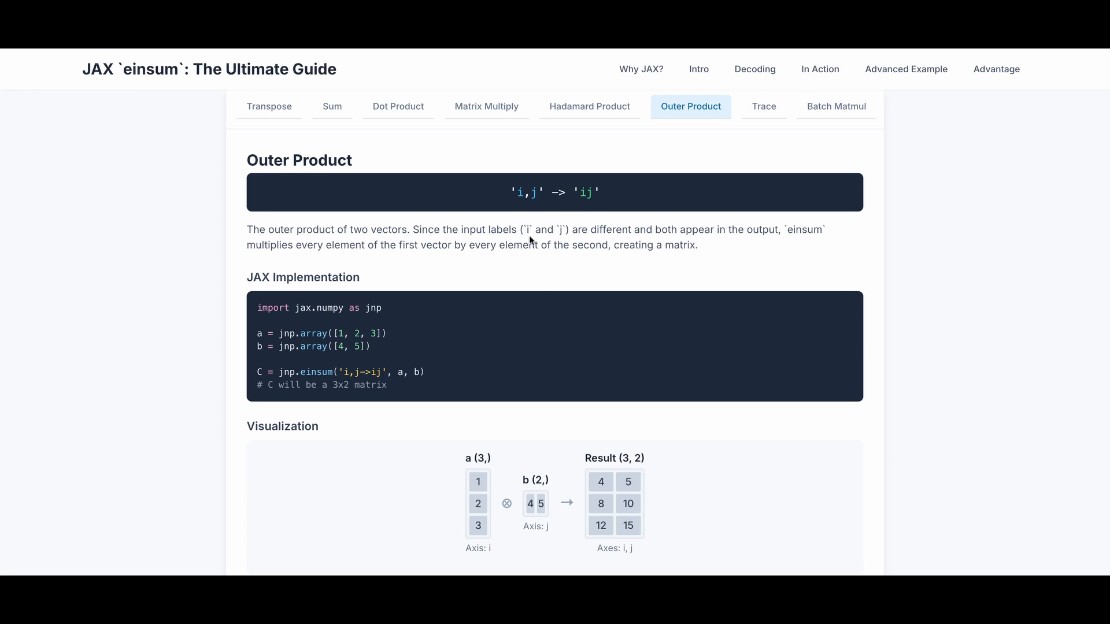
mouse_move(646, 240)
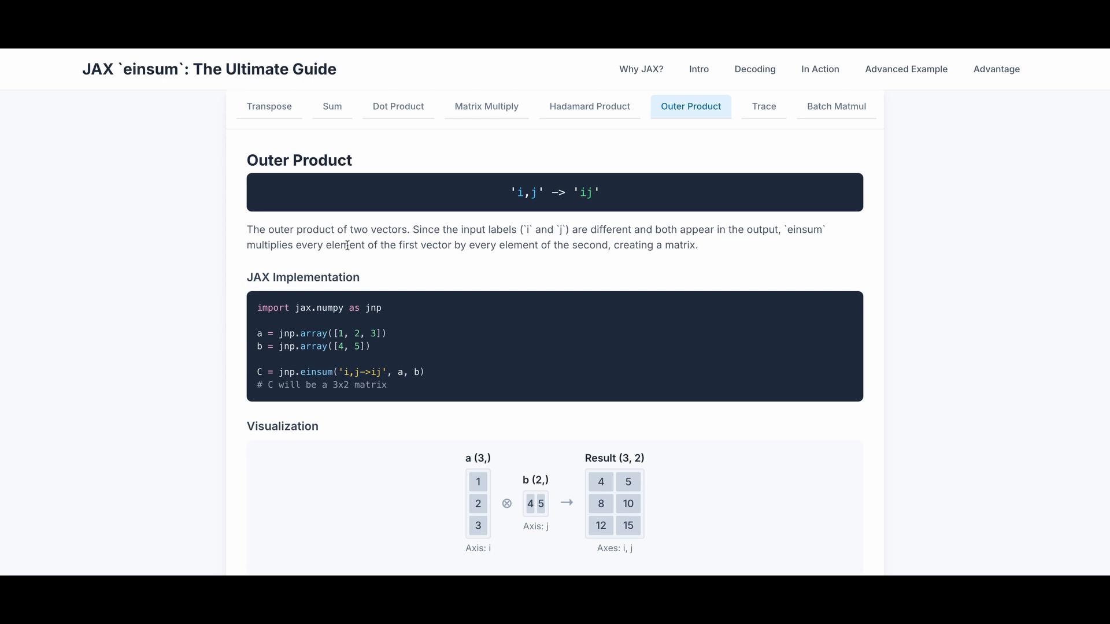
mouse_move(347, 245)
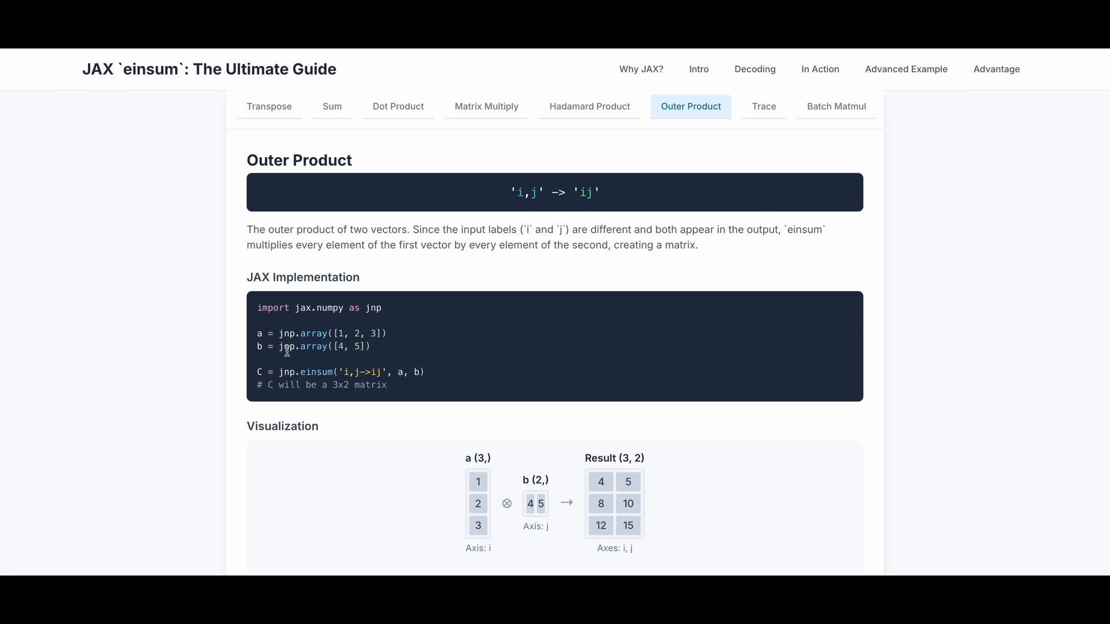
mouse_move(346, 361)
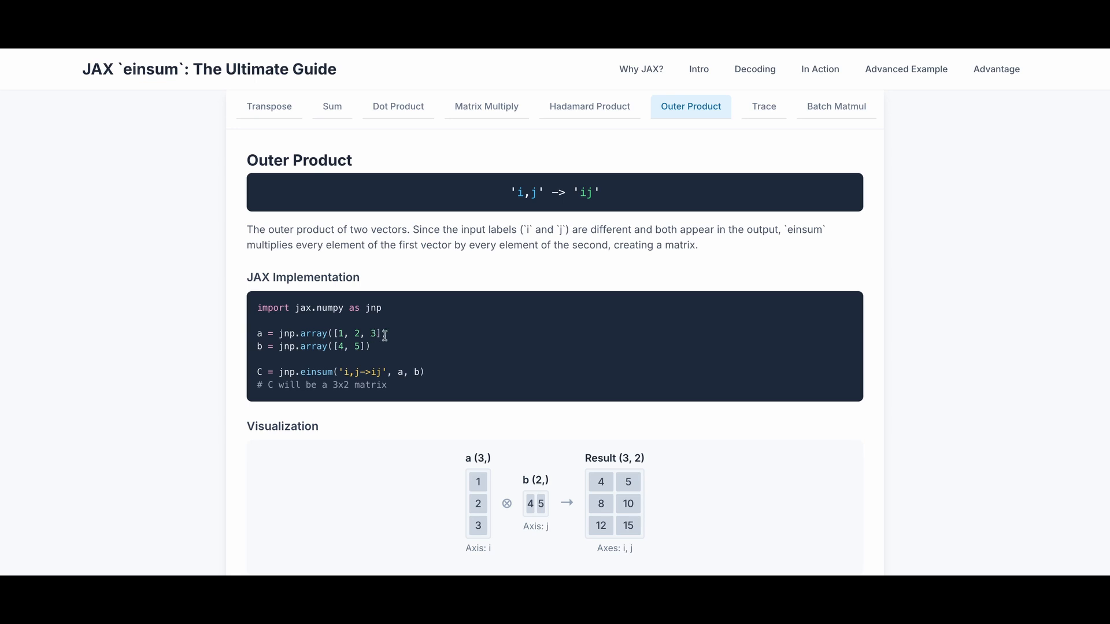
mouse_move(335, 351)
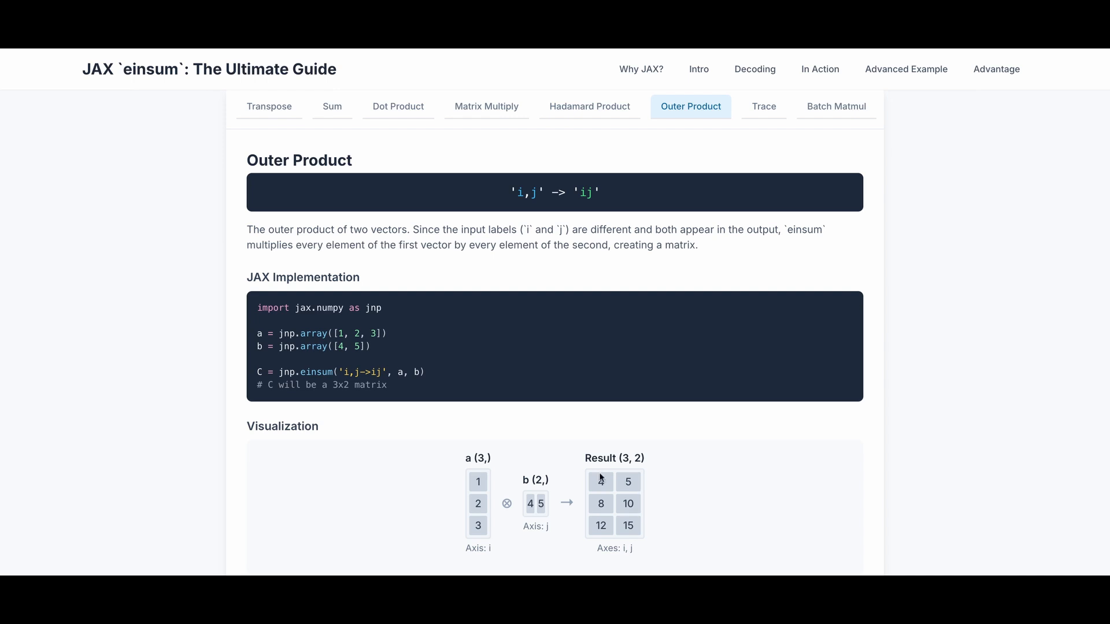
mouse_move(478, 481)
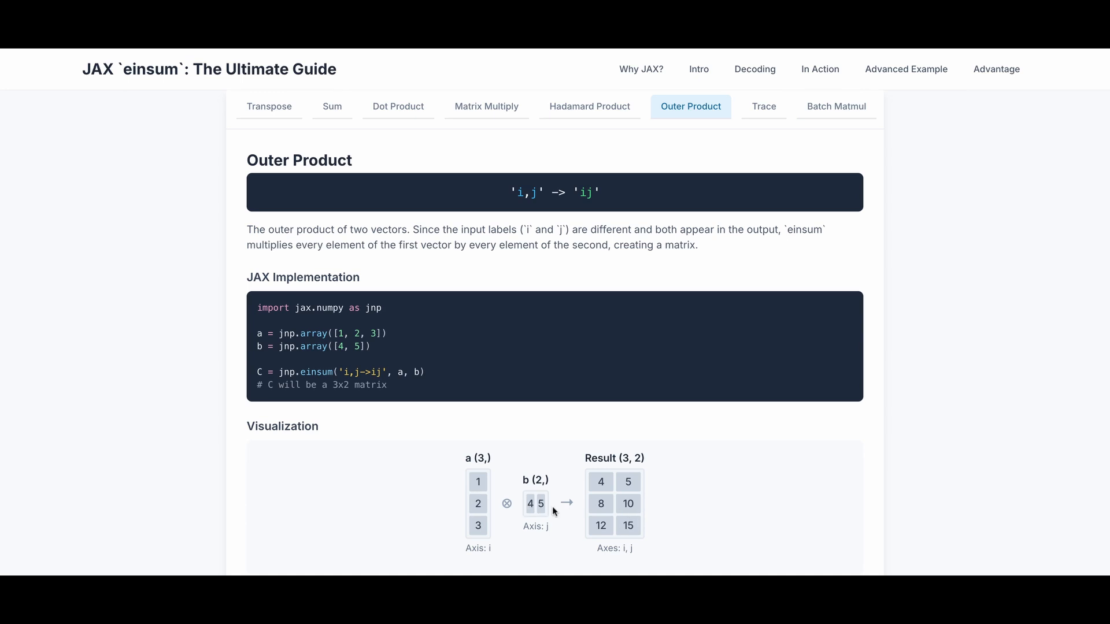
mouse_move(530, 509)
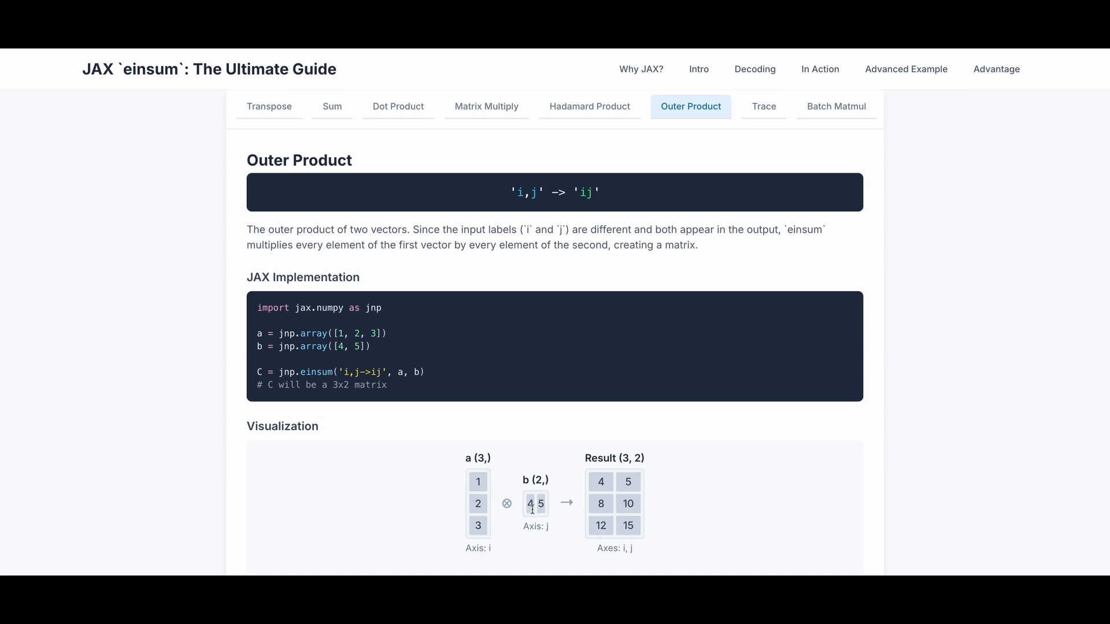
left_click(764, 107)
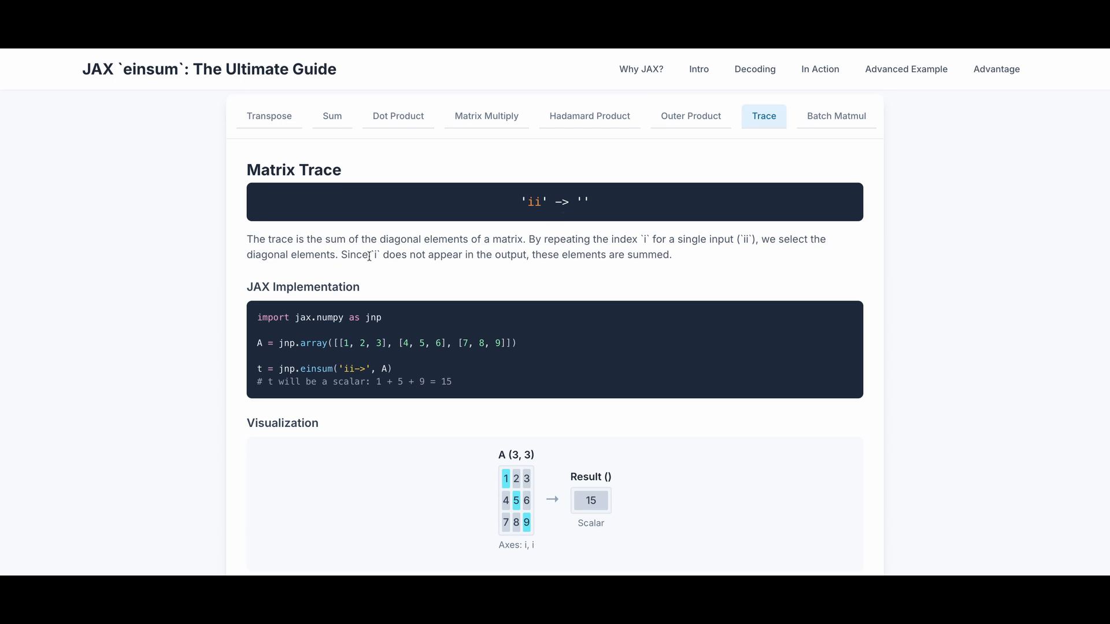
mouse_move(514, 255)
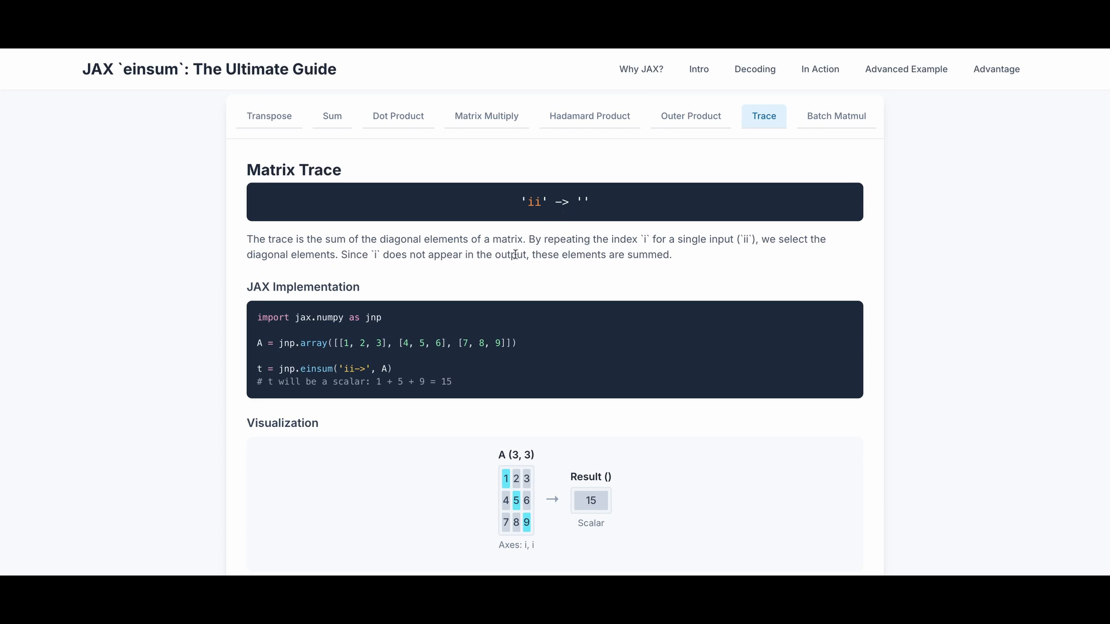
mouse_move(613, 250)
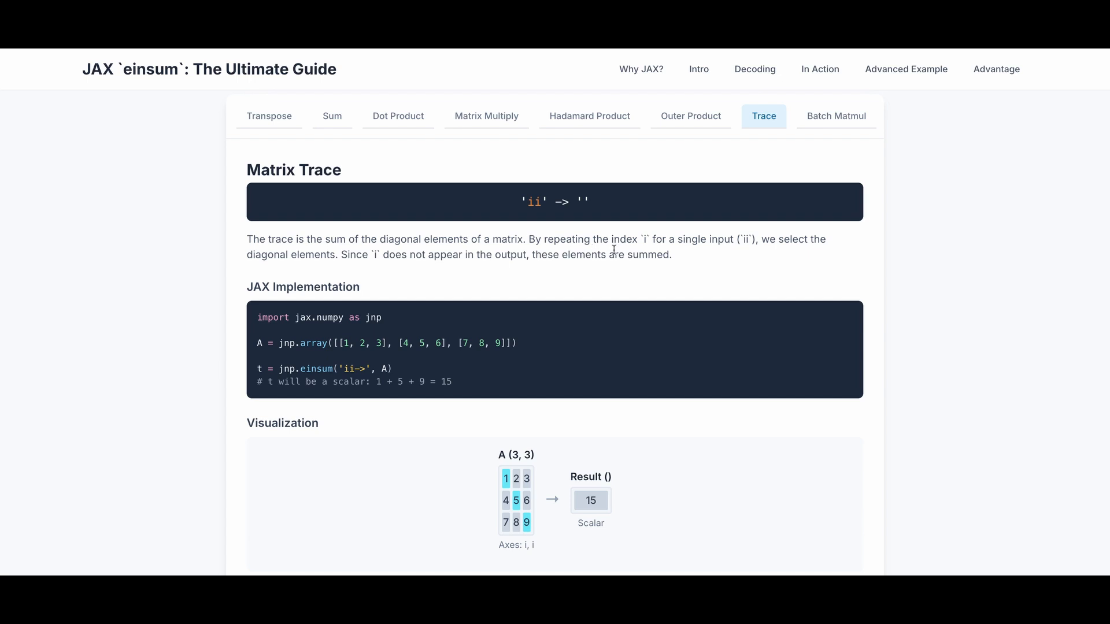
mouse_move(741, 250)
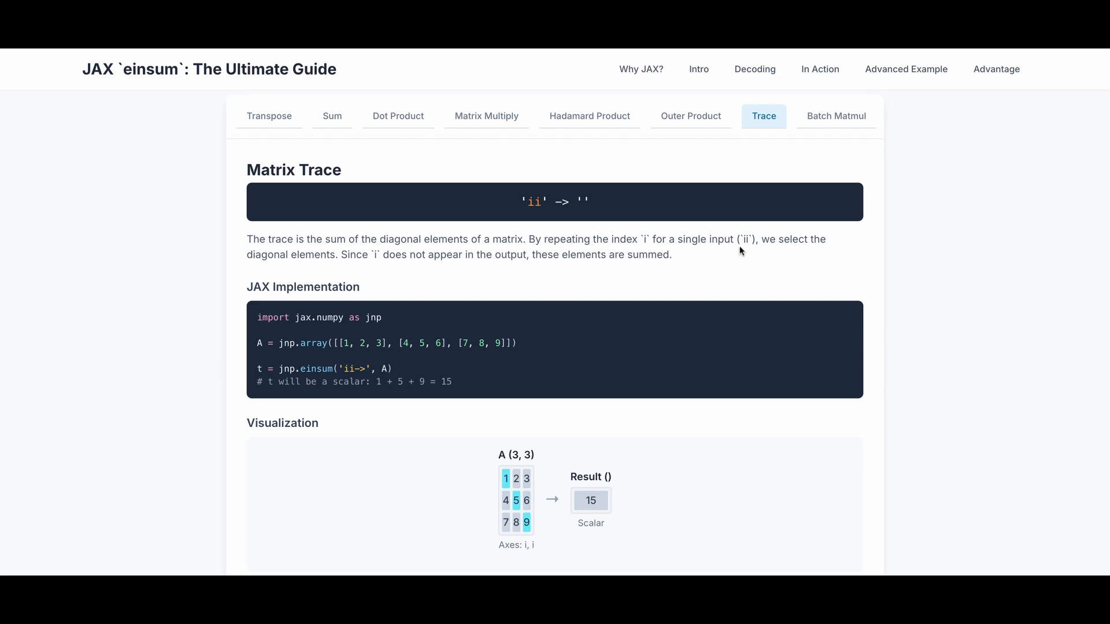
mouse_move(812, 249)
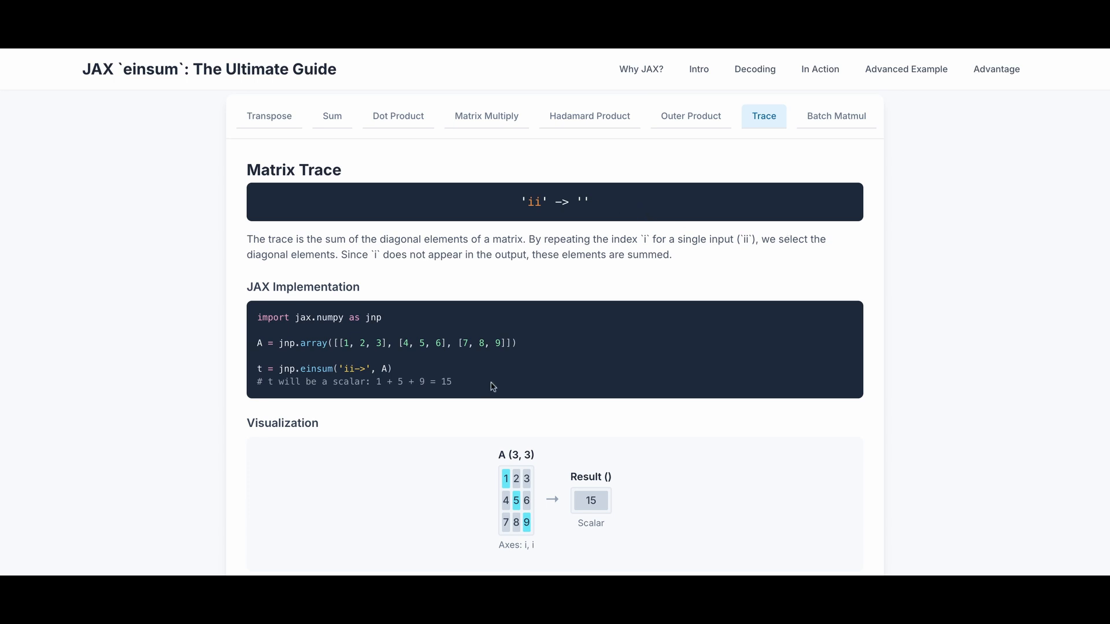
mouse_move(468, 407)
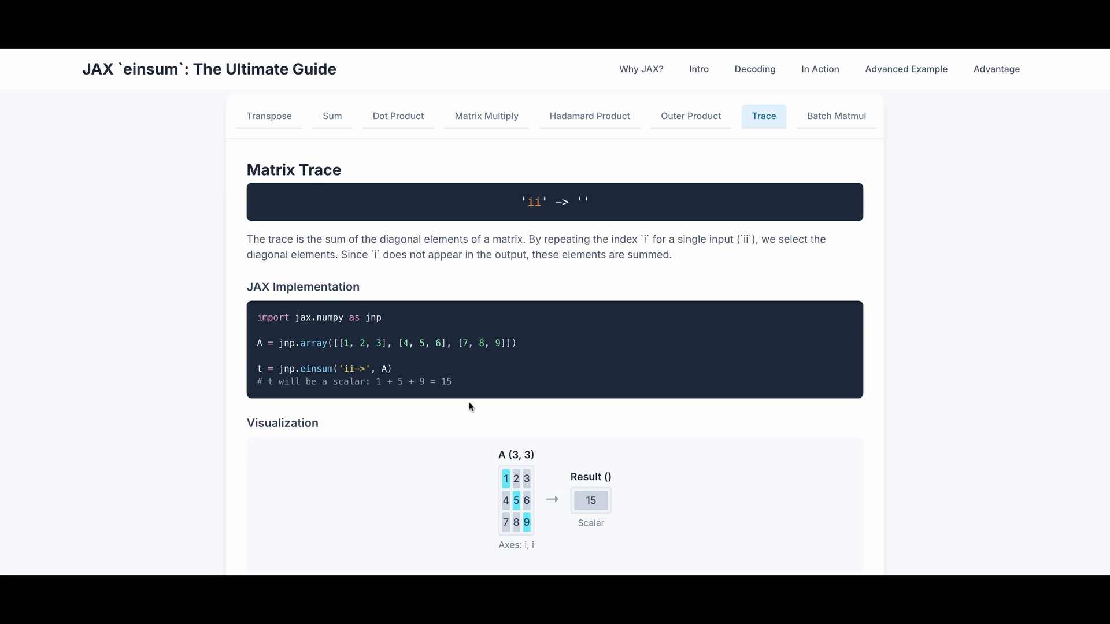
mouse_move(496, 386)
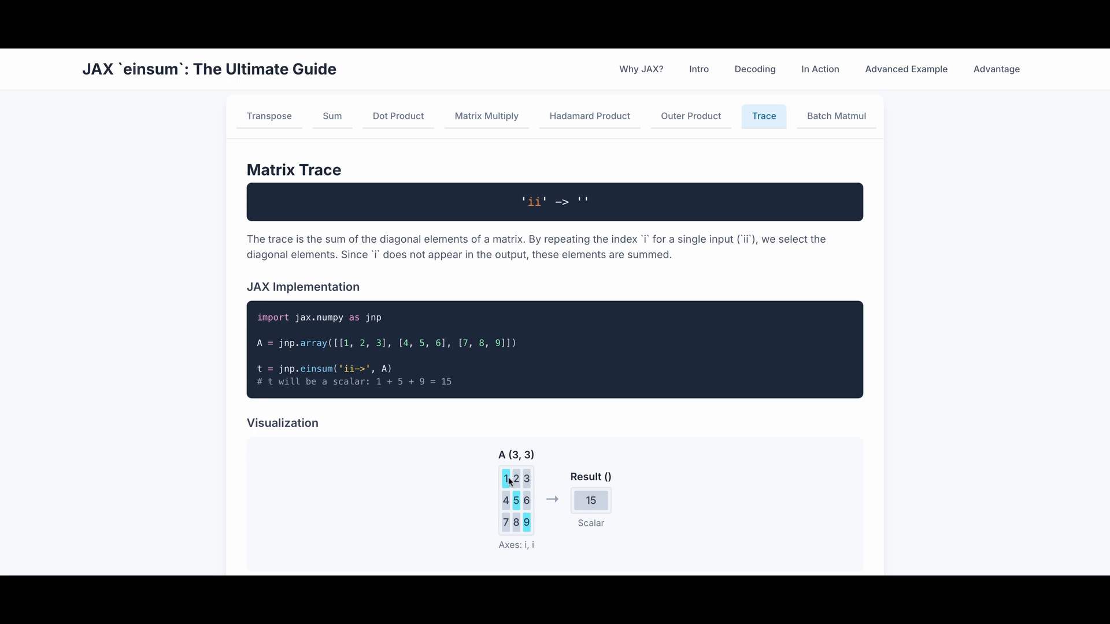
mouse_move(603, 516)
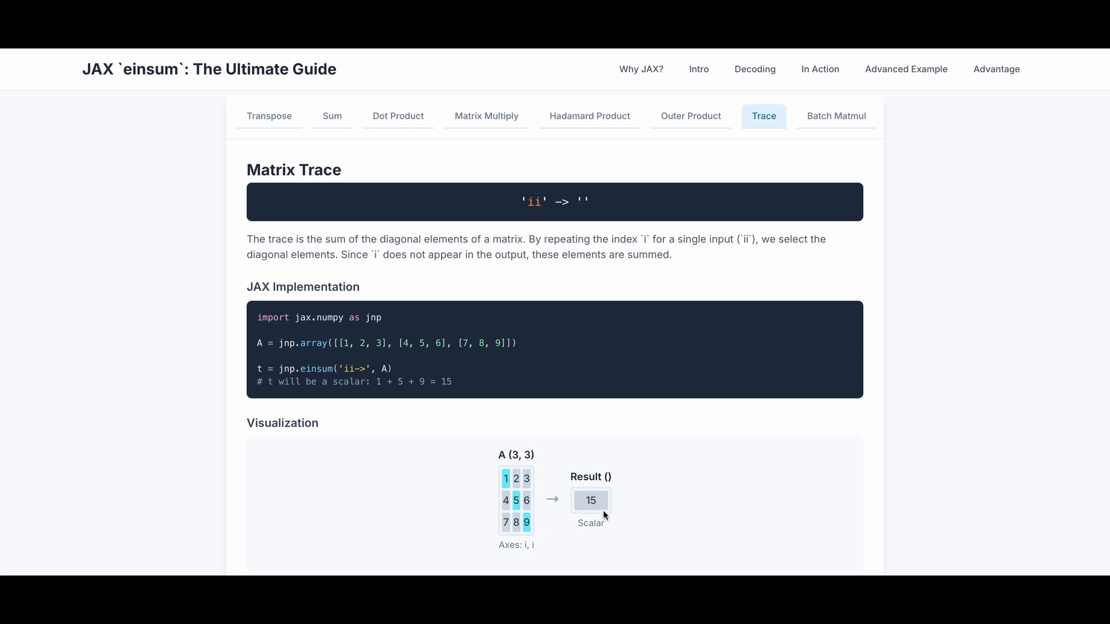
mouse_move(699, 381)
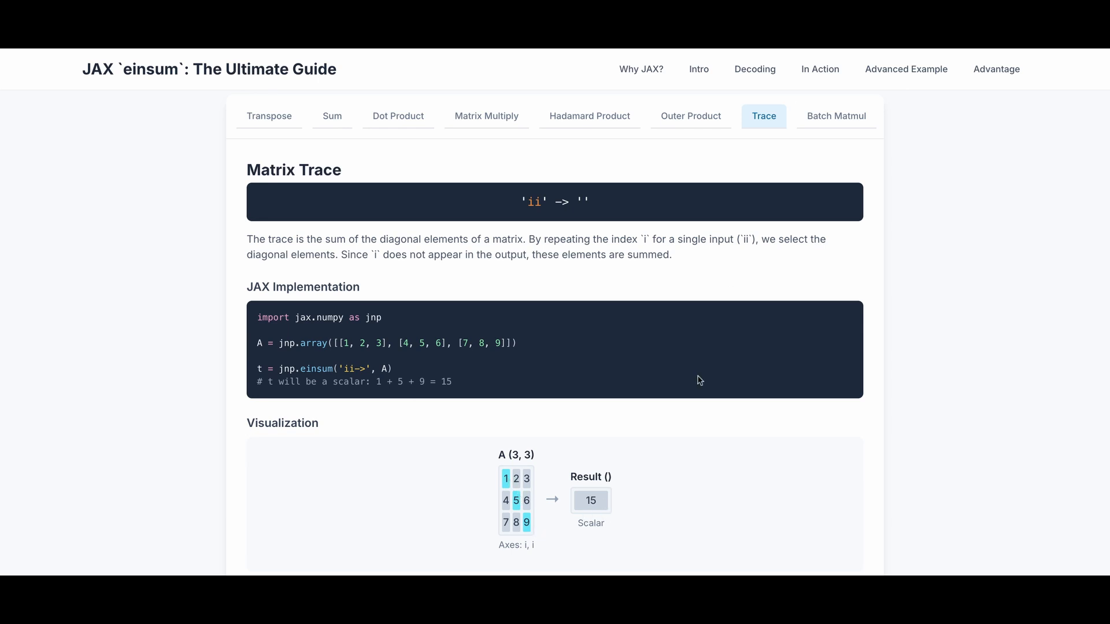
View the Batch Matrix Multiplication 'bij,bjk -> bik' example down through its A, B and Result visualization
left_click(836, 116)
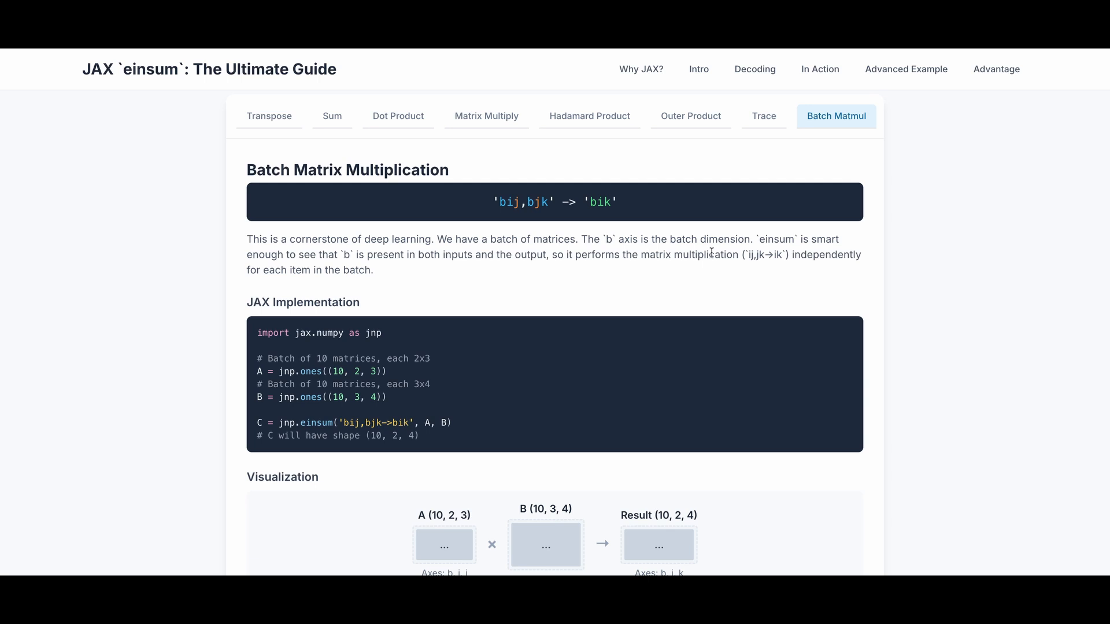
mouse_move(393, 280)
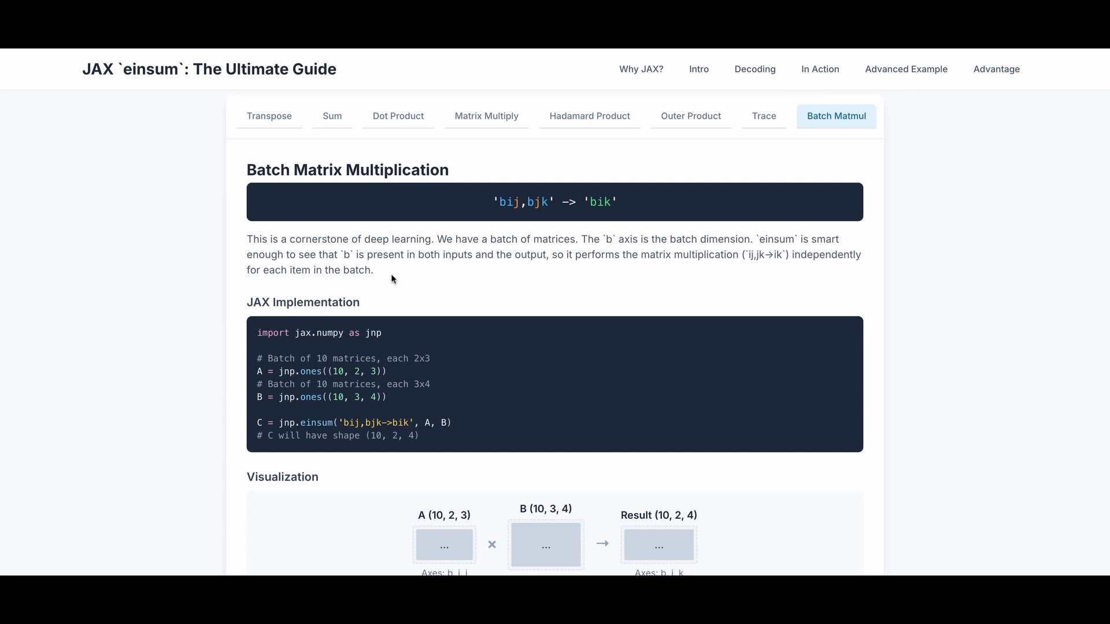
mouse_move(441, 270)
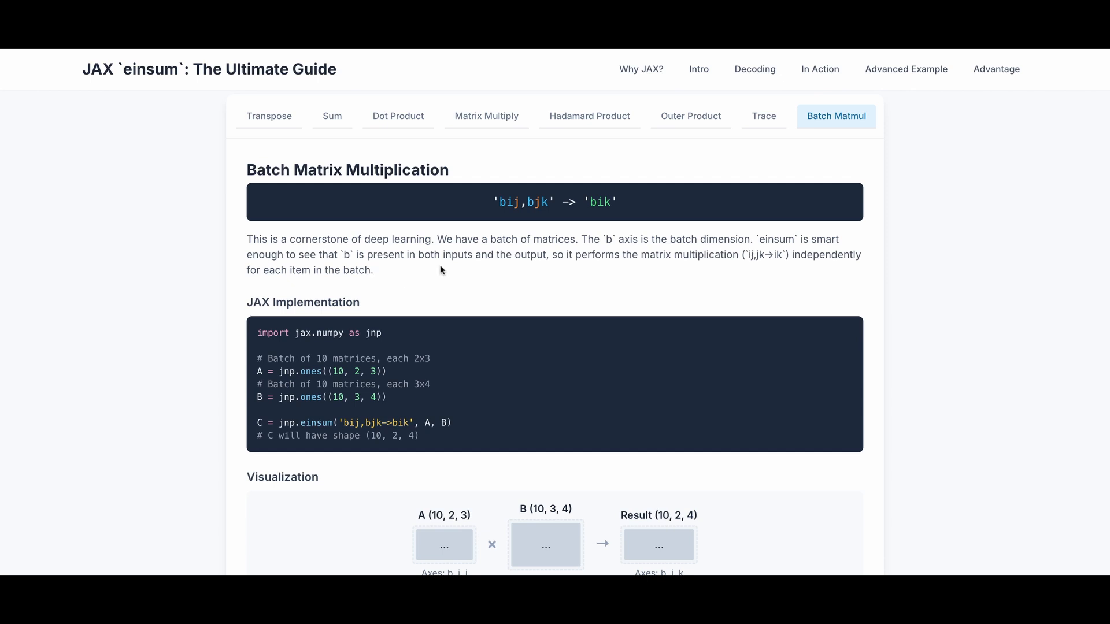
mouse_move(588, 256)
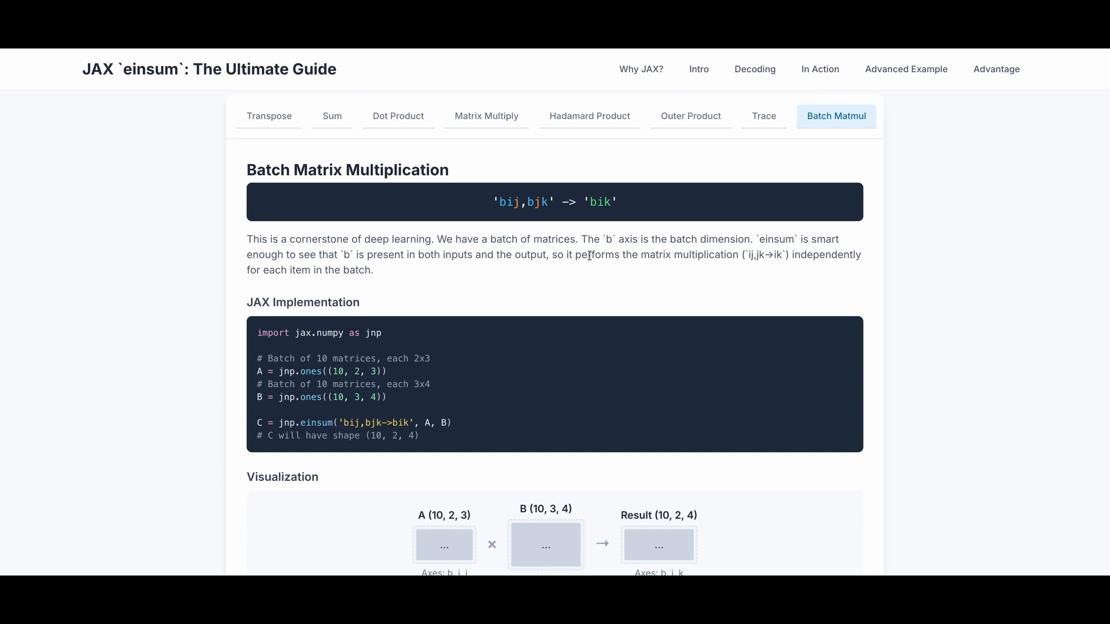
mouse_move(721, 258)
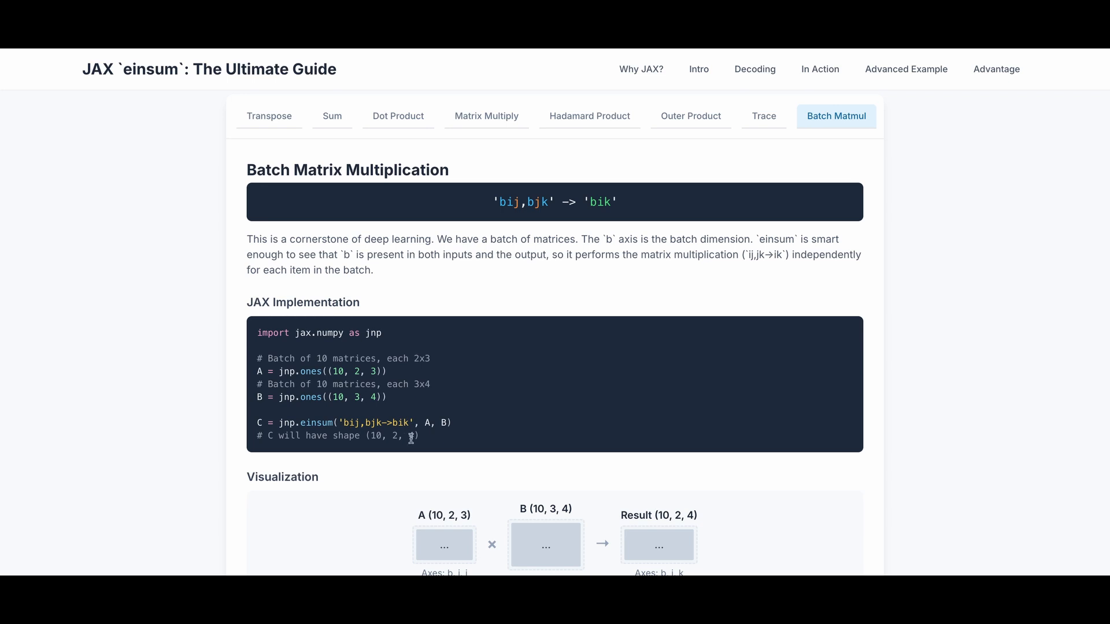
scroll("down", 3)
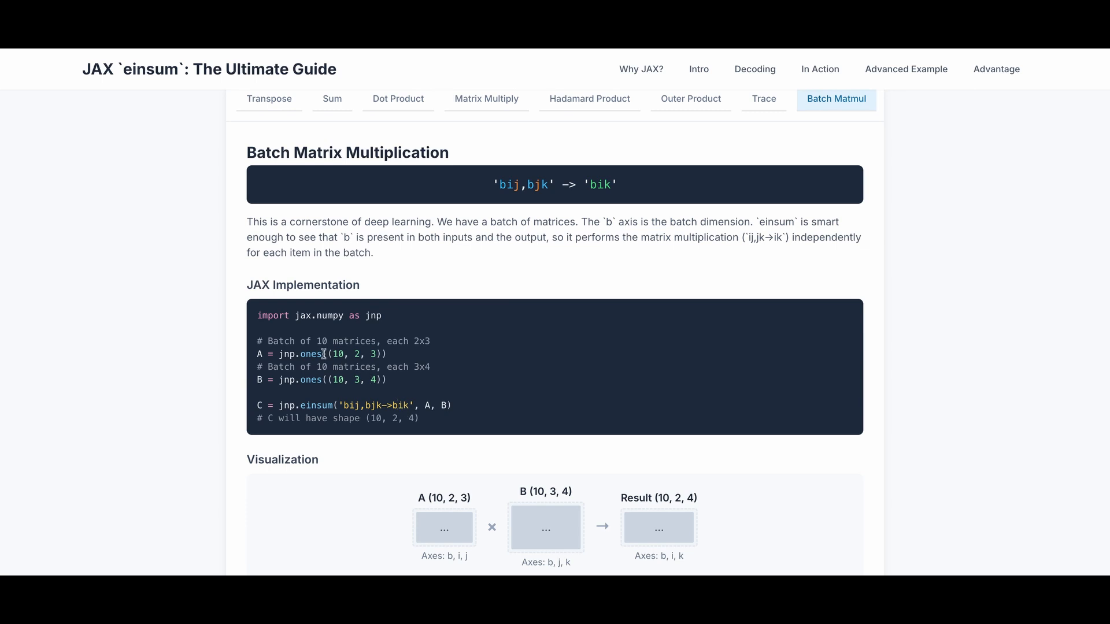
mouse_move(418, 354)
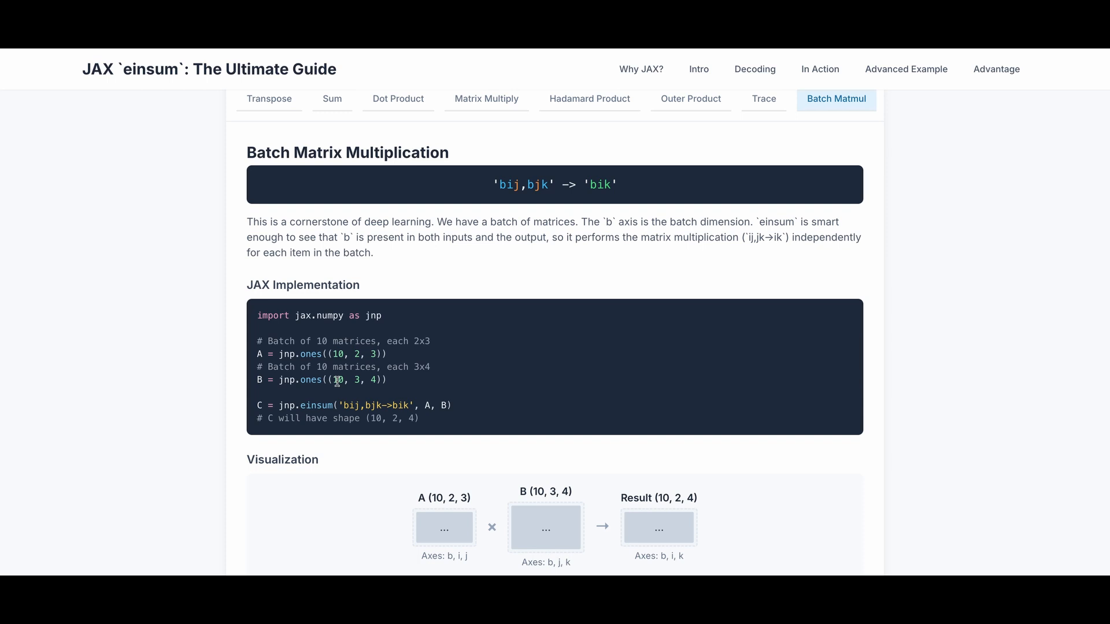
mouse_move(411, 380)
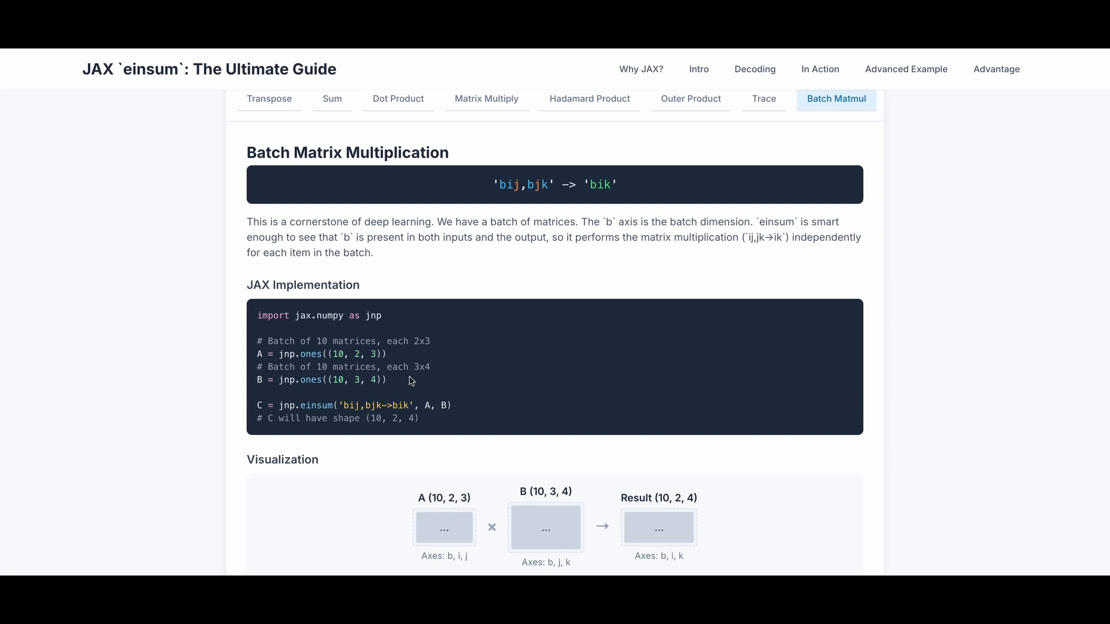
mouse_move(383, 408)
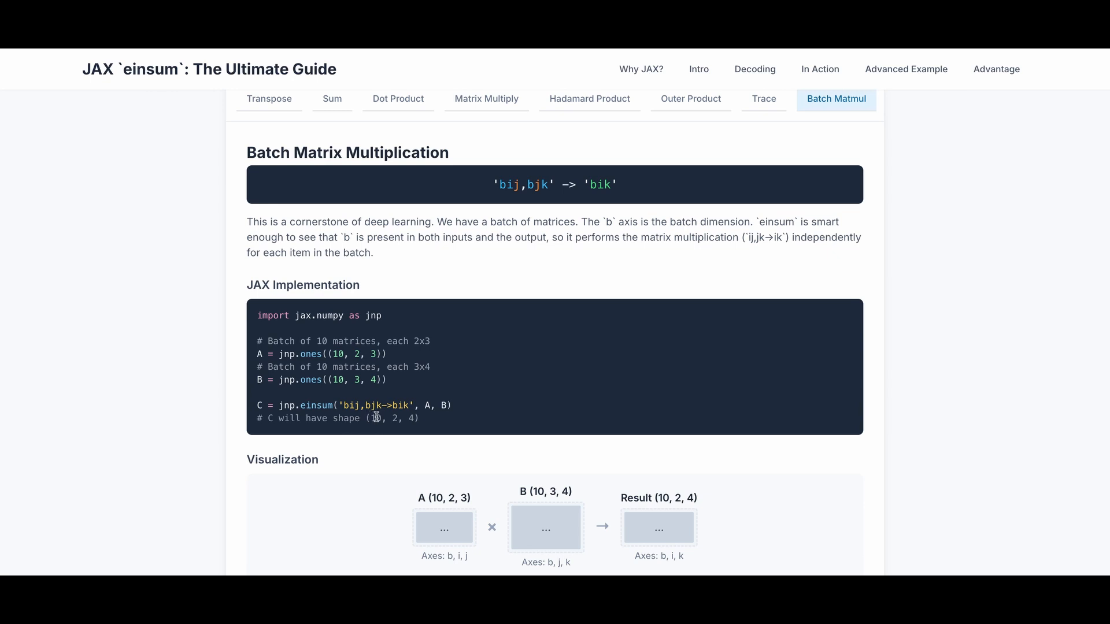
mouse_move(399, 415)
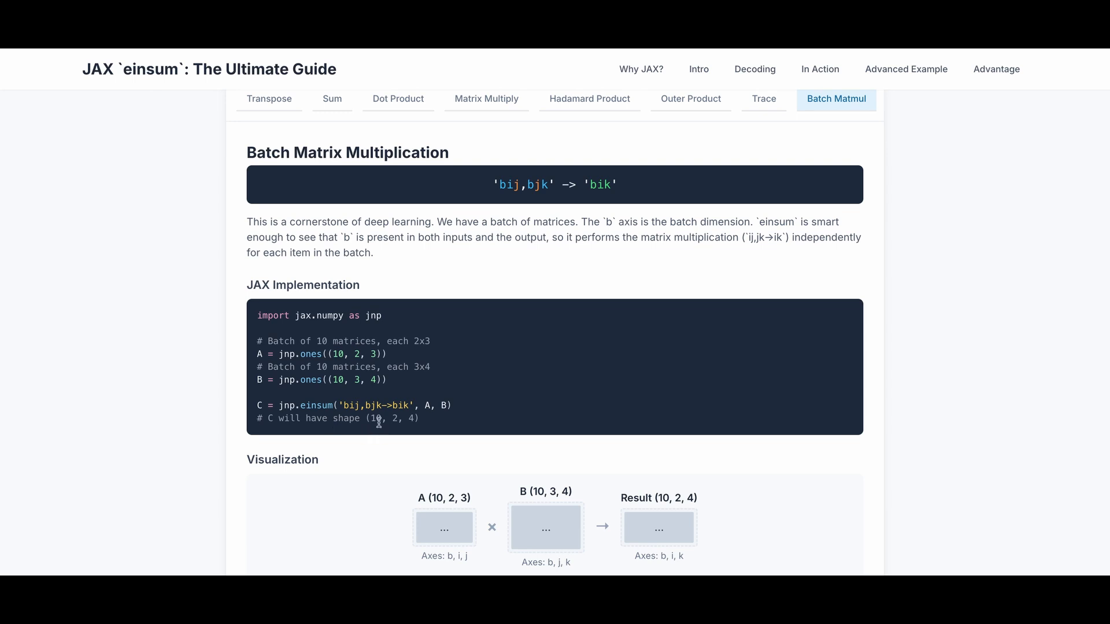
mouse_move(391, 419)
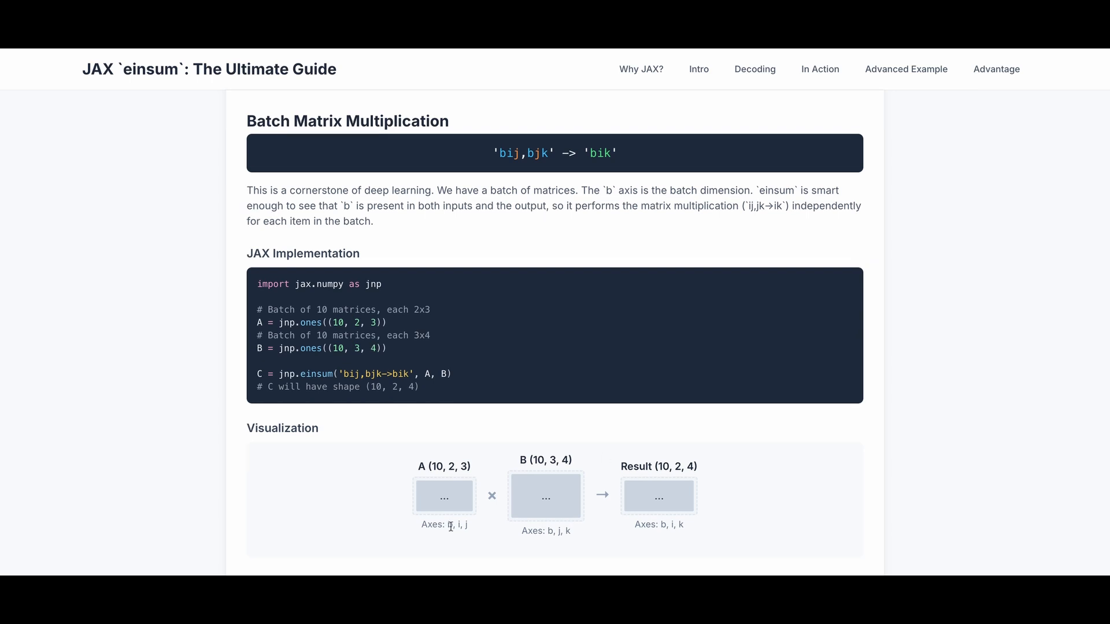
scroll("down", 3)
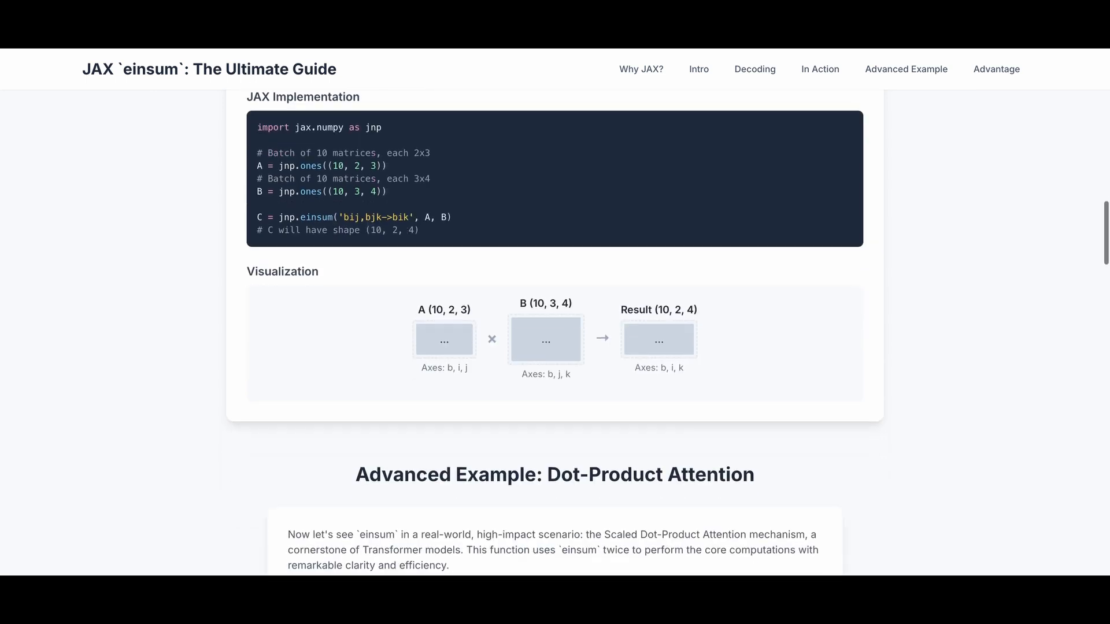
Move to the Advanced Example: Dot-Product Attention intro and the start of the dot_attention code
scroll("down", 3)
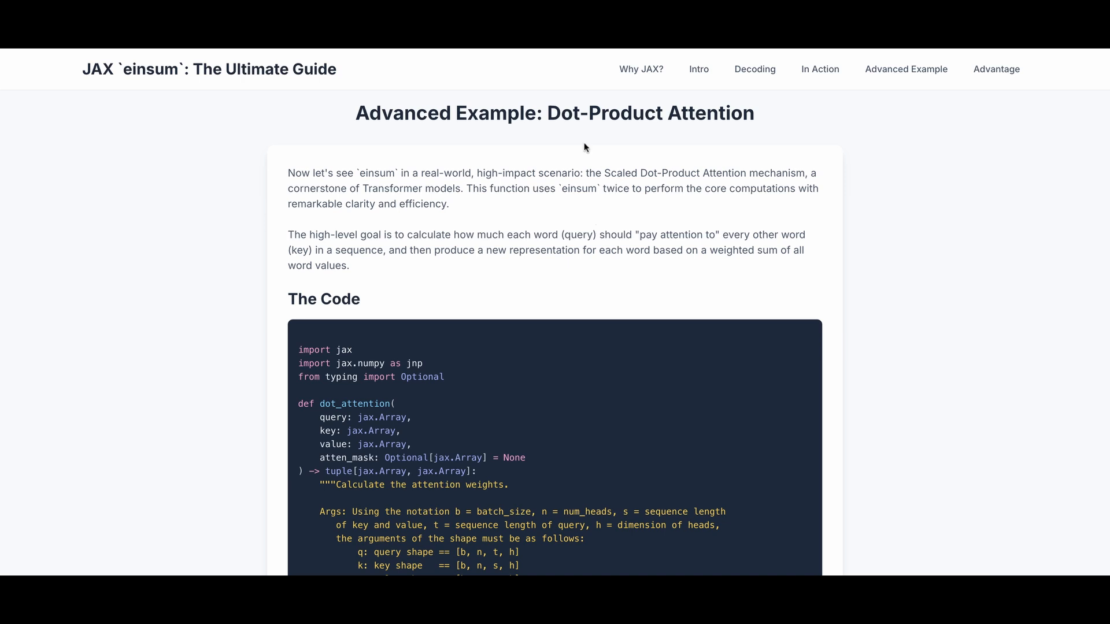
mouse_move(658, 209)
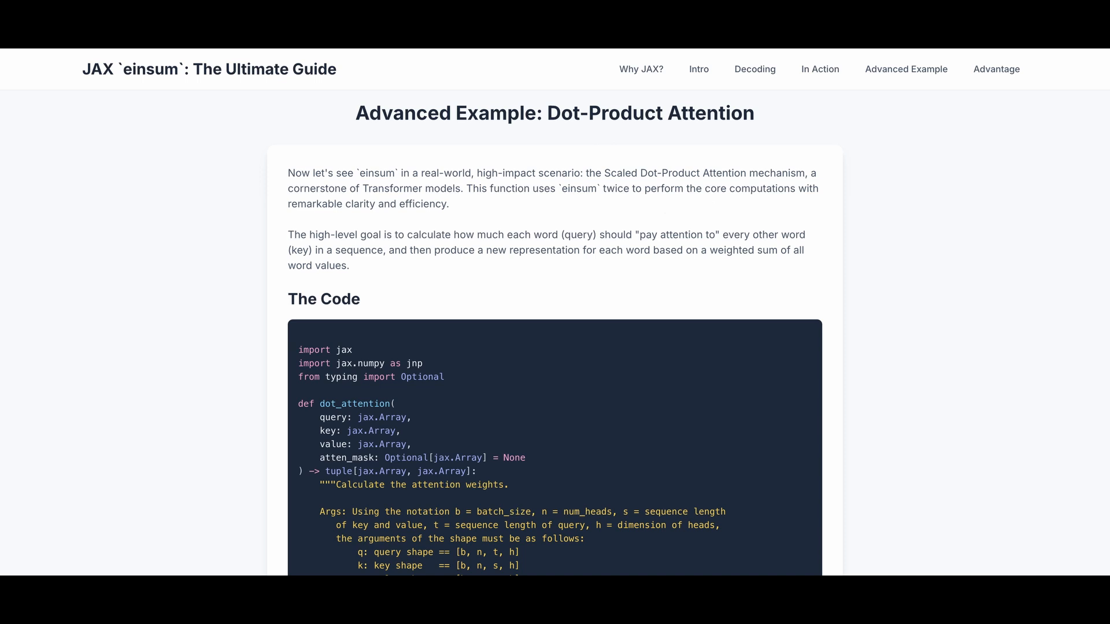
mouse_move(629, 210)
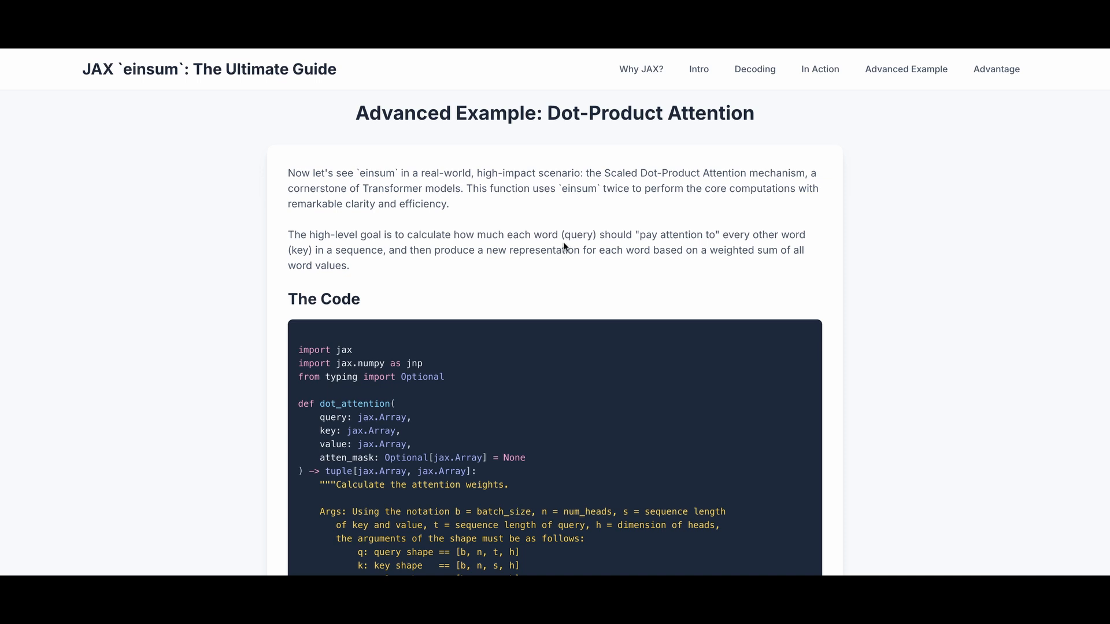
mouse_move(643, 241)
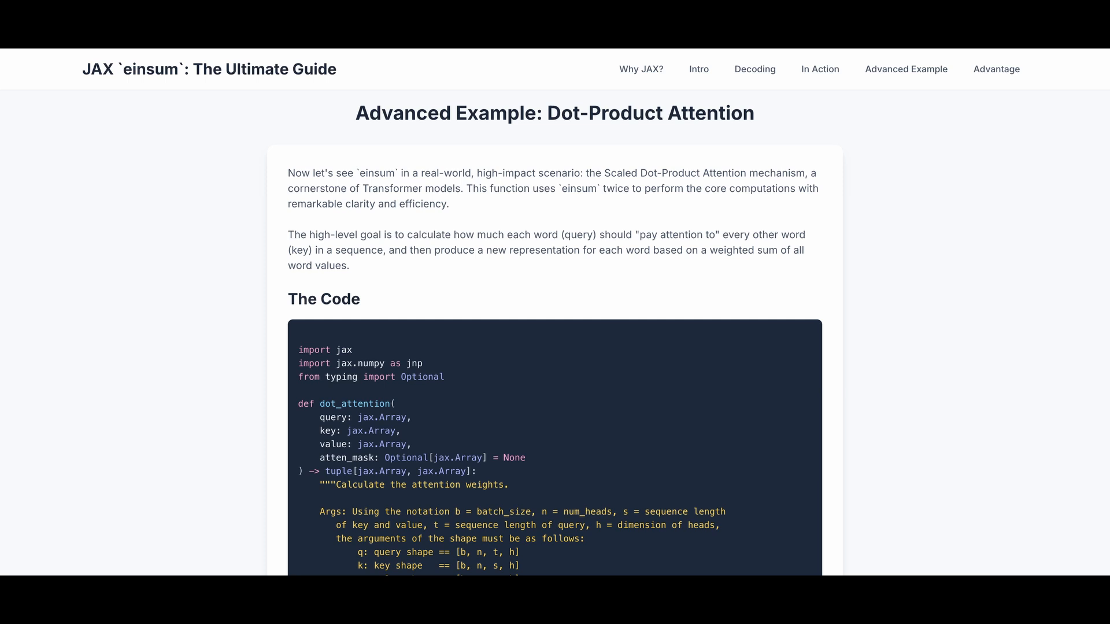
scroll("down", 3)
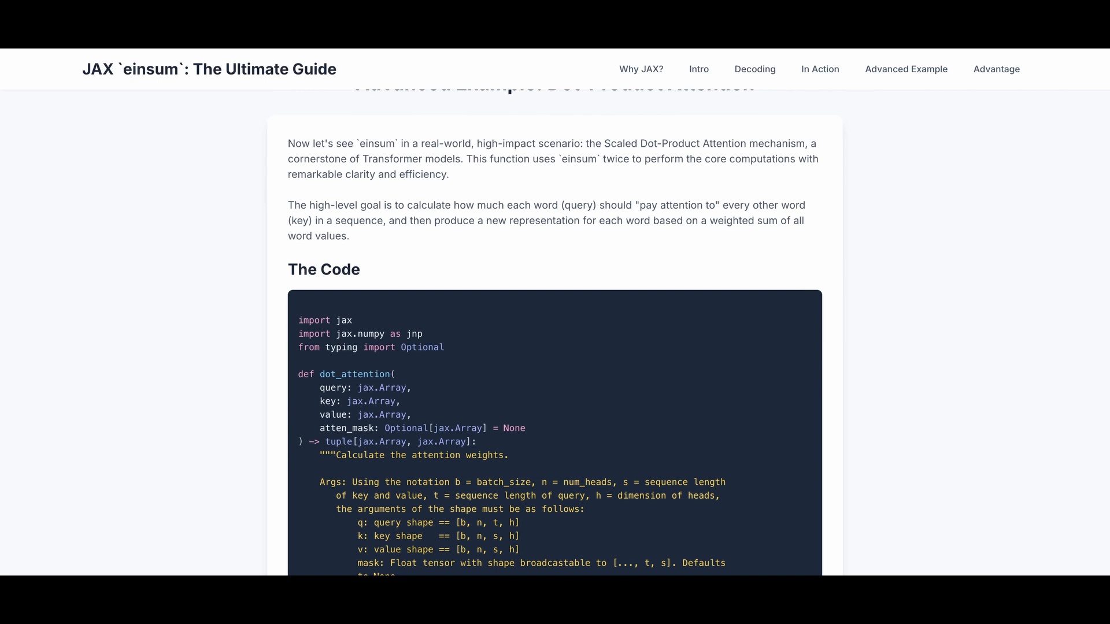
Read the dot_attention code down to its return of output and attention_weights
scroll("down", 3)
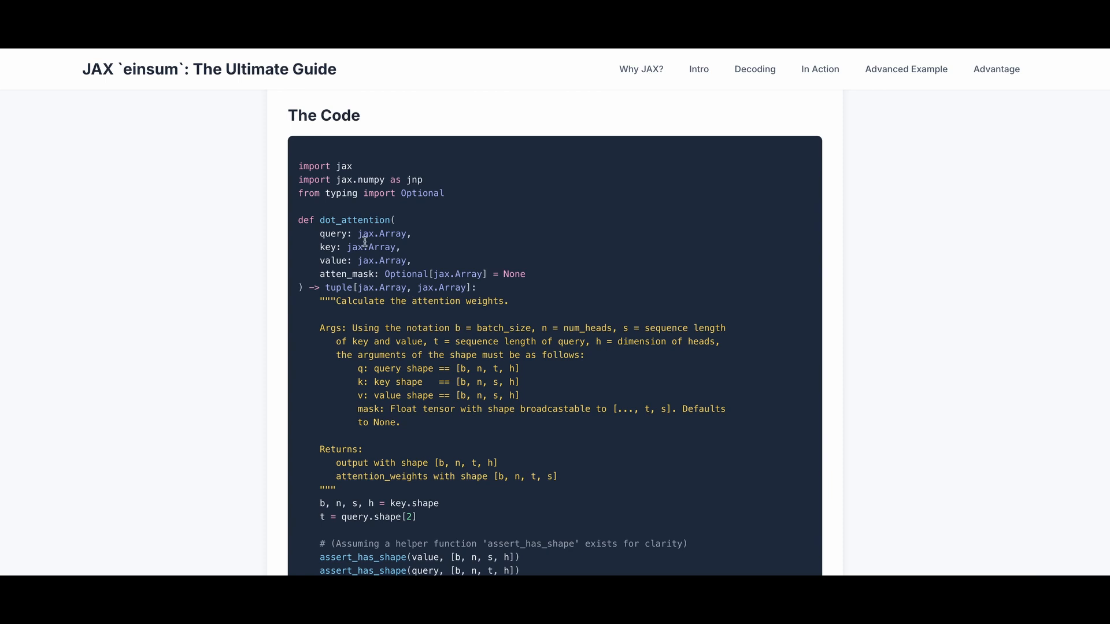
mouse_move(362, 242)
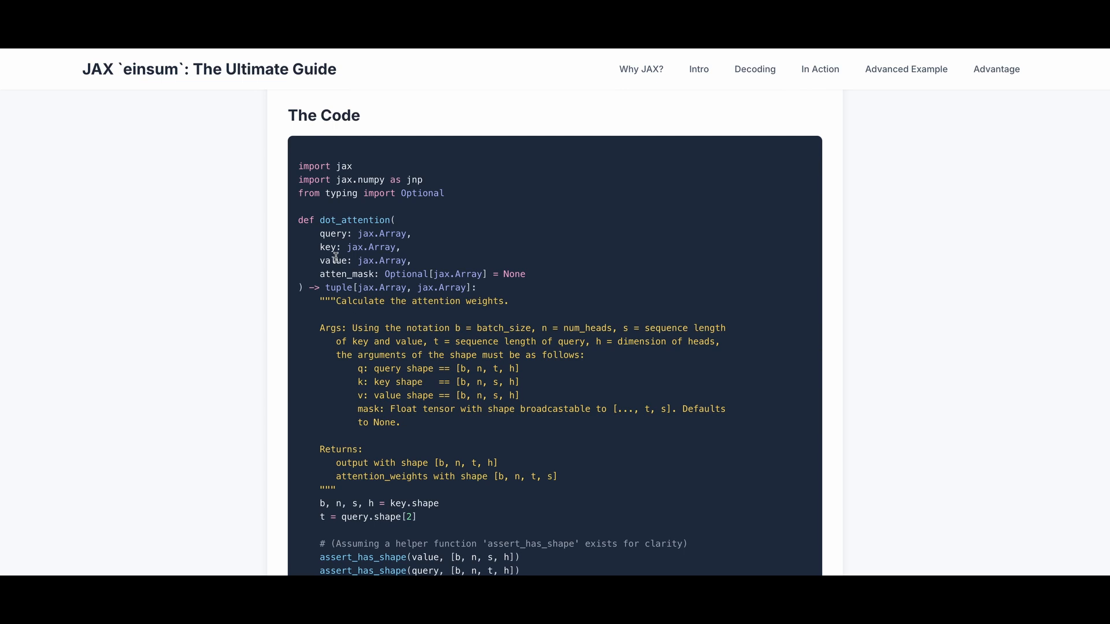
mouse_move(335, 258)
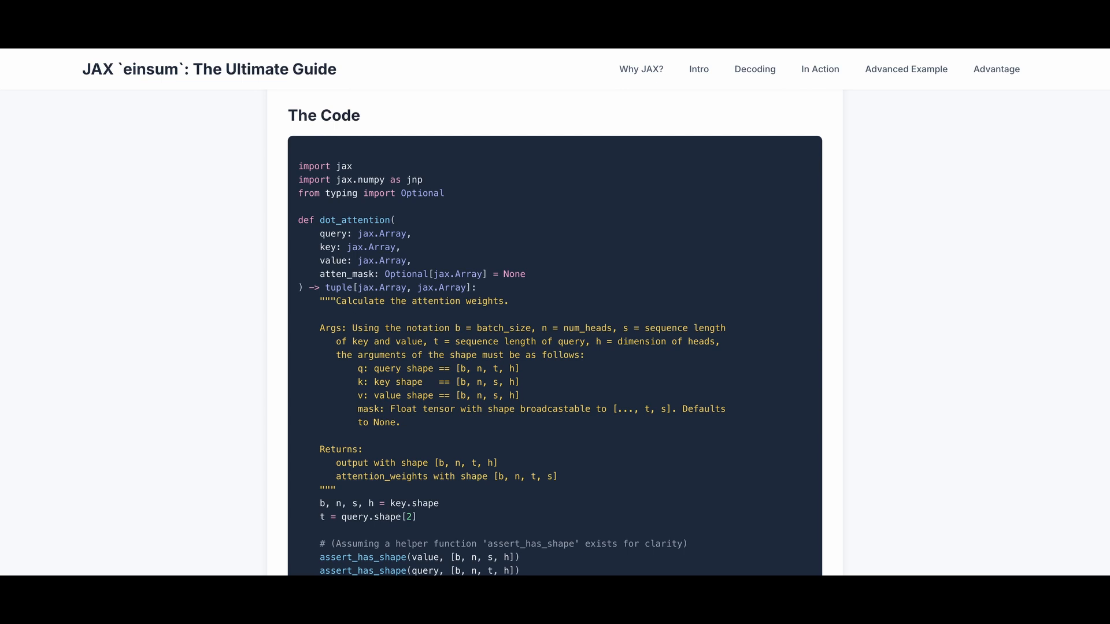
mouse_move(348, 272)
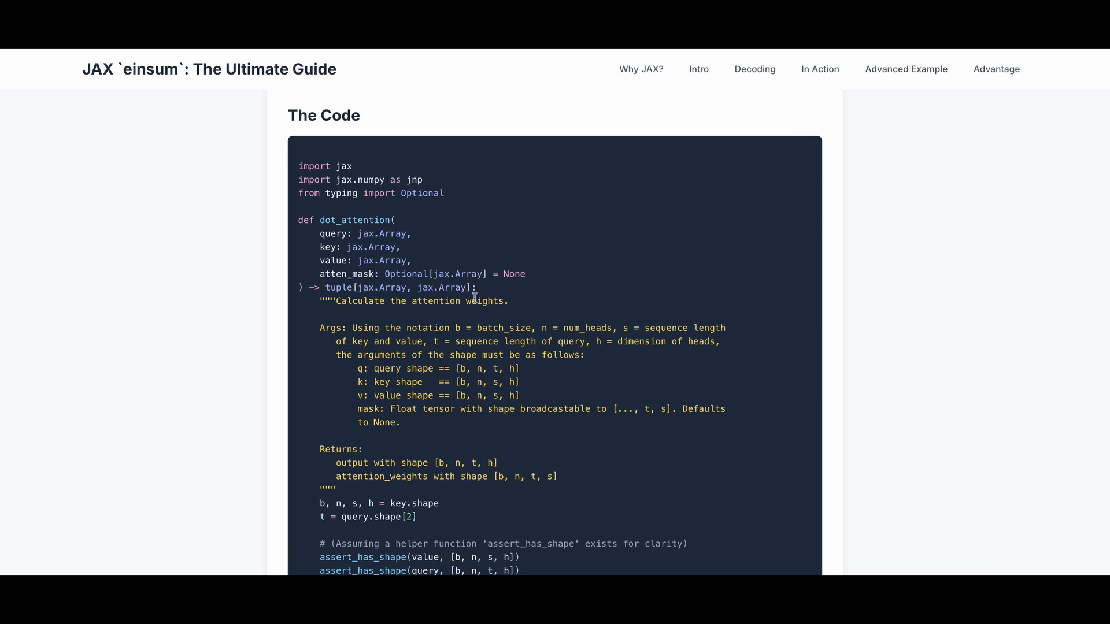
mouse_move(436, 331)
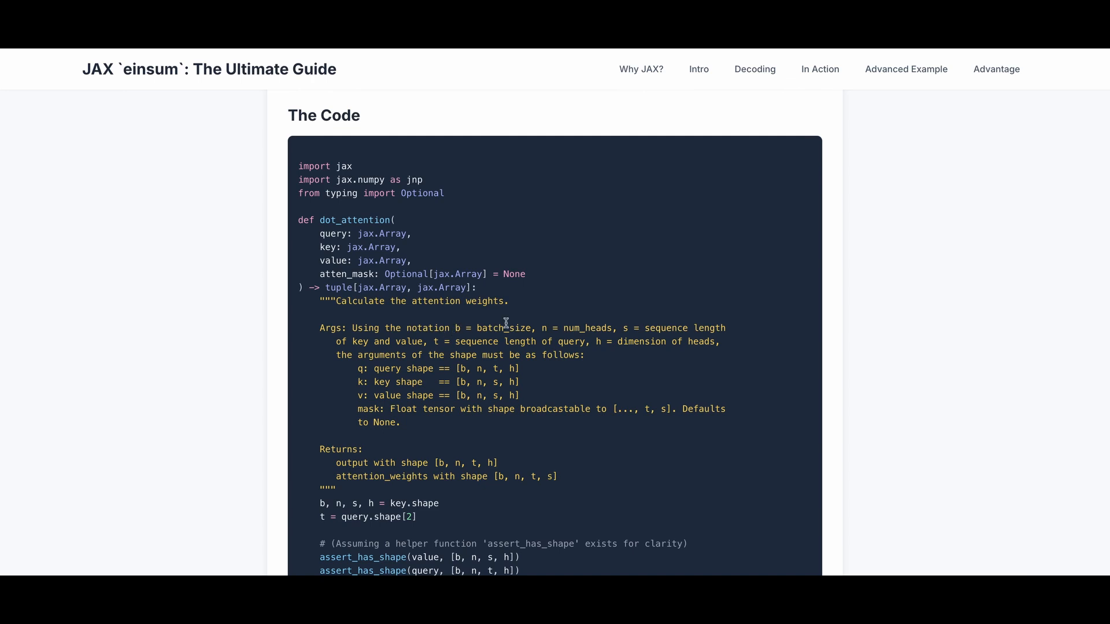
mouse_move(613, 327)
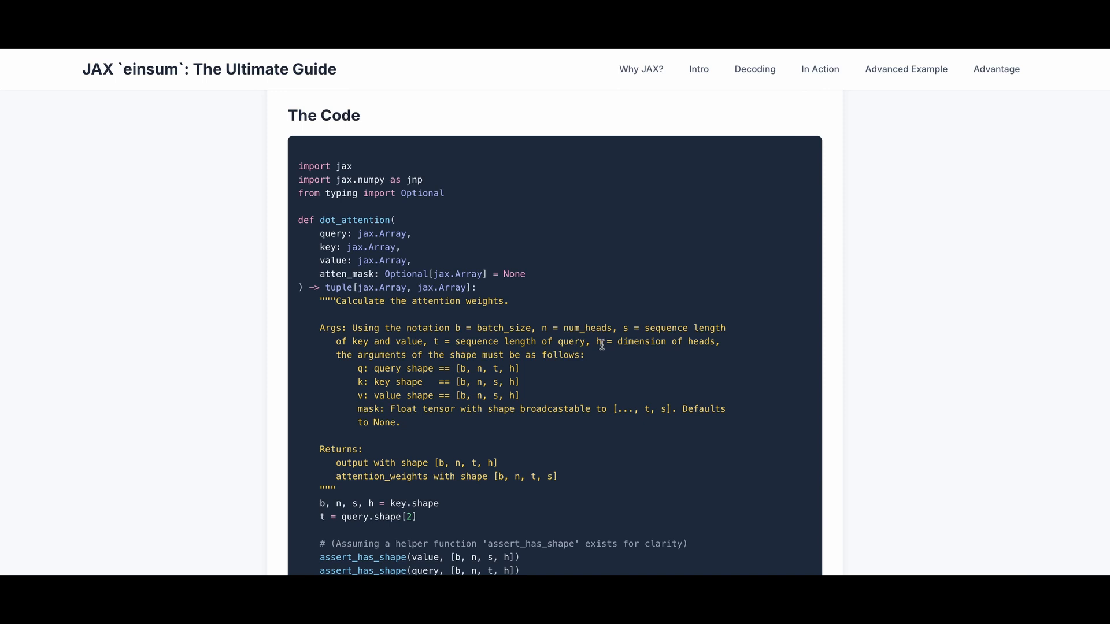
mouse_move(455, 380)
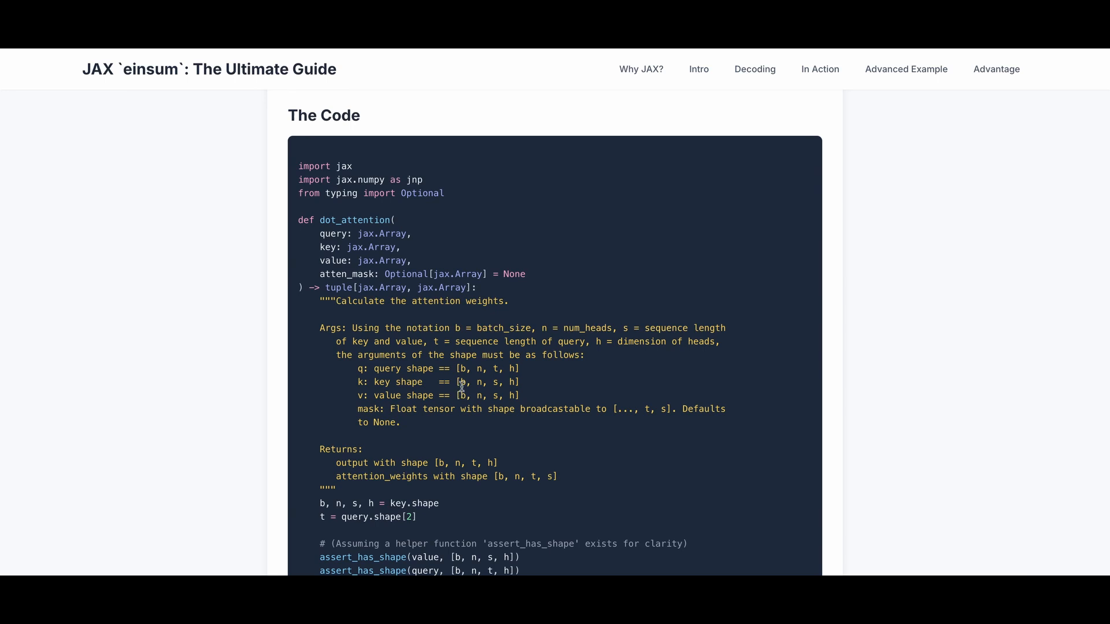
mouse_move(475, 382)
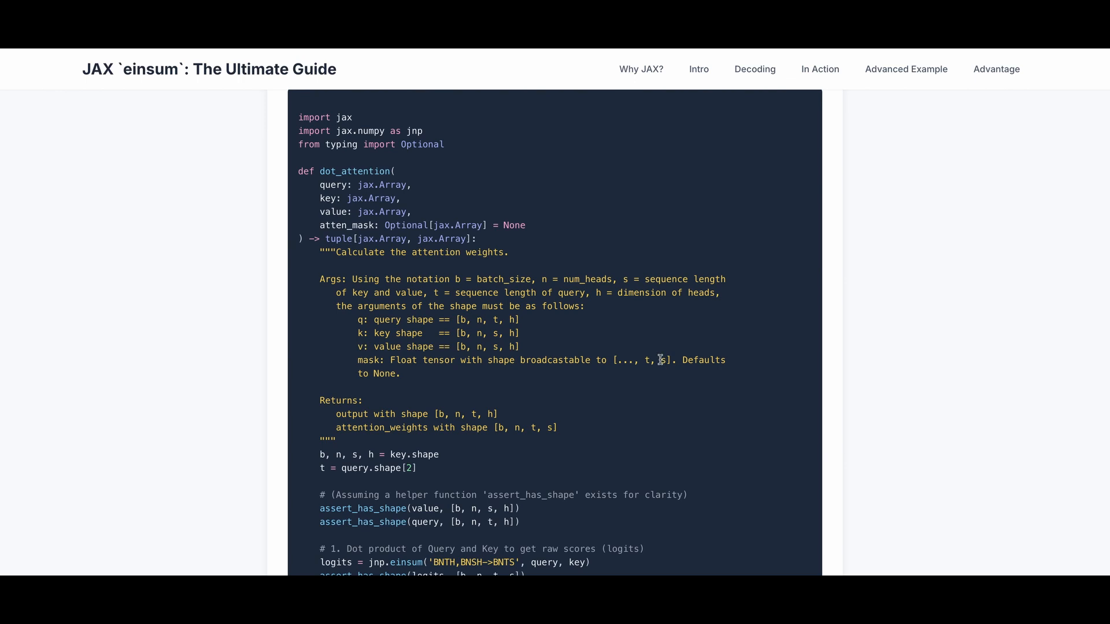
mouse_move(648, 371)
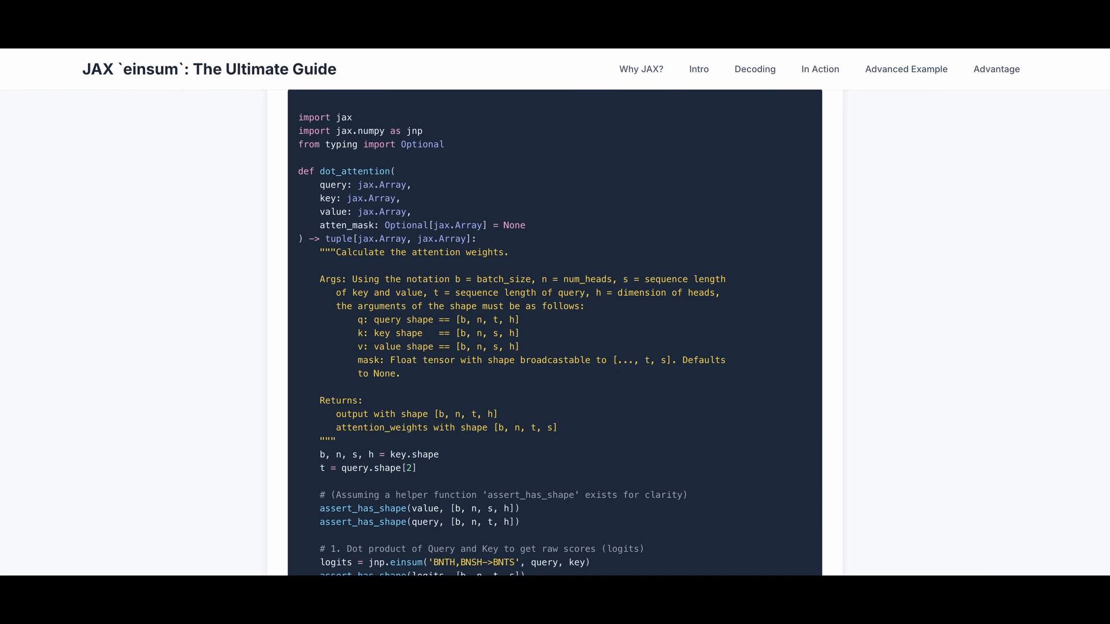
mouse_move(523, 376)
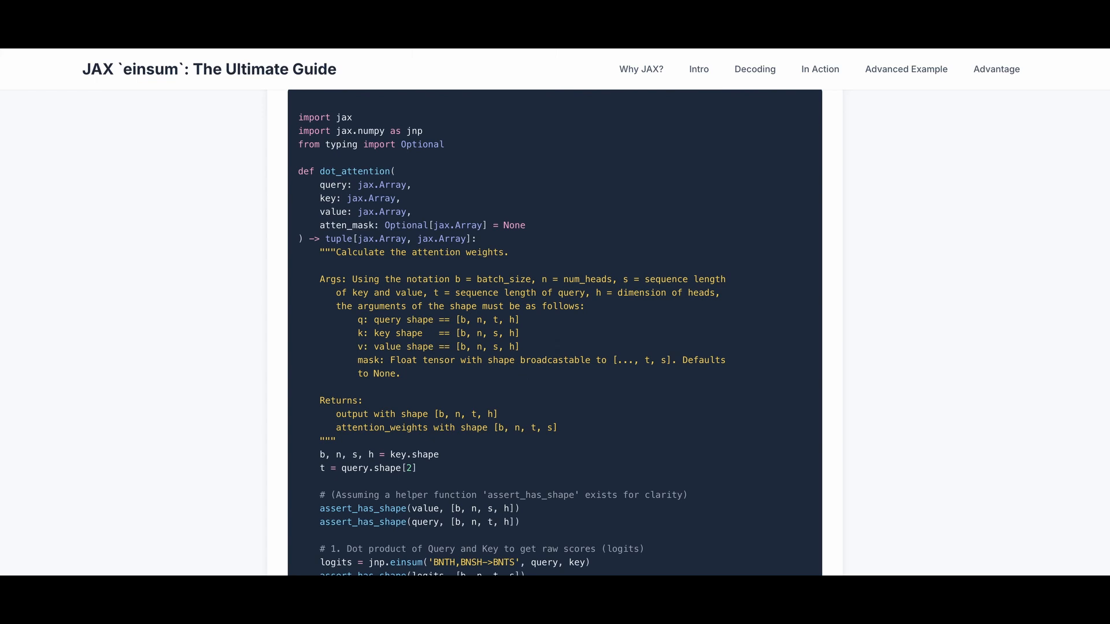
mouse_move(365, 403)
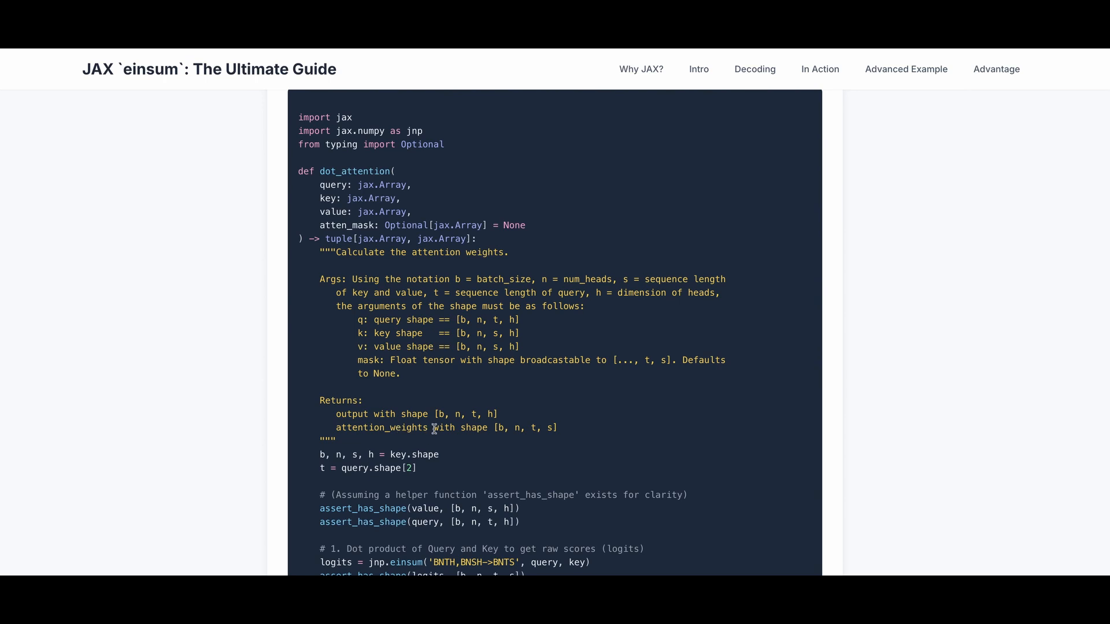
scroll("down", 3)
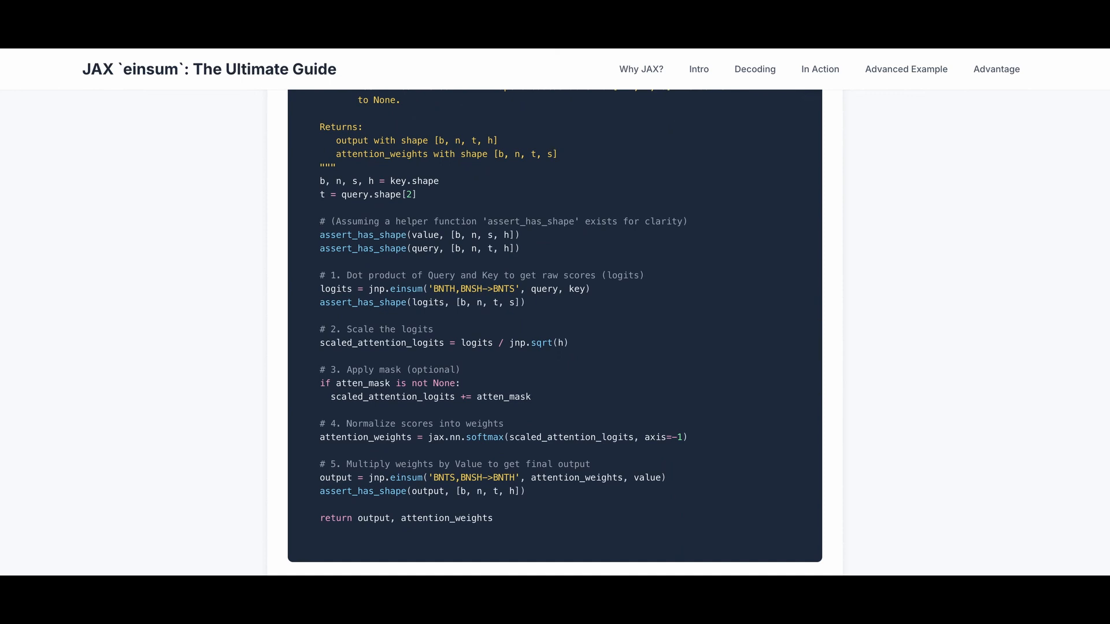
Read the Step-by-Step Breakdown through the mask-shape deep dive with padding and causal mask examples to Step 5
scroll("down", 3)
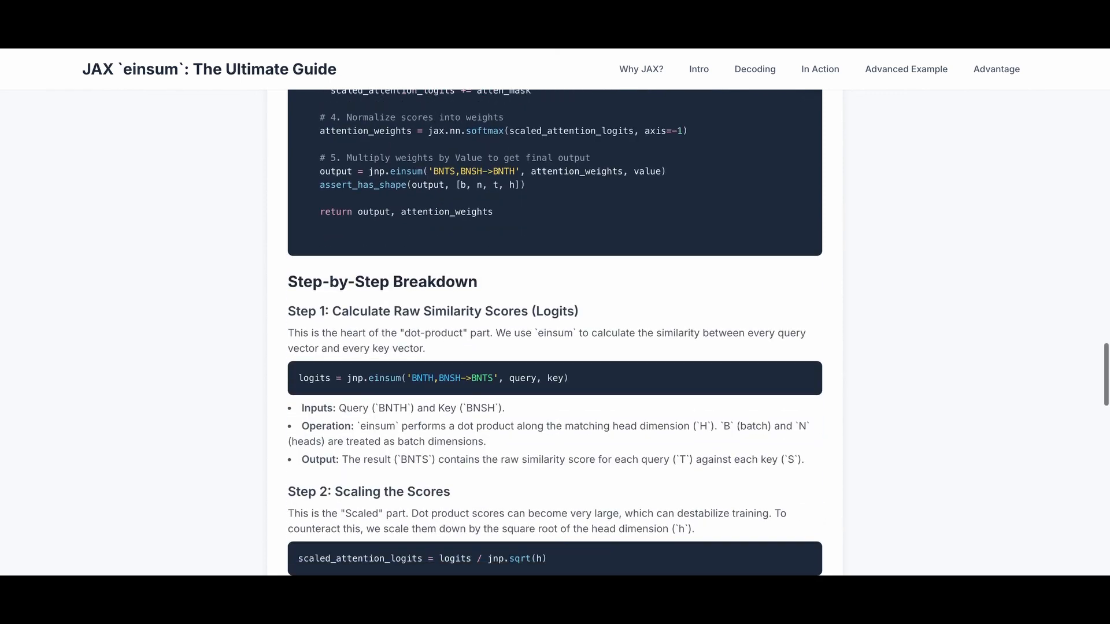
scroll("down", 3)
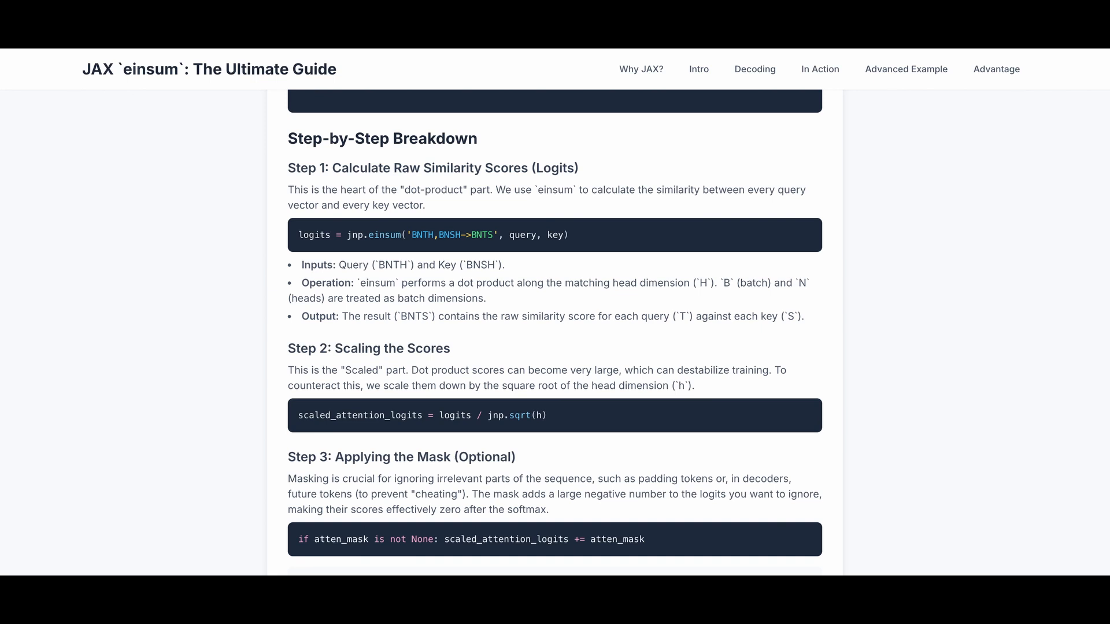
mouse_move(419, 221)
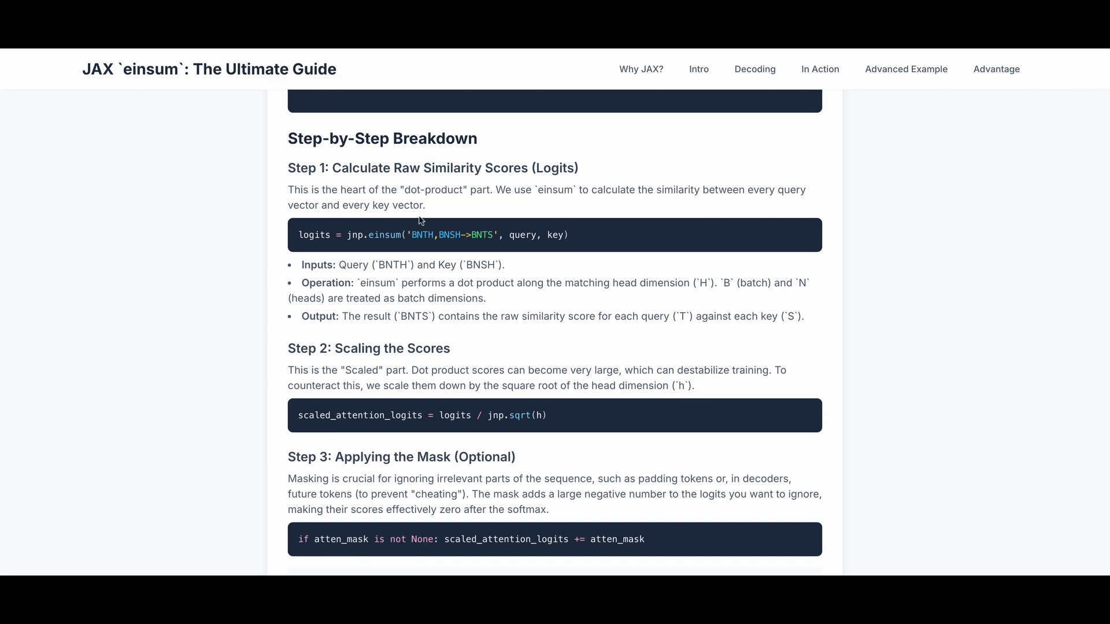
mouse_move(362, 267)
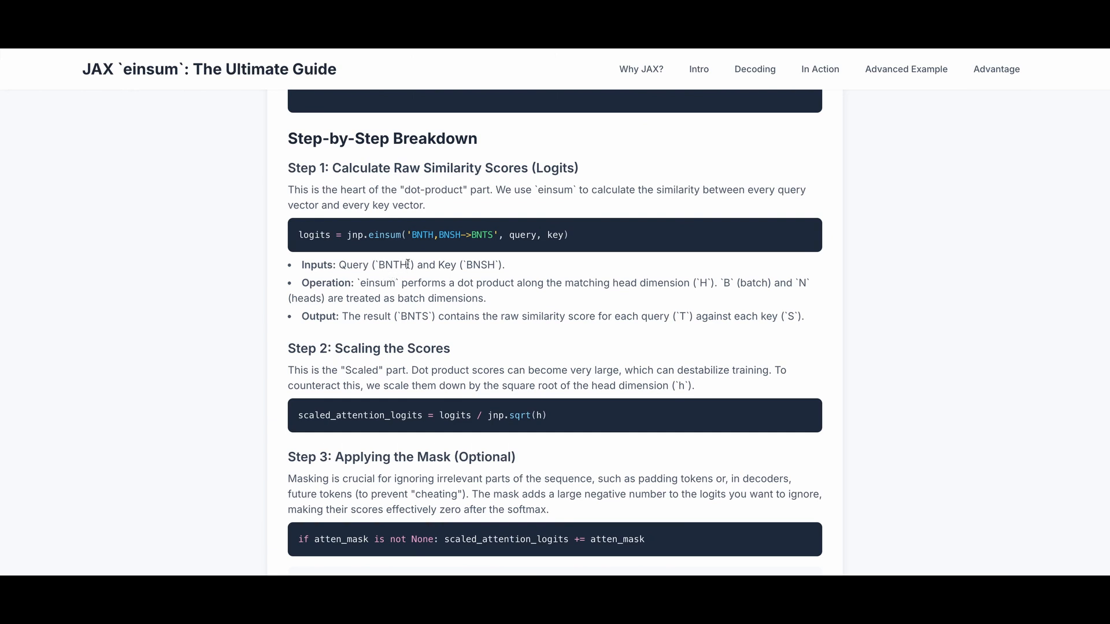
mouse_move(457, 278)
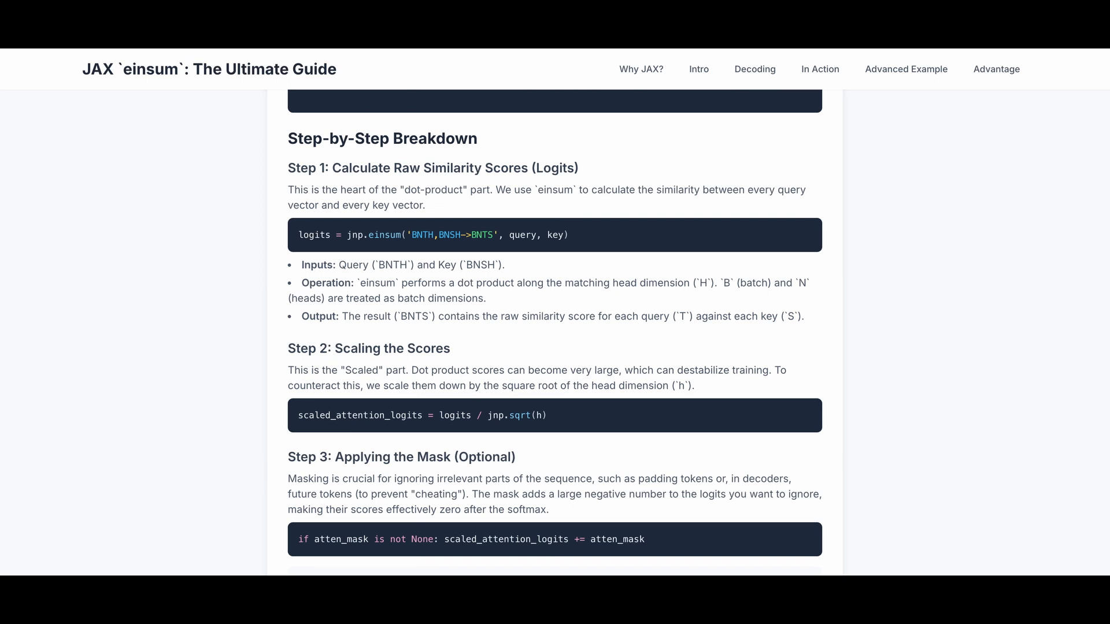
mouse_move(633, 320)
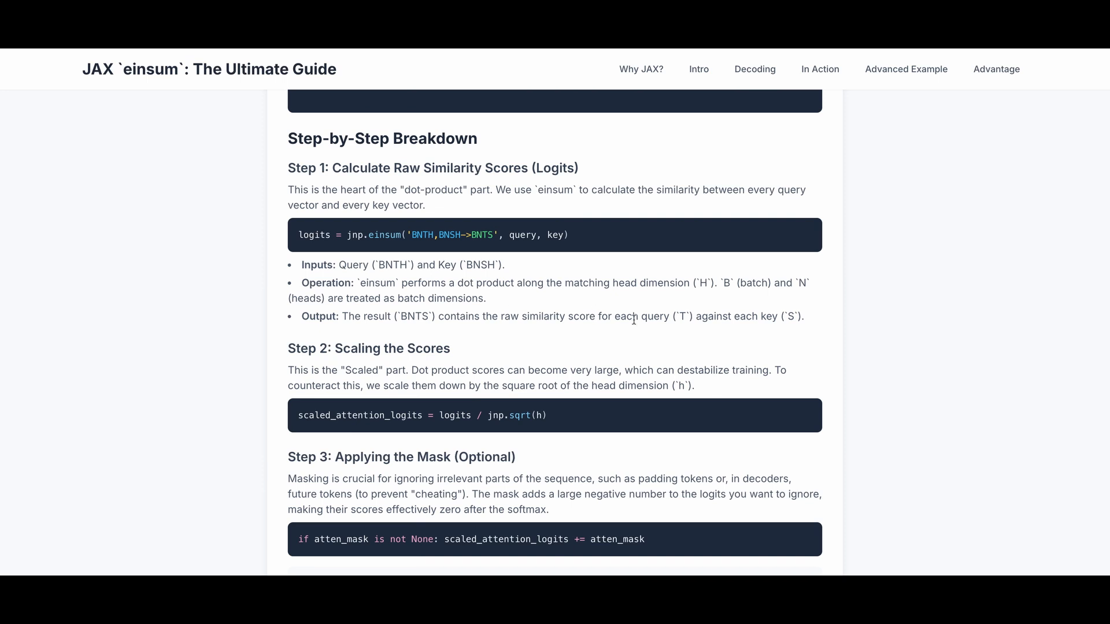
mouse_move(739, 328)
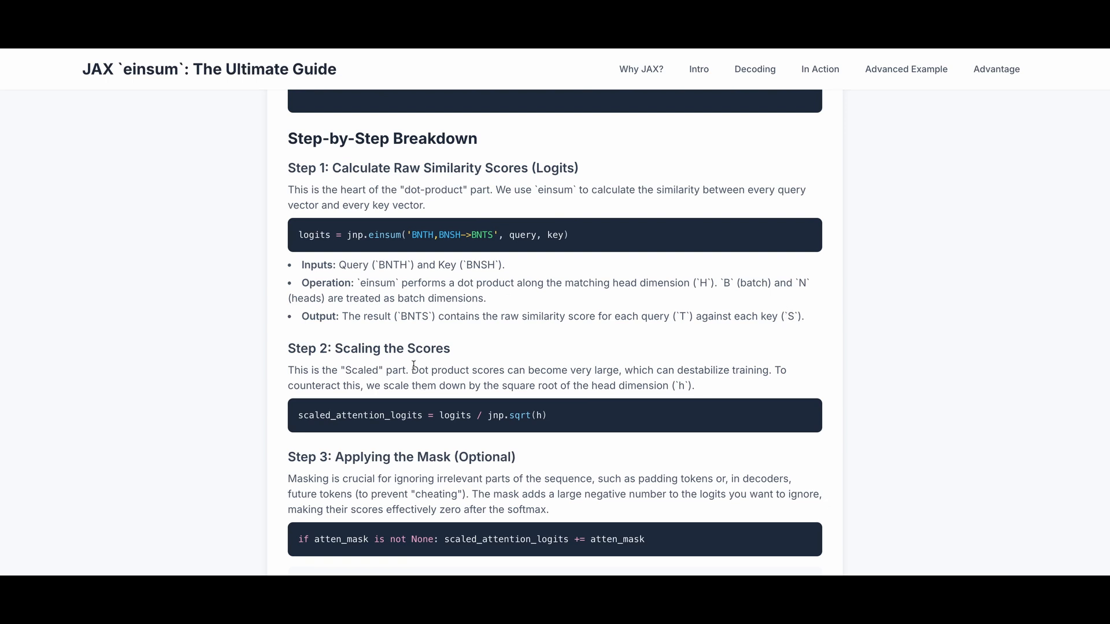
scroll("down", 3)
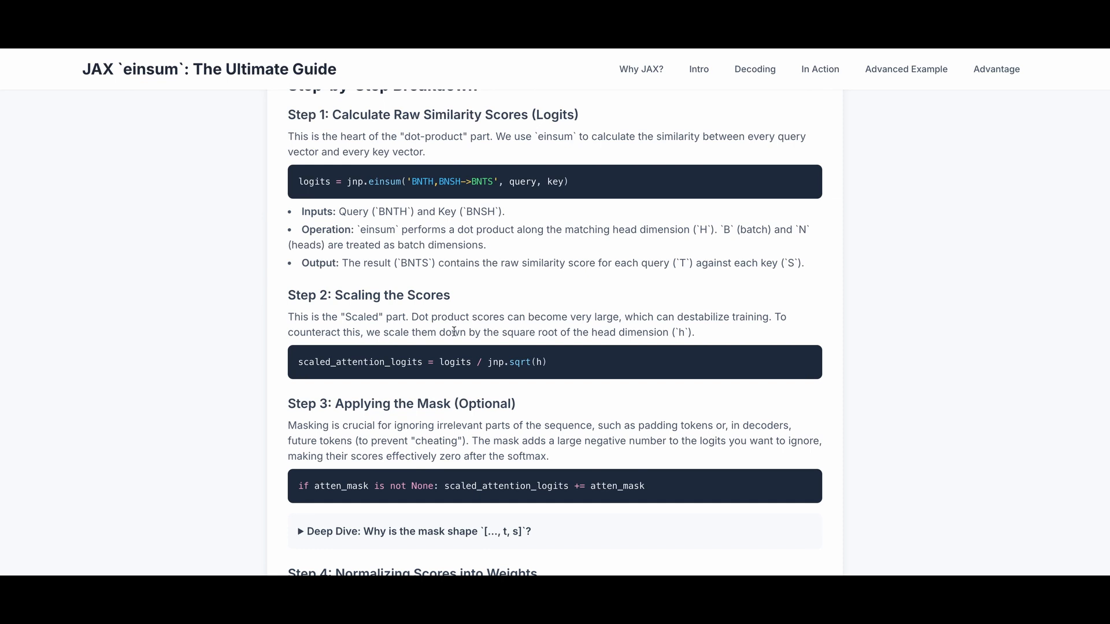
mouse_move(453, 332)
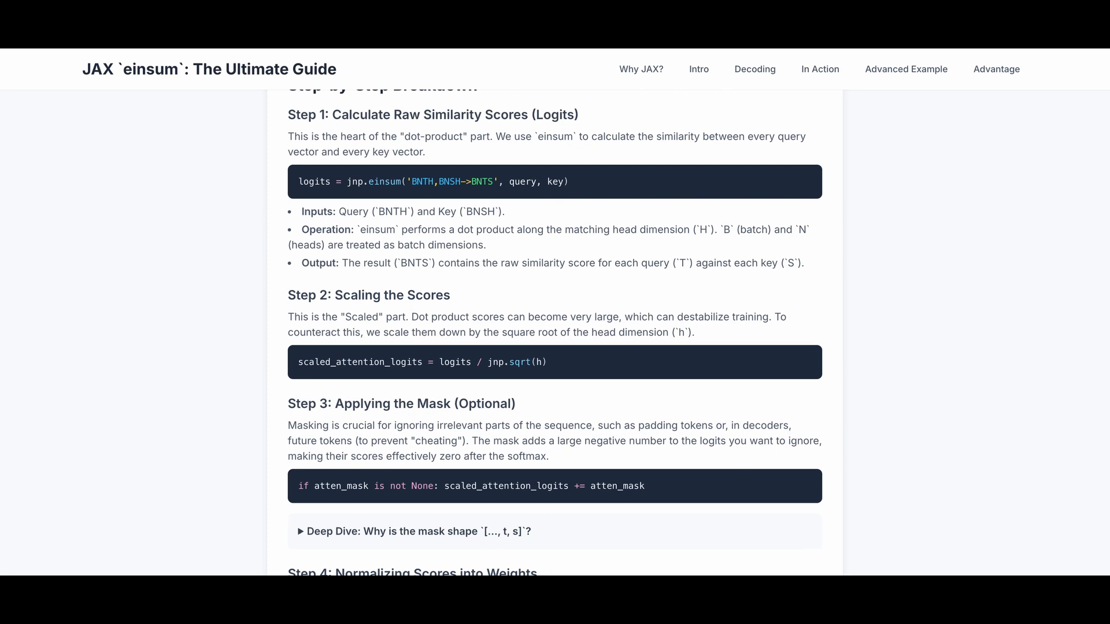
scroll("down", 3)
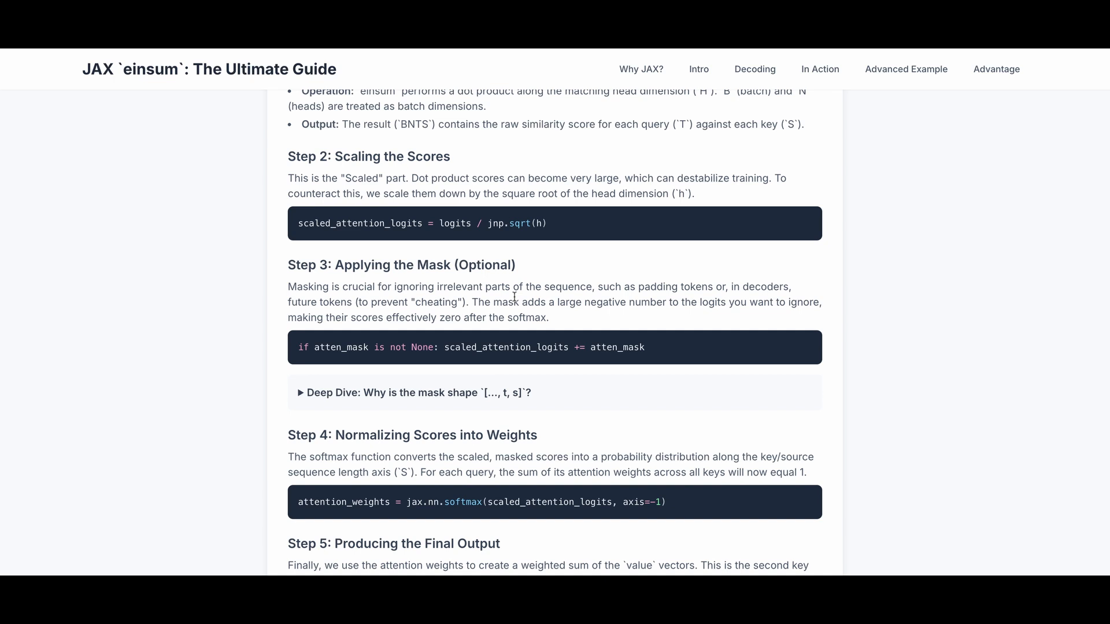
mouse_move(513, 297)
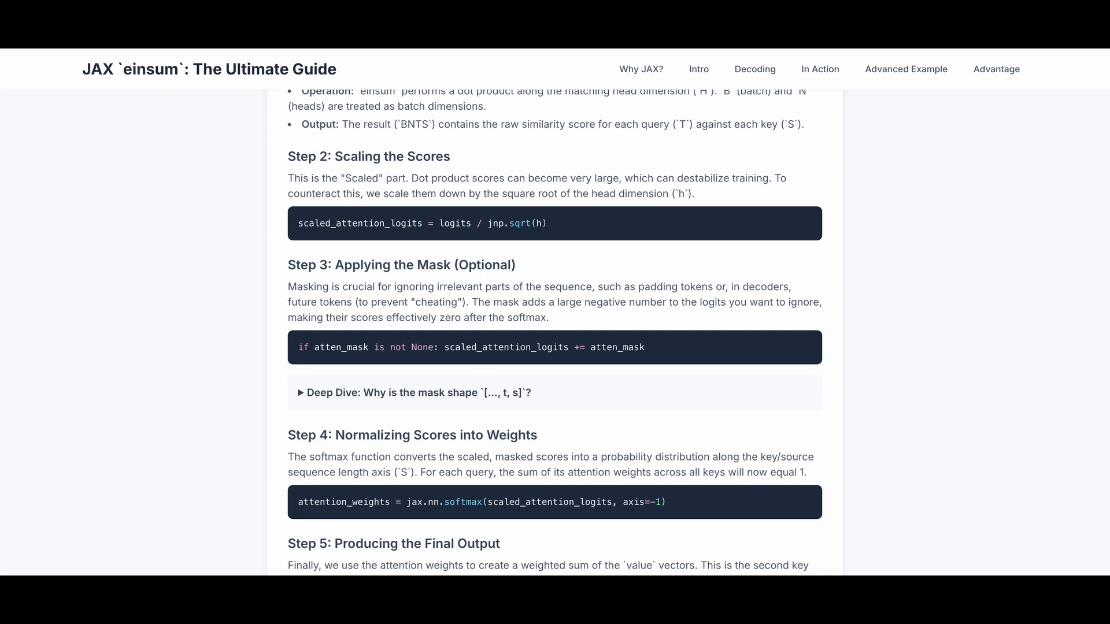
mouse_move(468, 368)
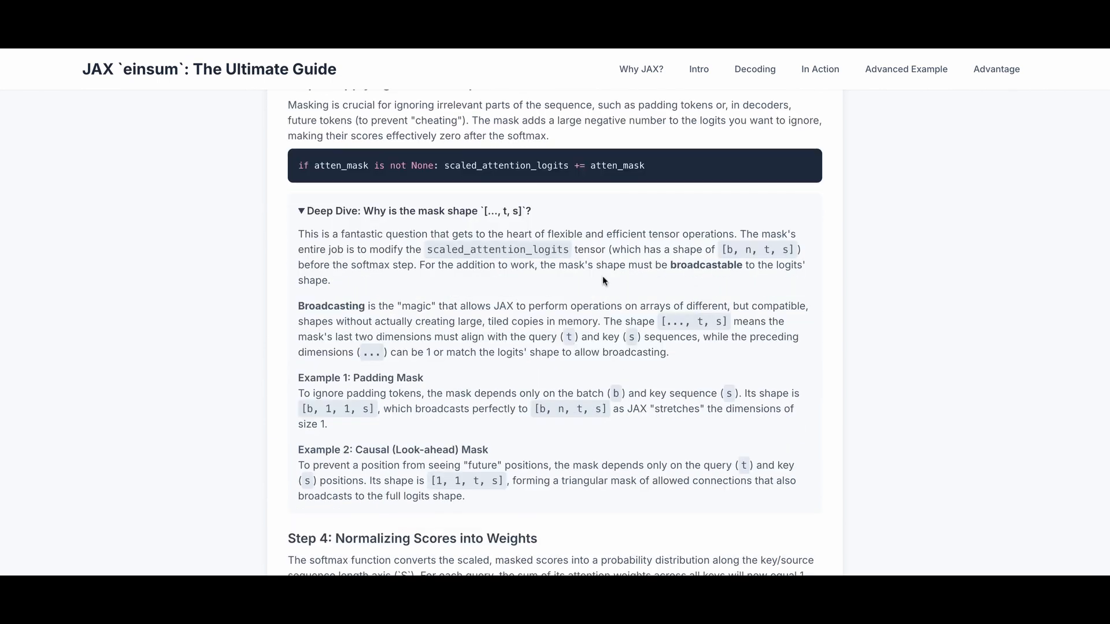
mouse_move(457, 251)
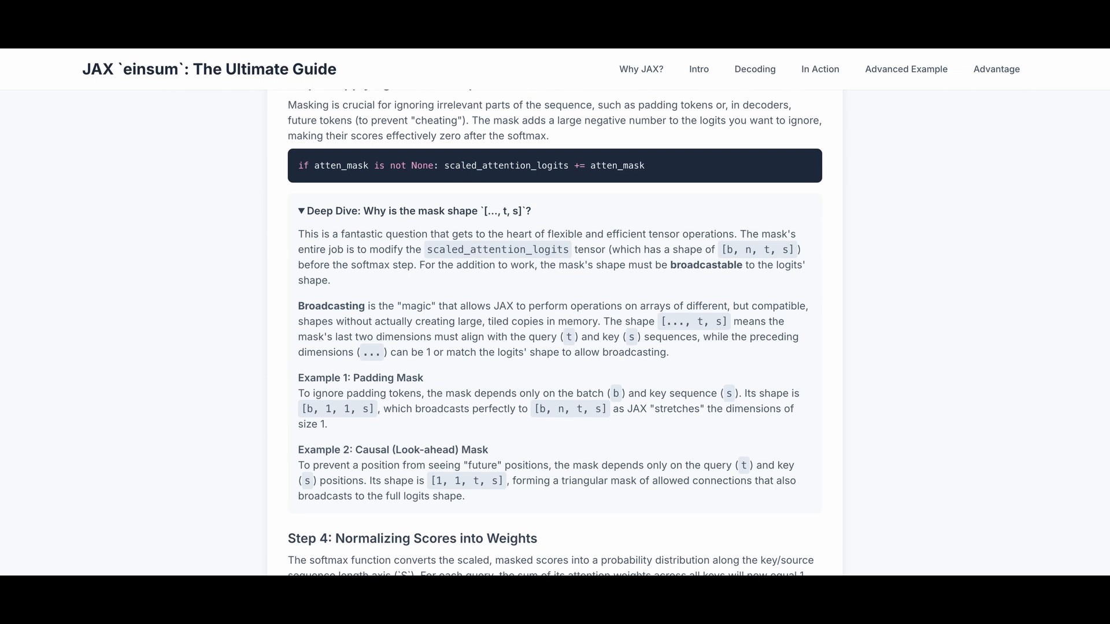
mouse_move(424, 276)
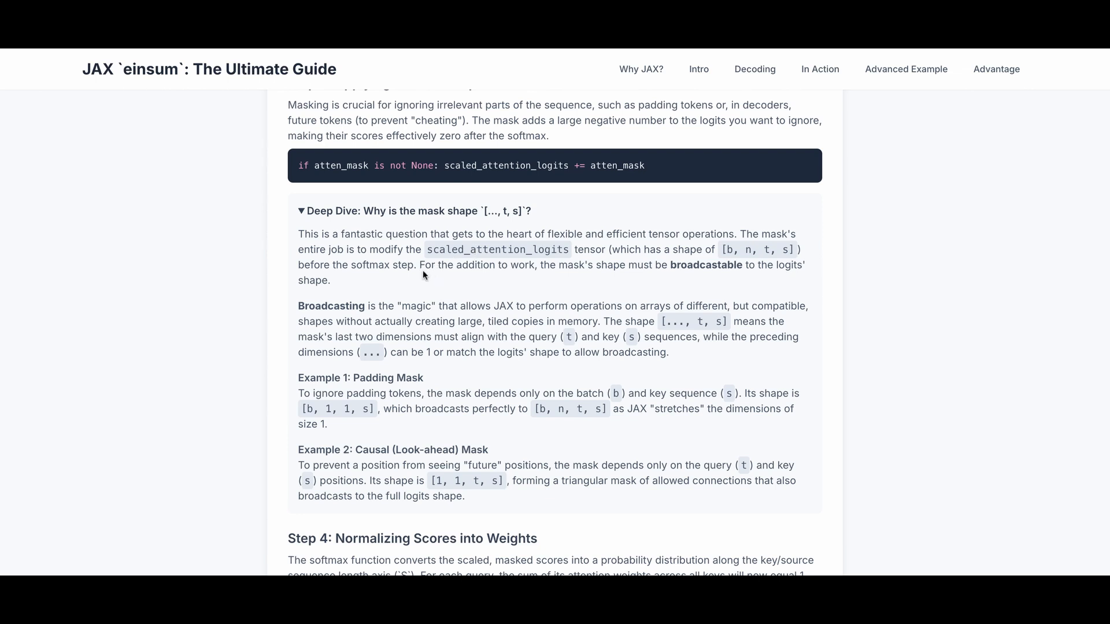
mouse_move(530, 279)
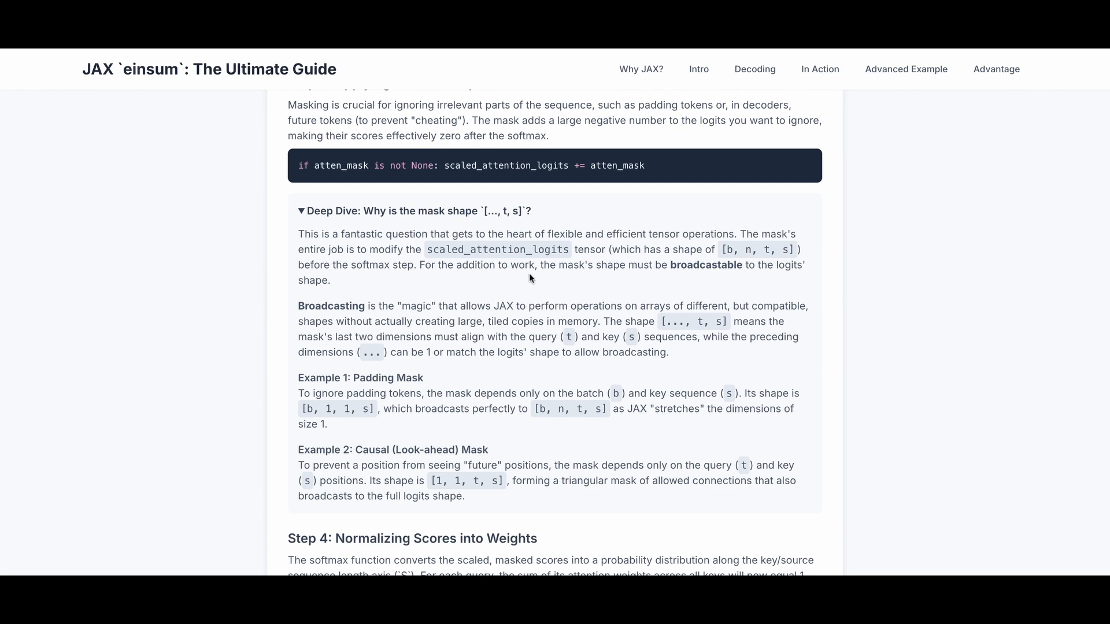
mouse_move(622, 269)
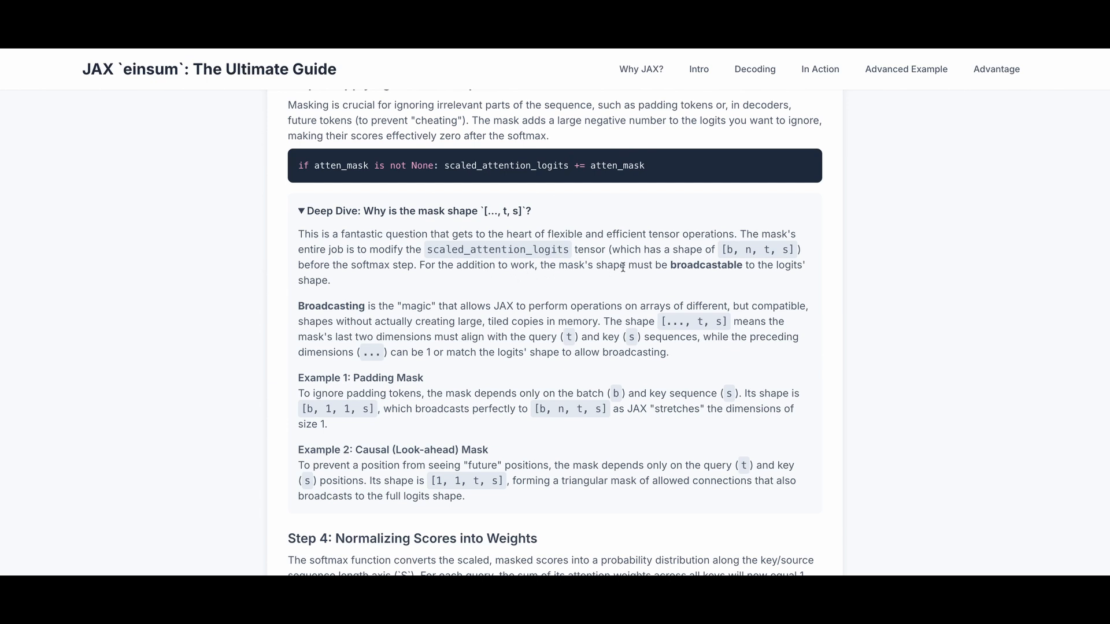
mouse_move(709, 266)
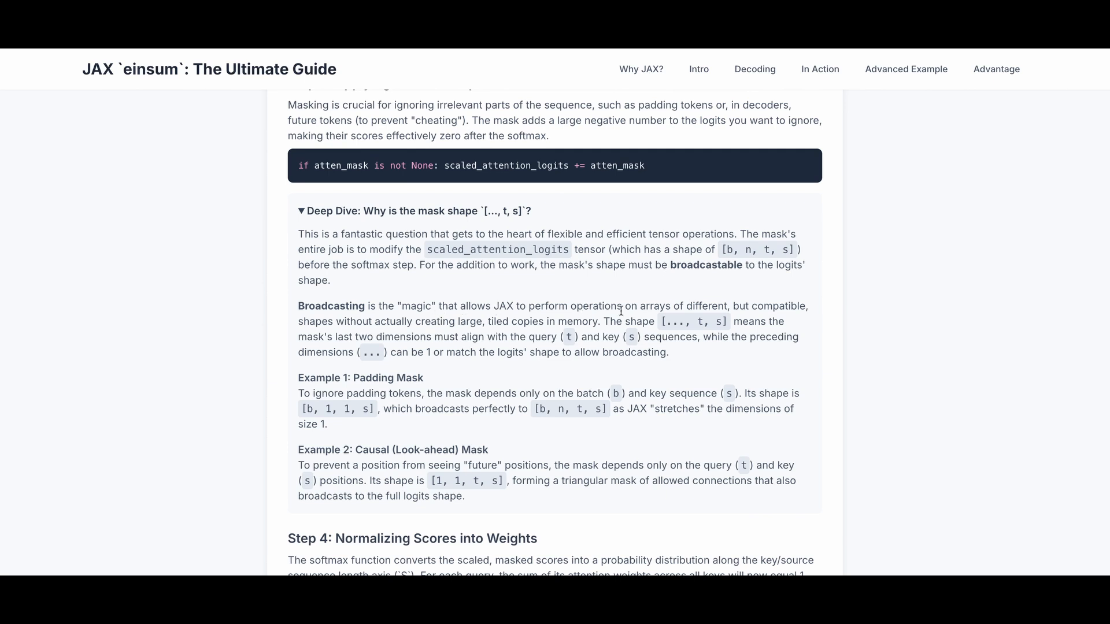
mouse_move(720, 308)
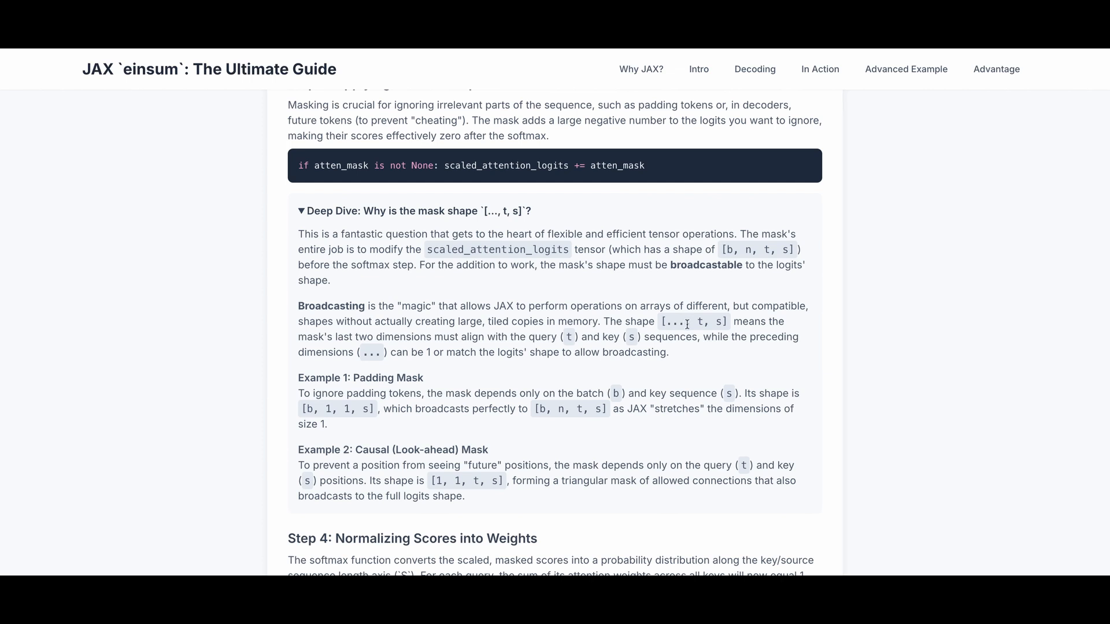
mouse_move(459, 367)
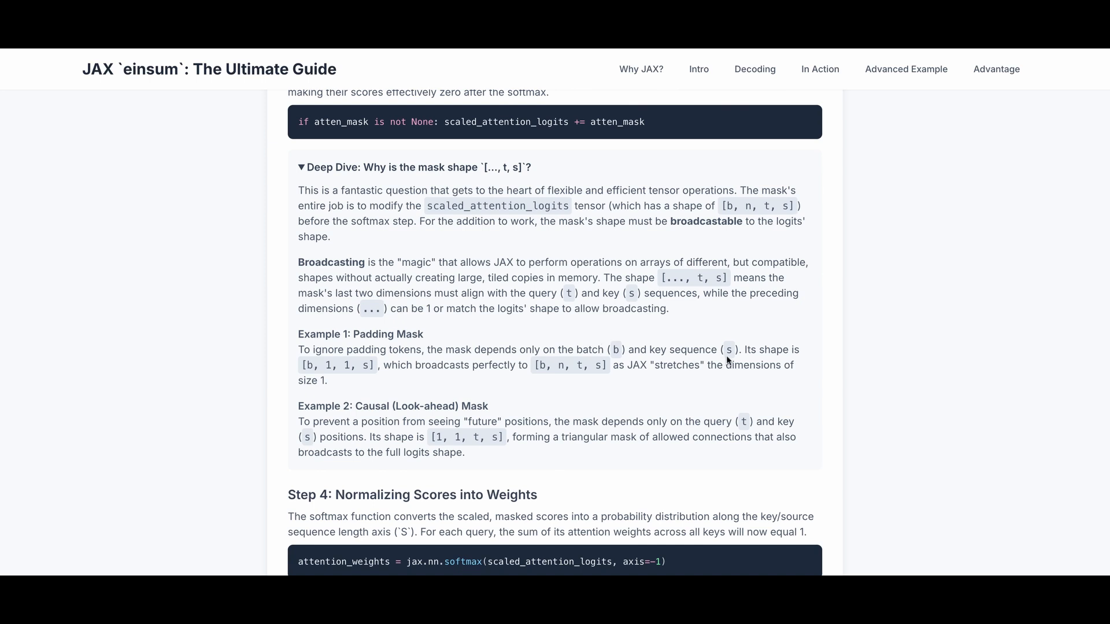
mouse_move(756, 361)
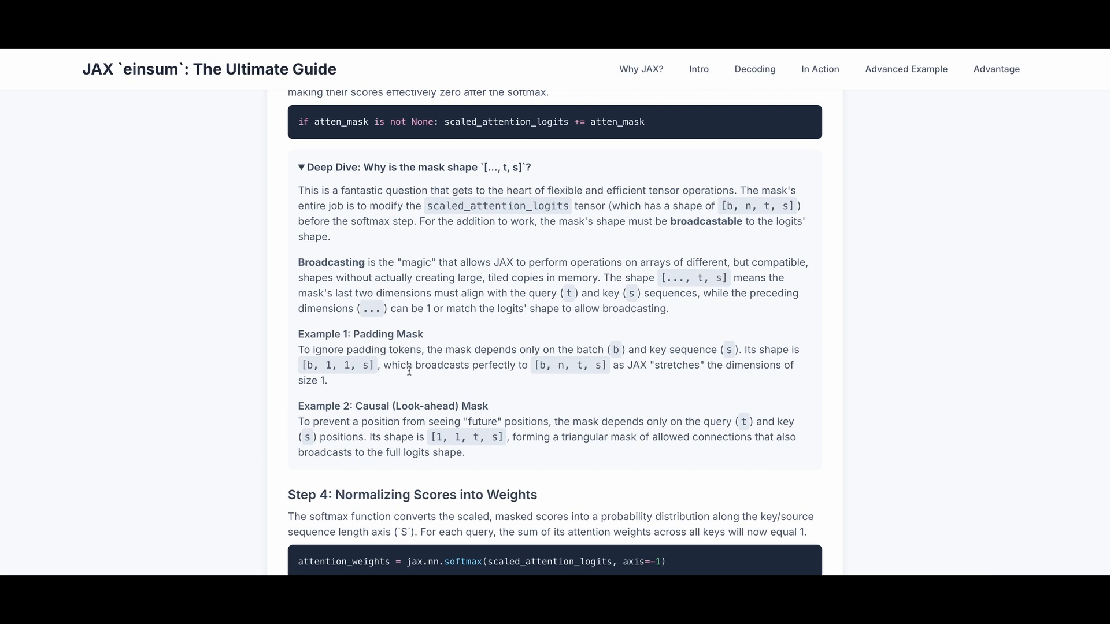
mouse_move(454, 370)
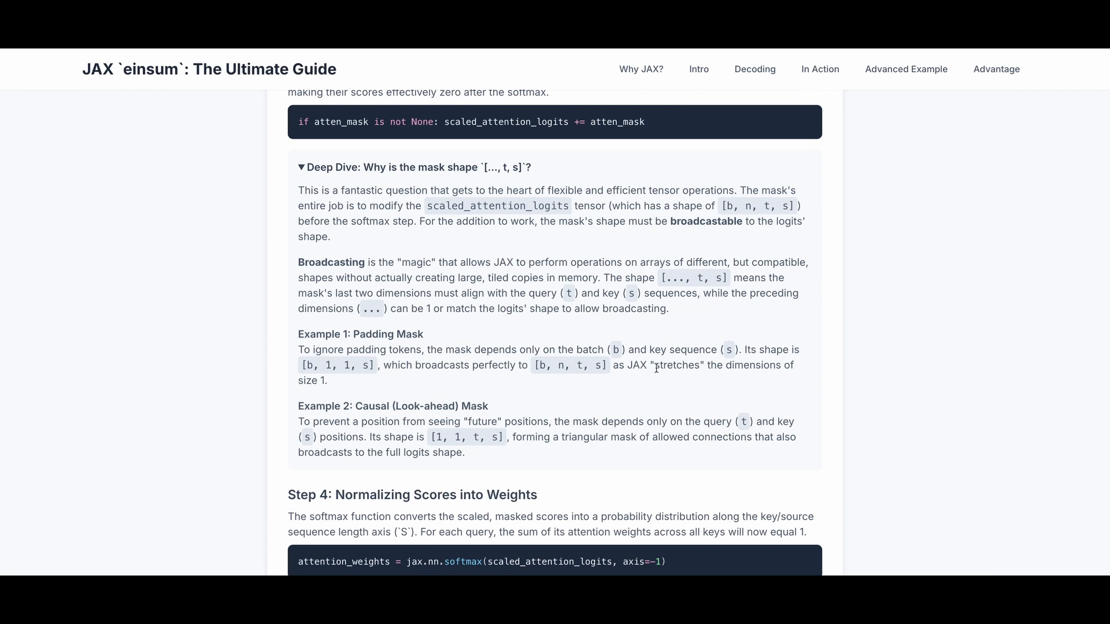
mouse_move(655, 368)
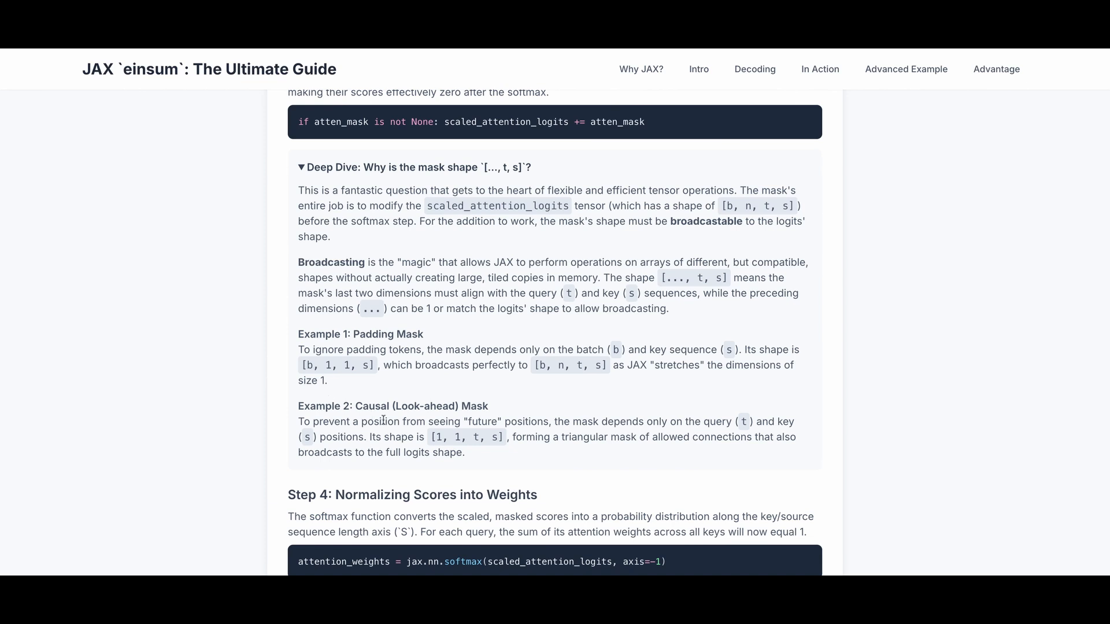
mouse_move(415, 425)
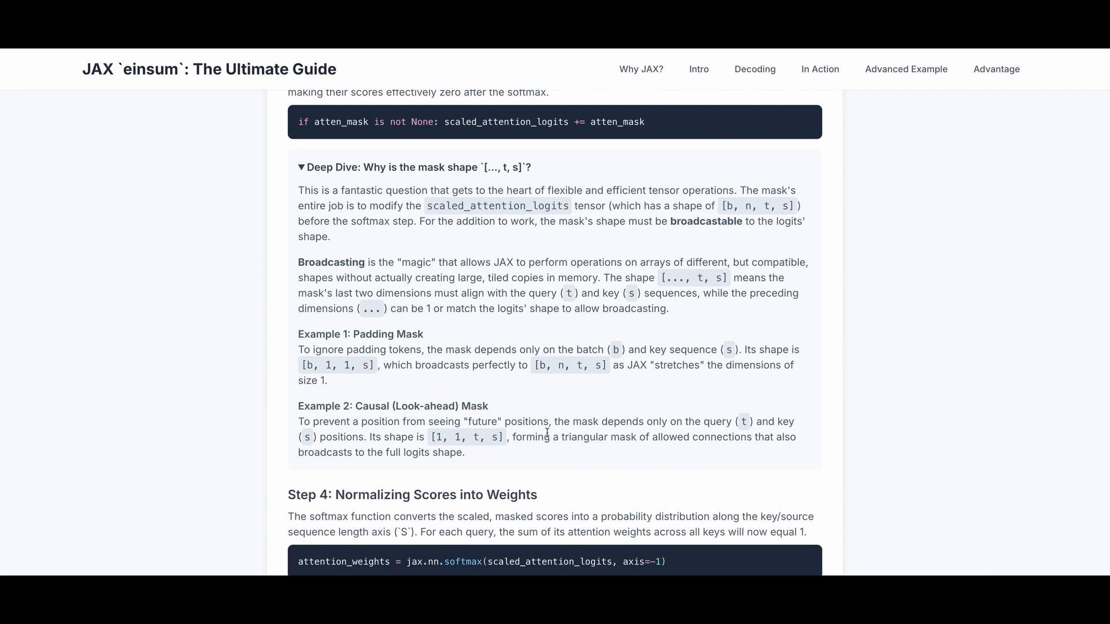
mouse_move(714, 431)
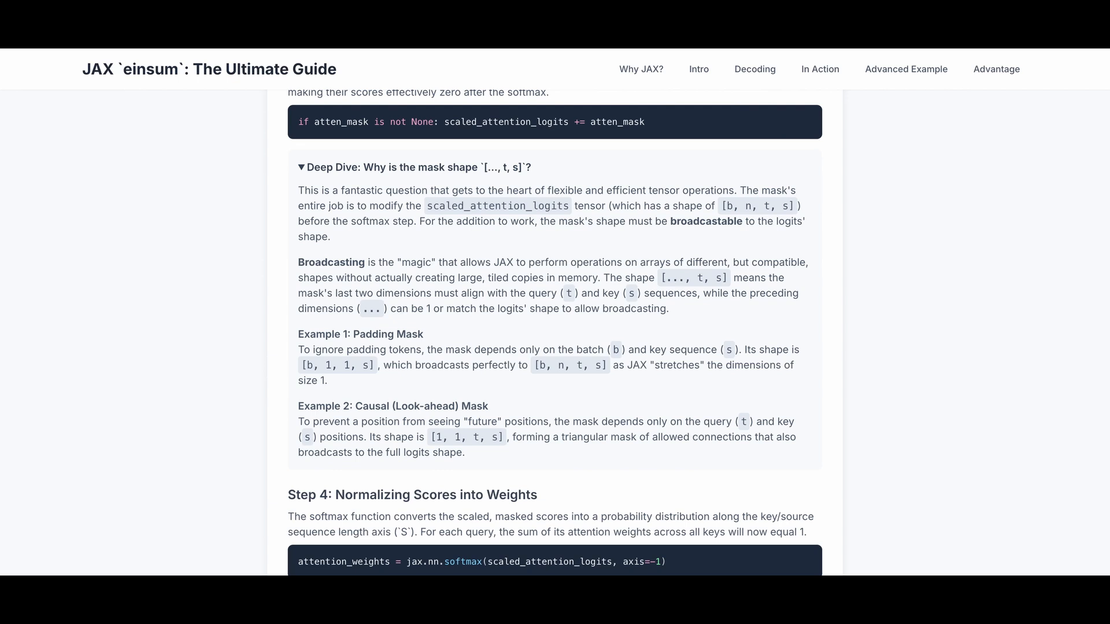
mouse_move(632, 449)
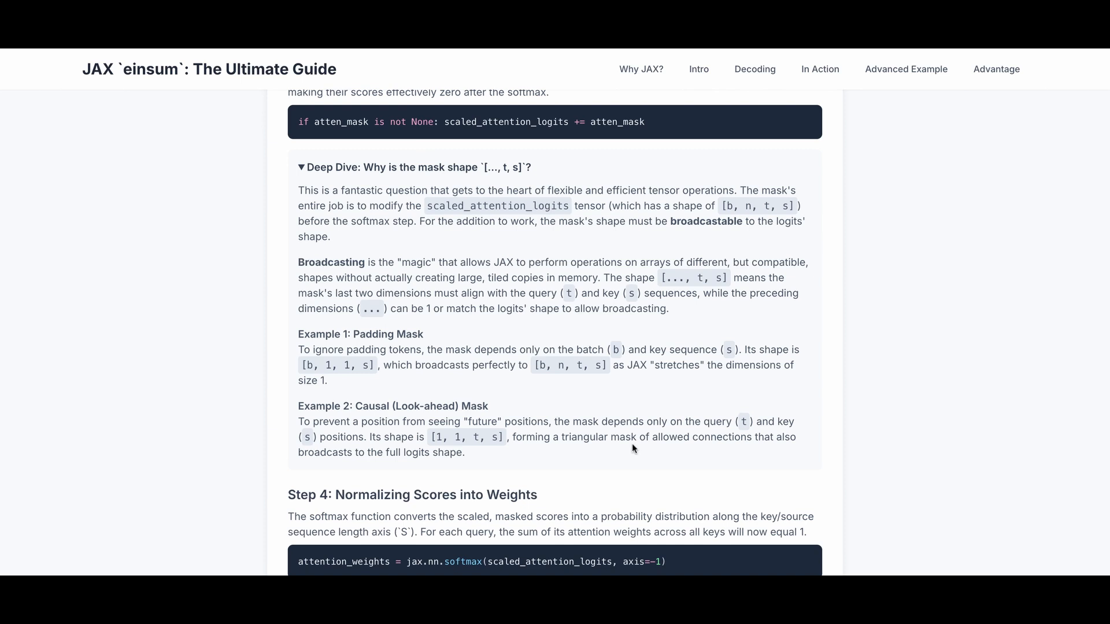
mouse_move(633, 443)
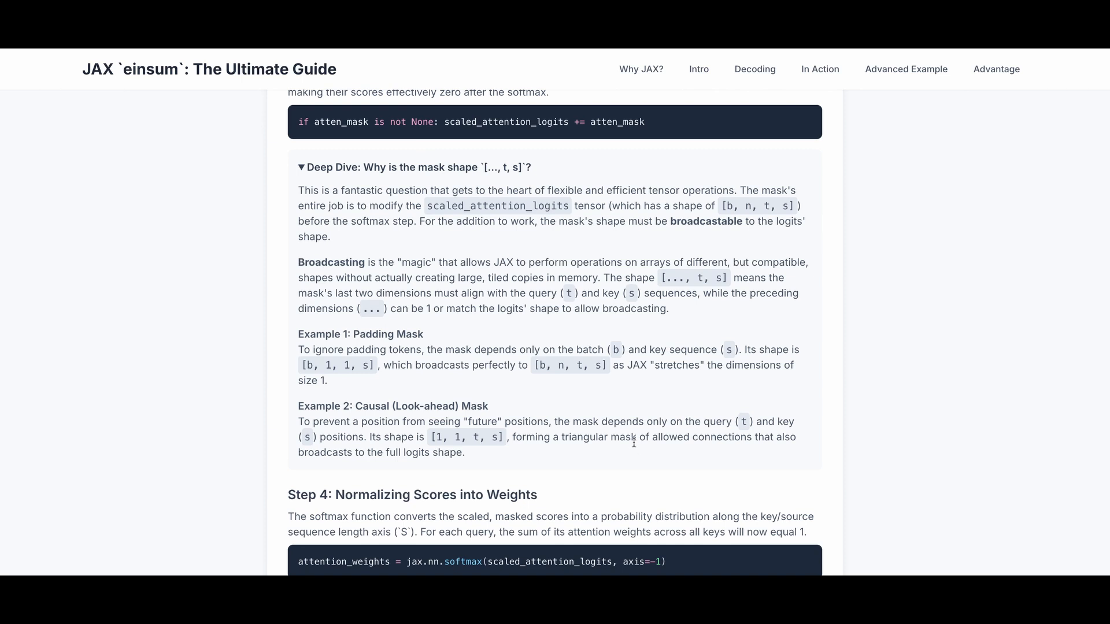
mouse_move(633, 442)
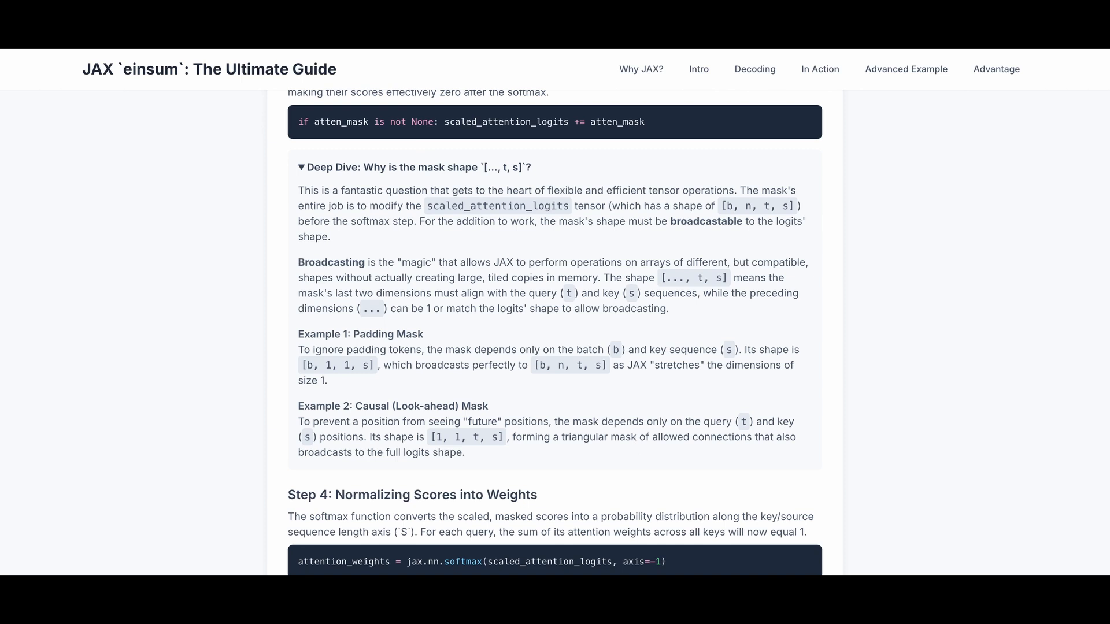
Bring Step 5's 'BNTS,BNSH->BNTH' einsum and its Inputs, Operation and Output bullets fully into view
scroll("down", 3)
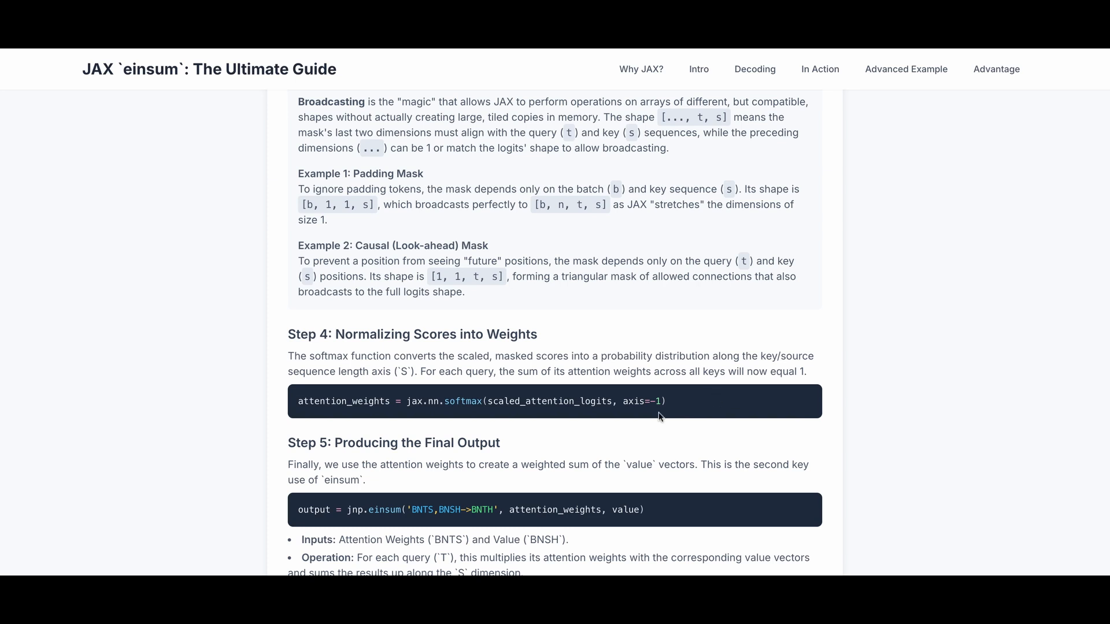
mouse_move(655, 414)
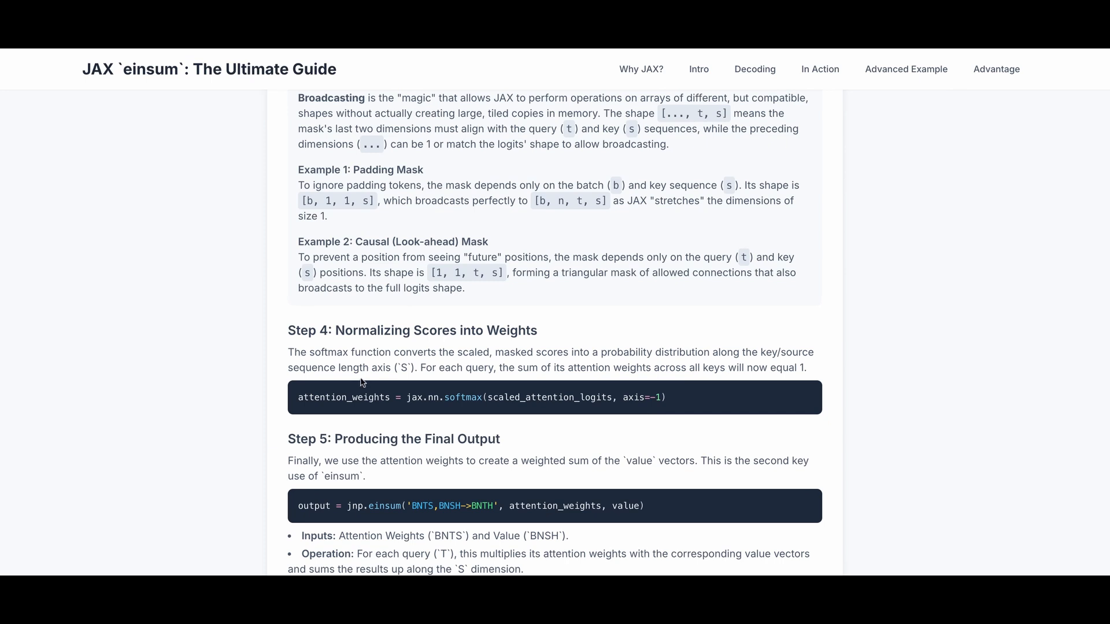
scroll("down", 3)
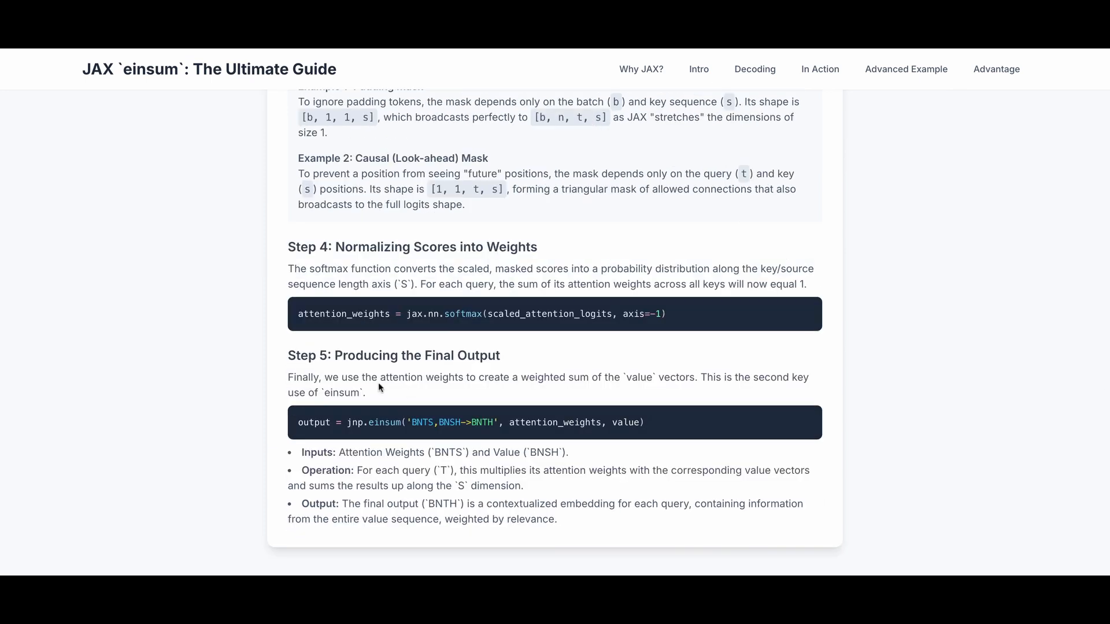
mouse_move(396, 366)
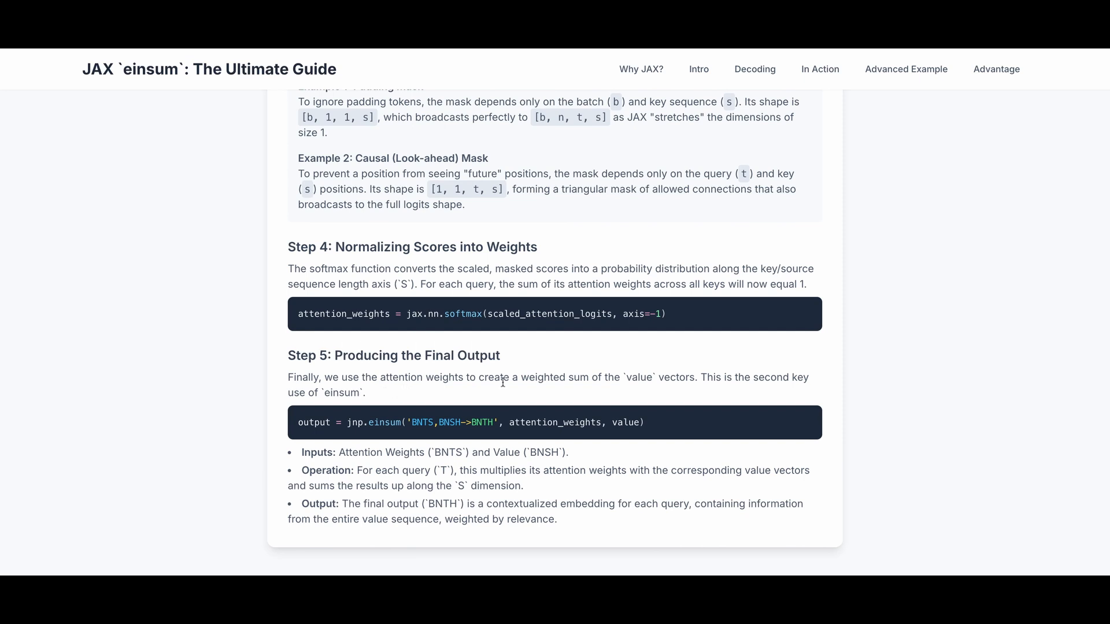
mouse_move(542, 390)
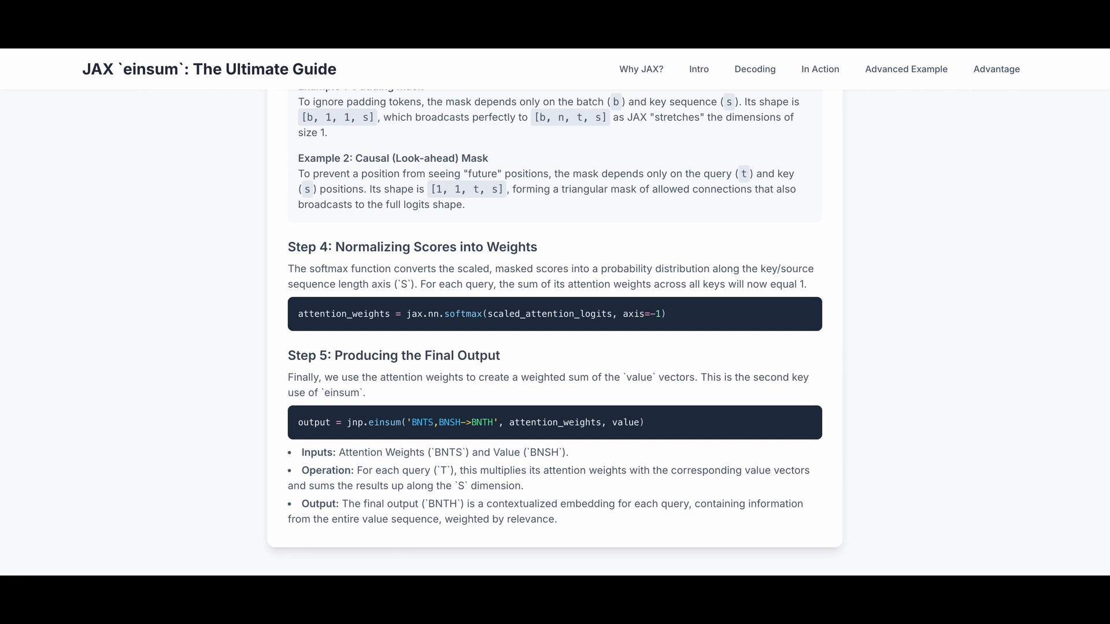
mouse_move(388, 456)
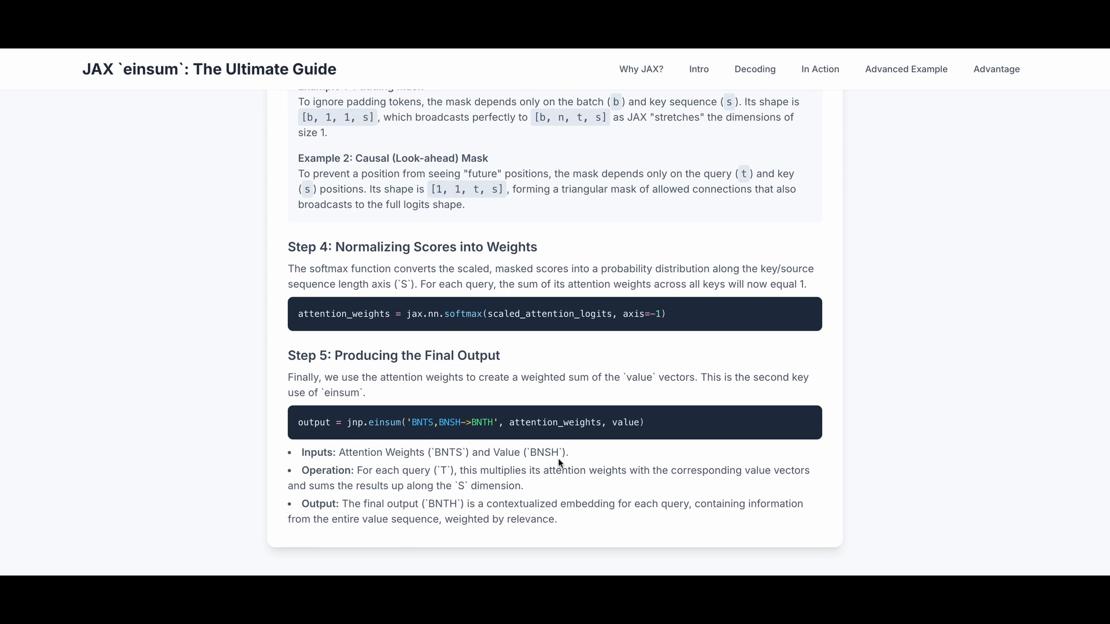
mouse_move(458, 509)
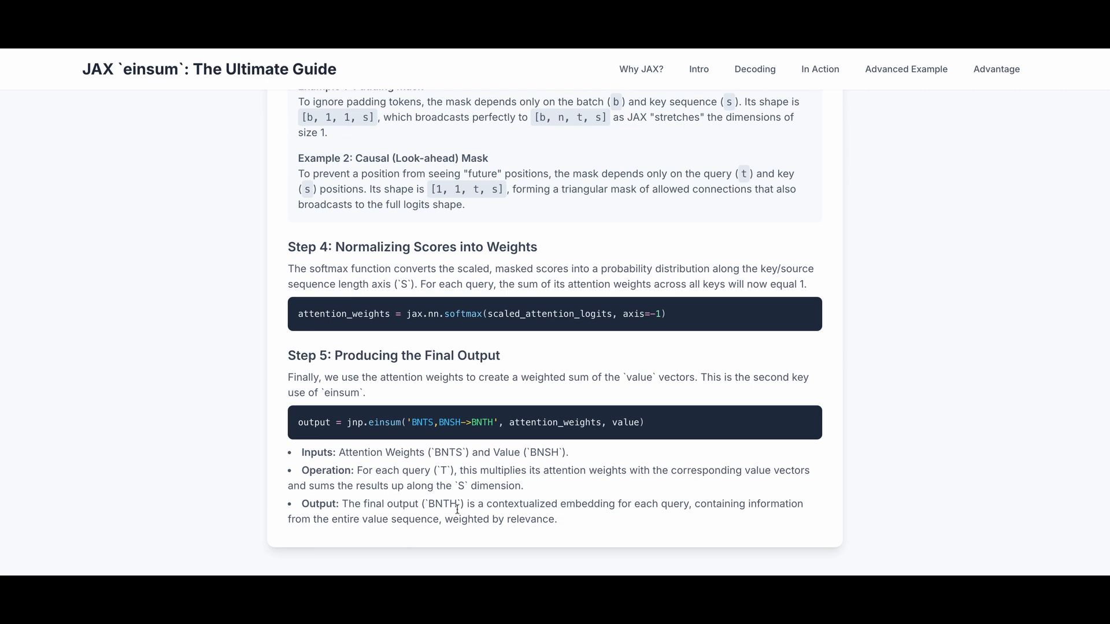
mouse_move(585, 509)
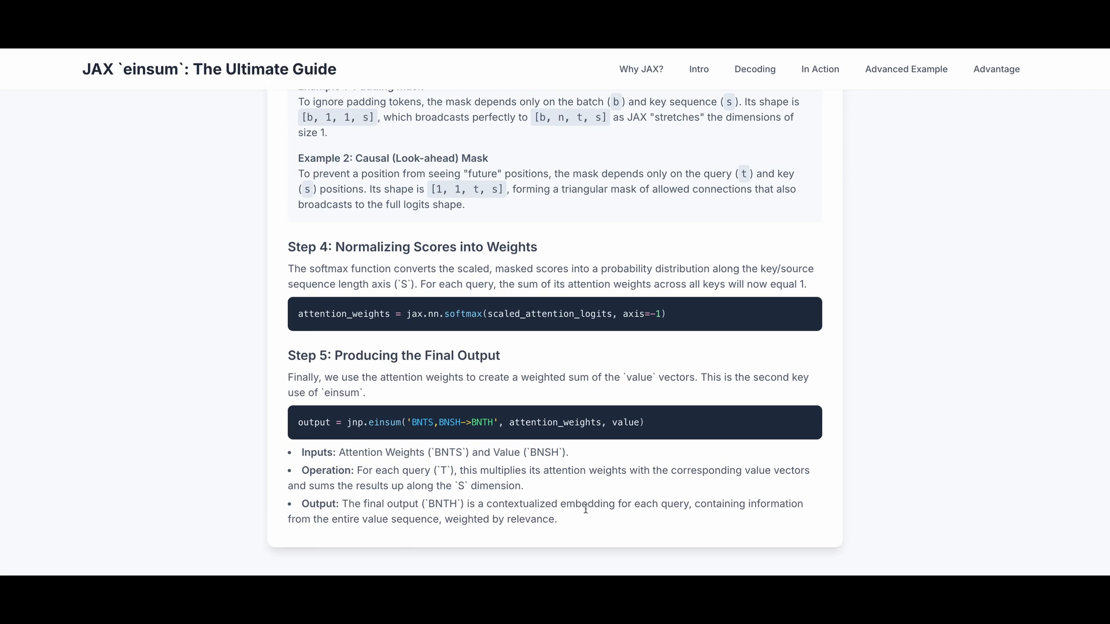
mouse_move(692, 508)
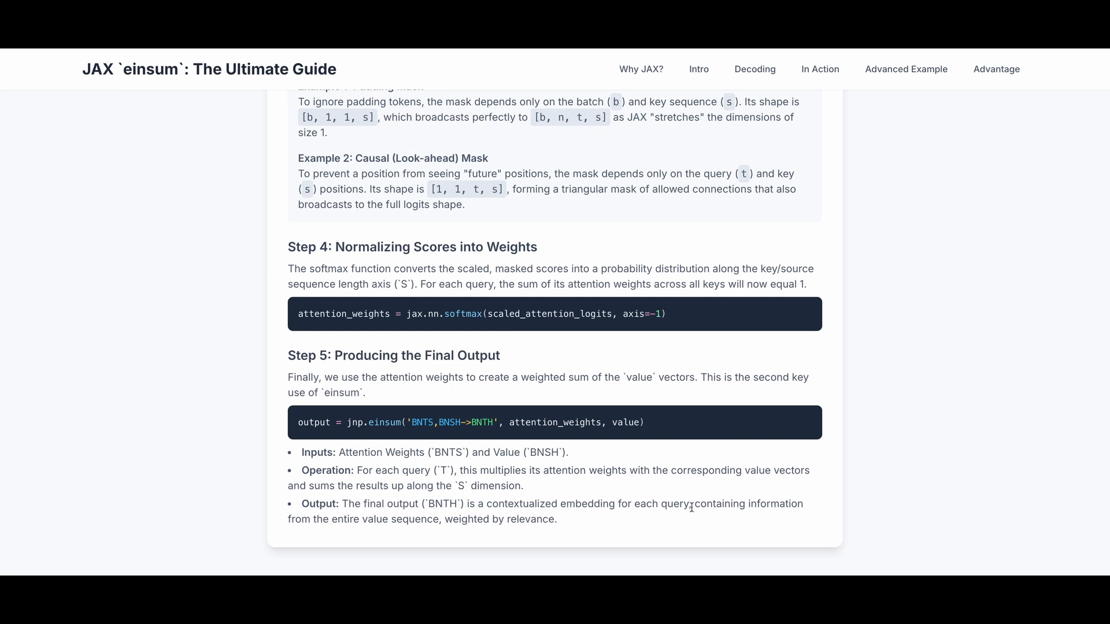
mouse_move(691, 506)
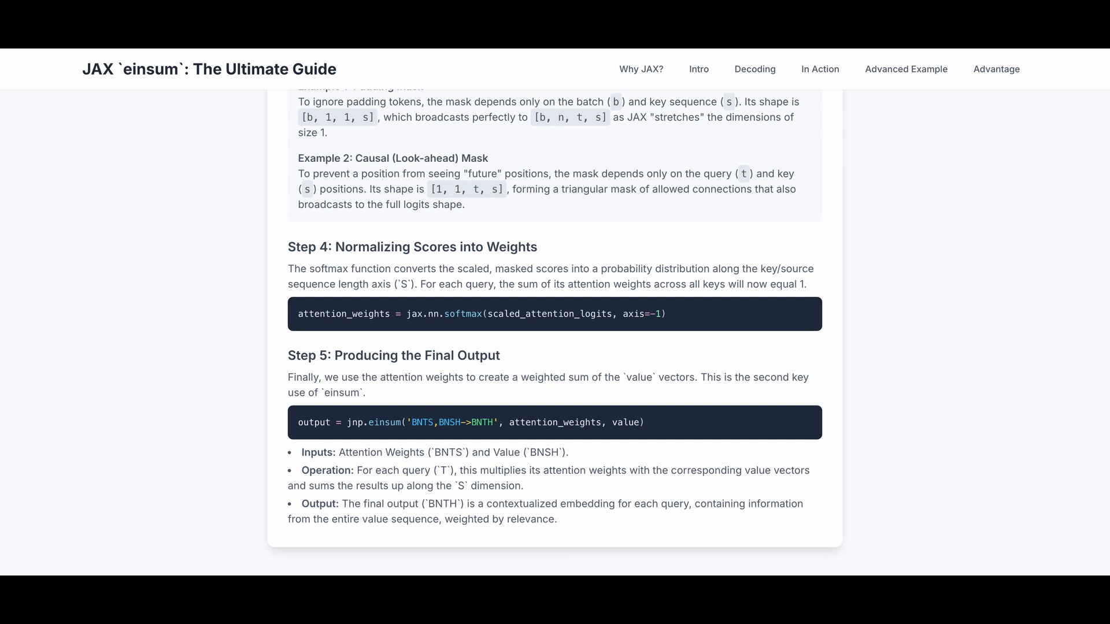
Scroll past the attention example to the Readability, Flexibility and Efficiency advantage cards
scroll("down", 3)
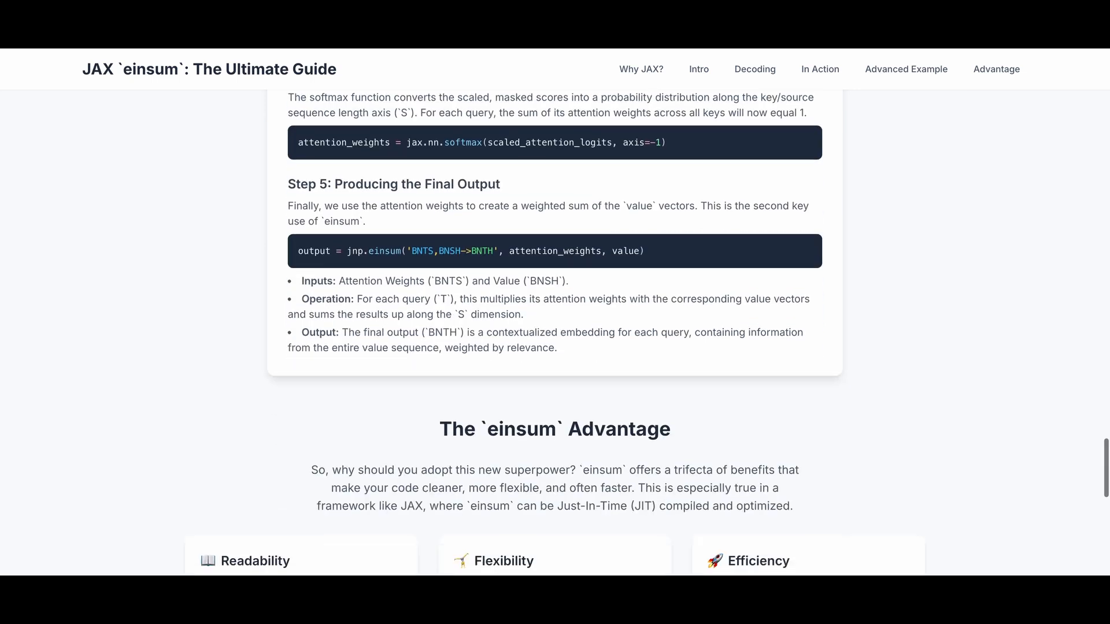
scroll("down", 3)
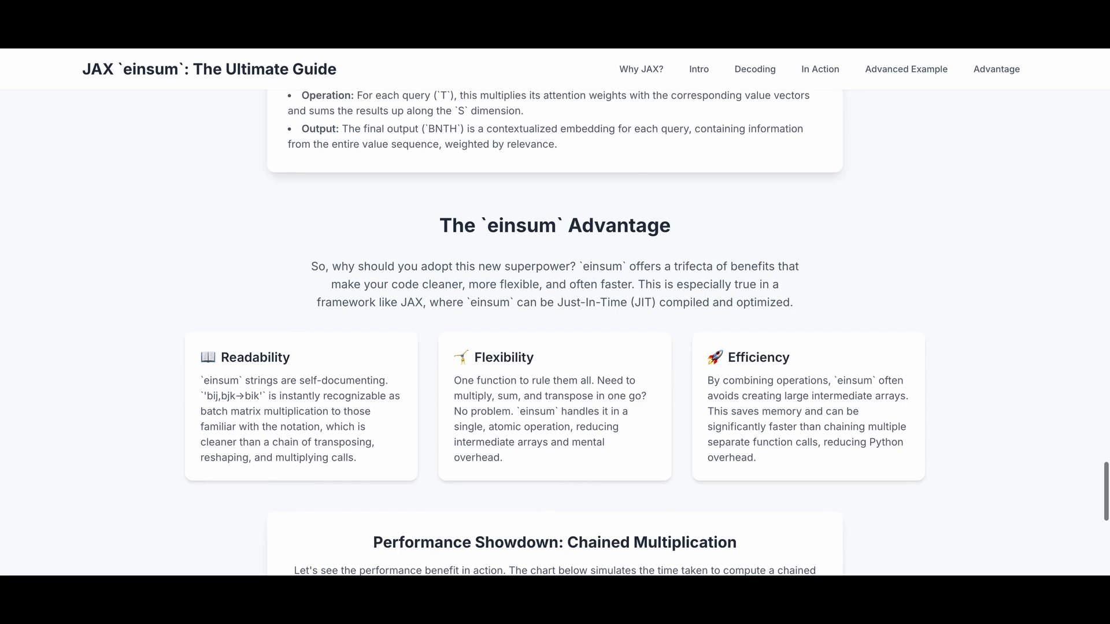
scroll("down", 3)
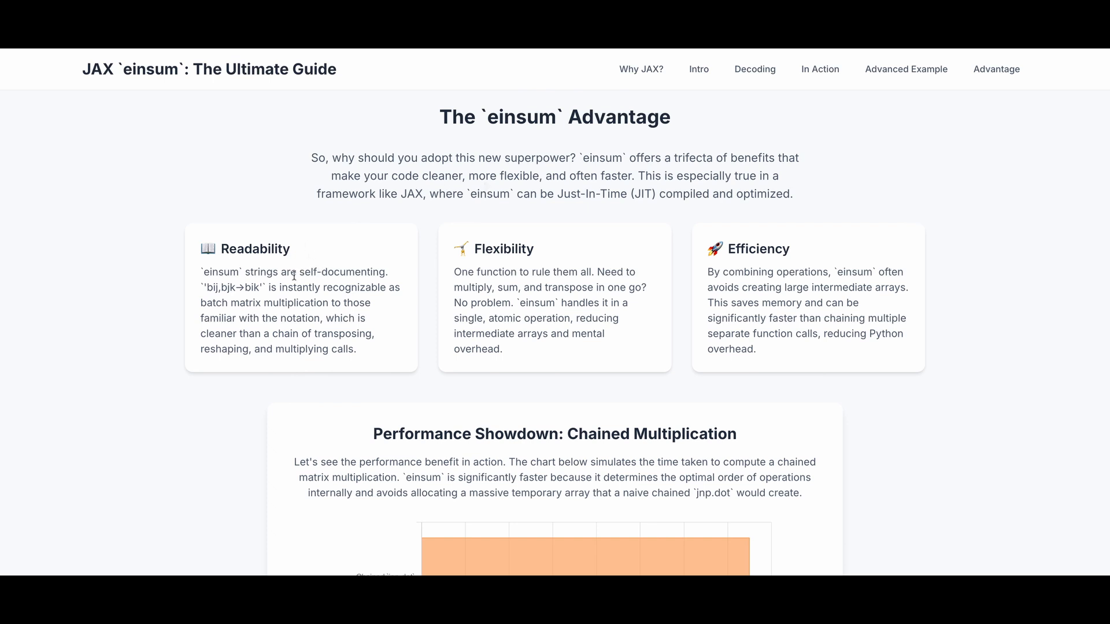
mouse_move(296, 285)
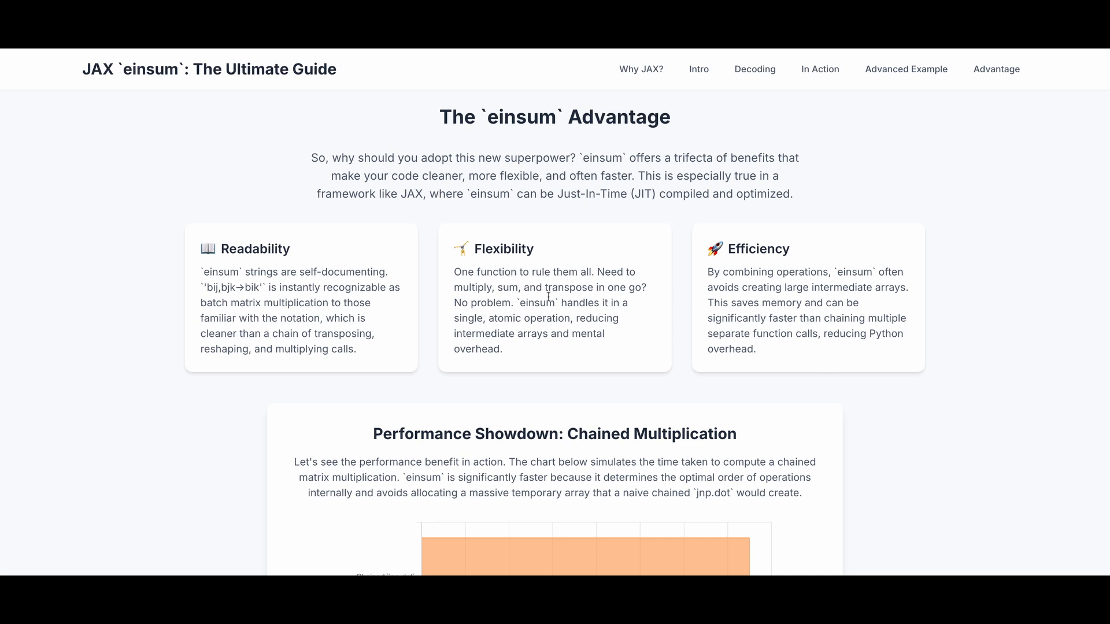
mouse_move(564, 314)
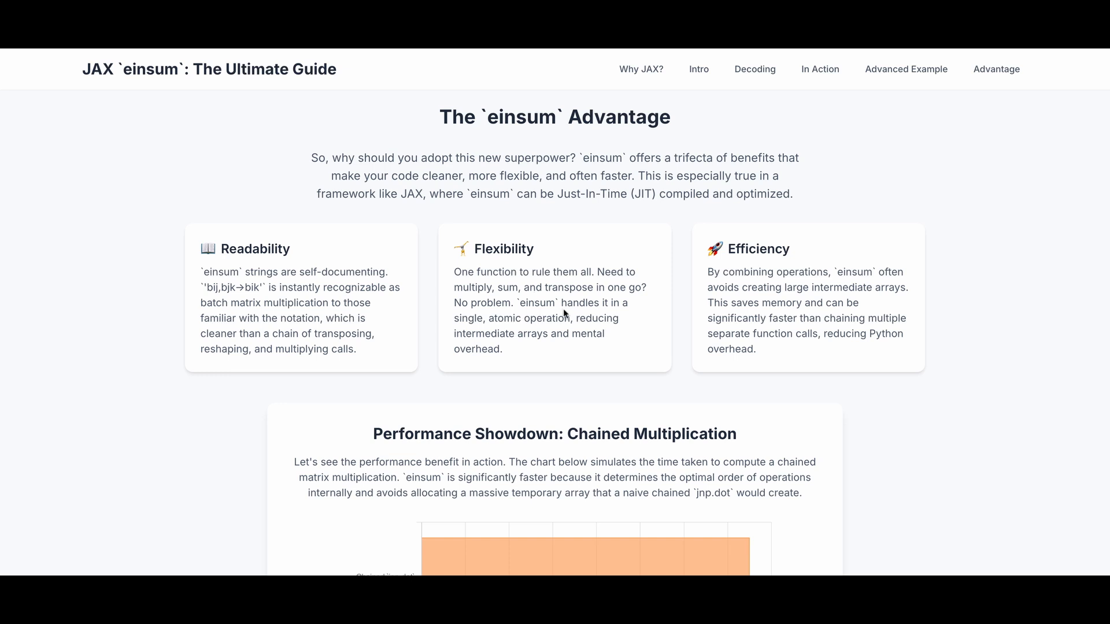
mouse_move(552, 324)
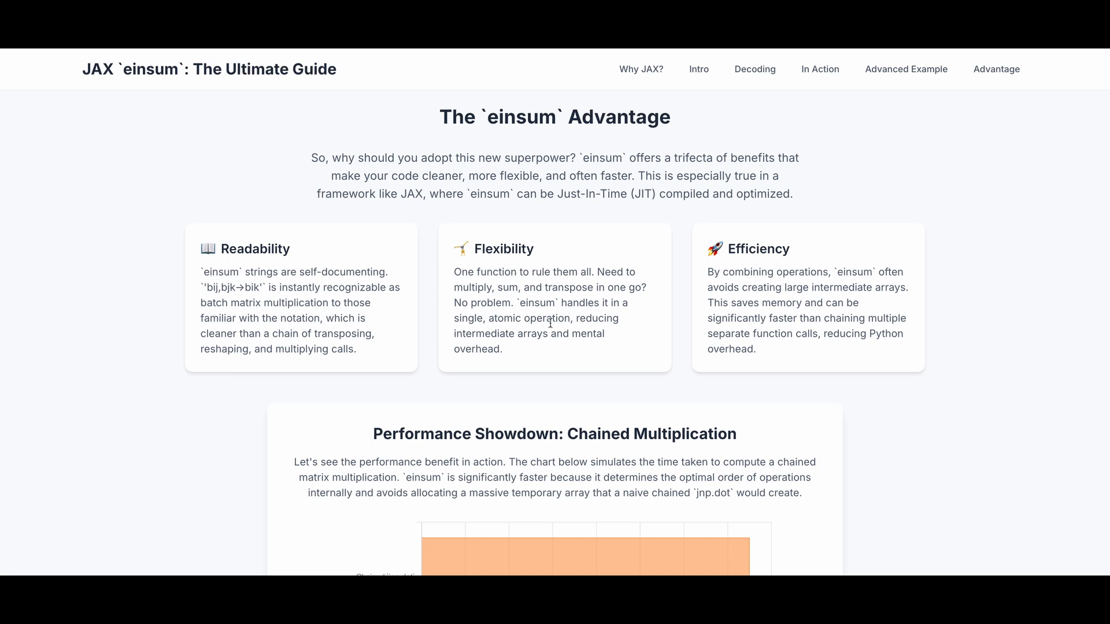
mouse_move(557, 327)
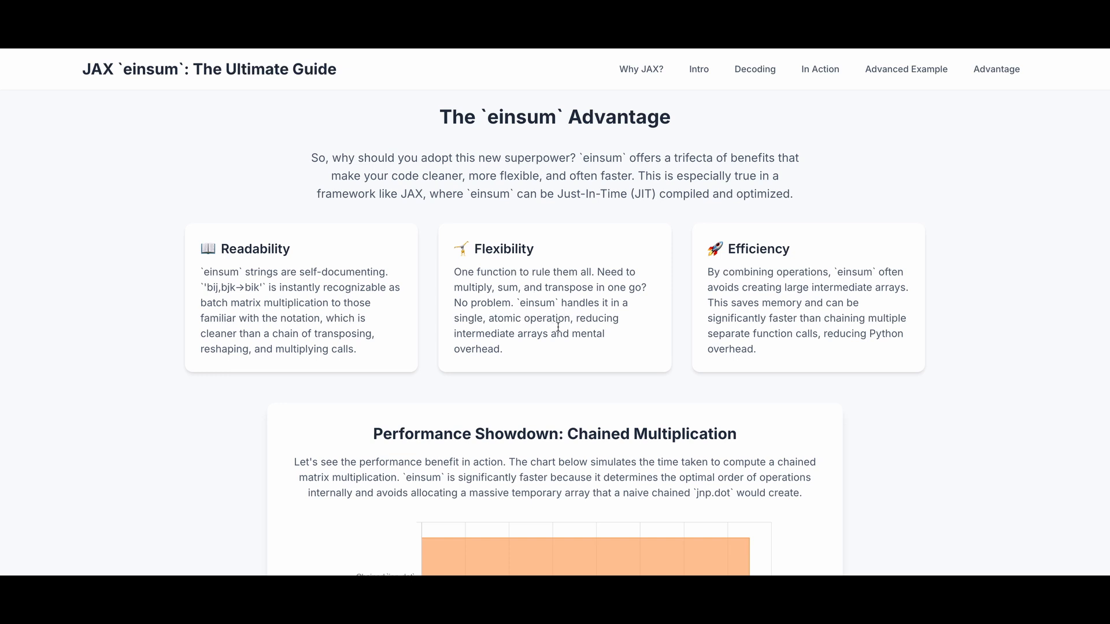
mouse_move(573, 346)
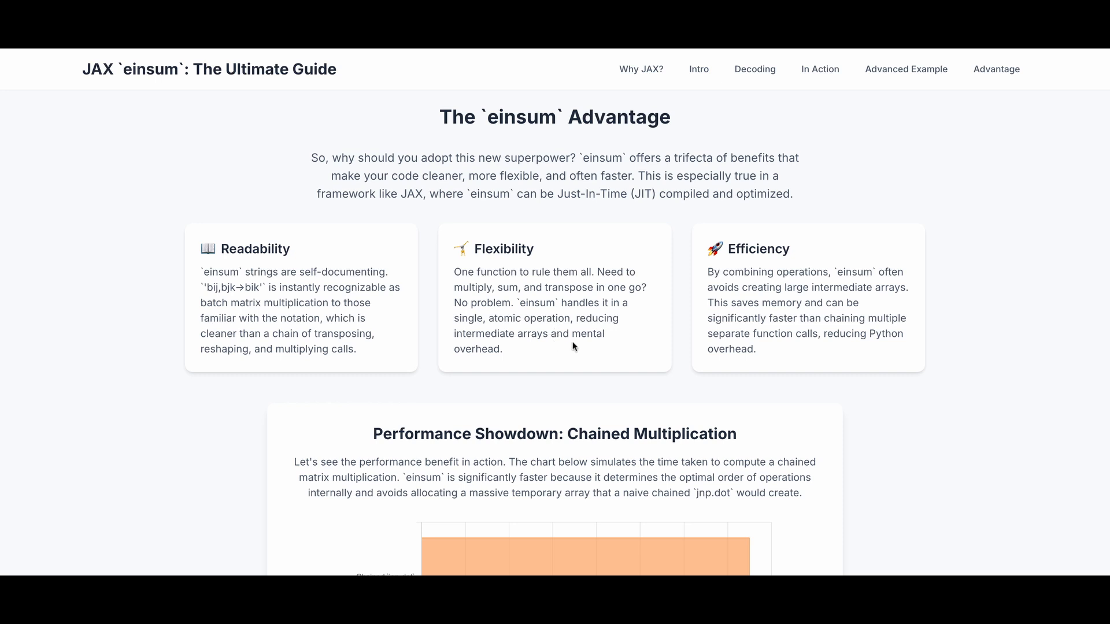
mouse_move(787, 289)
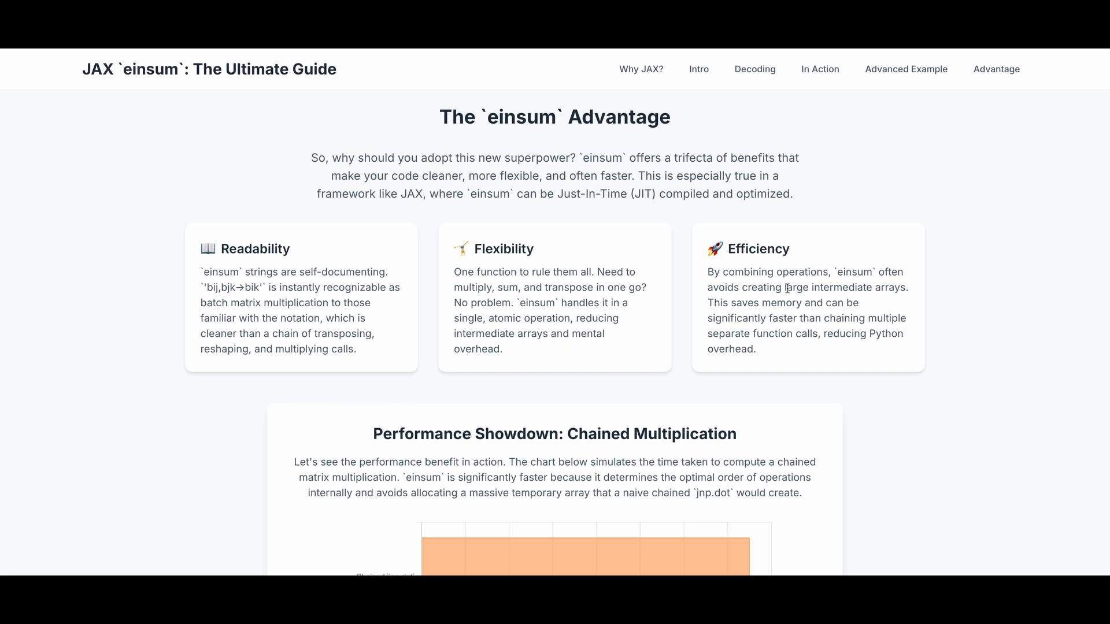
mouse_move(777, 283)
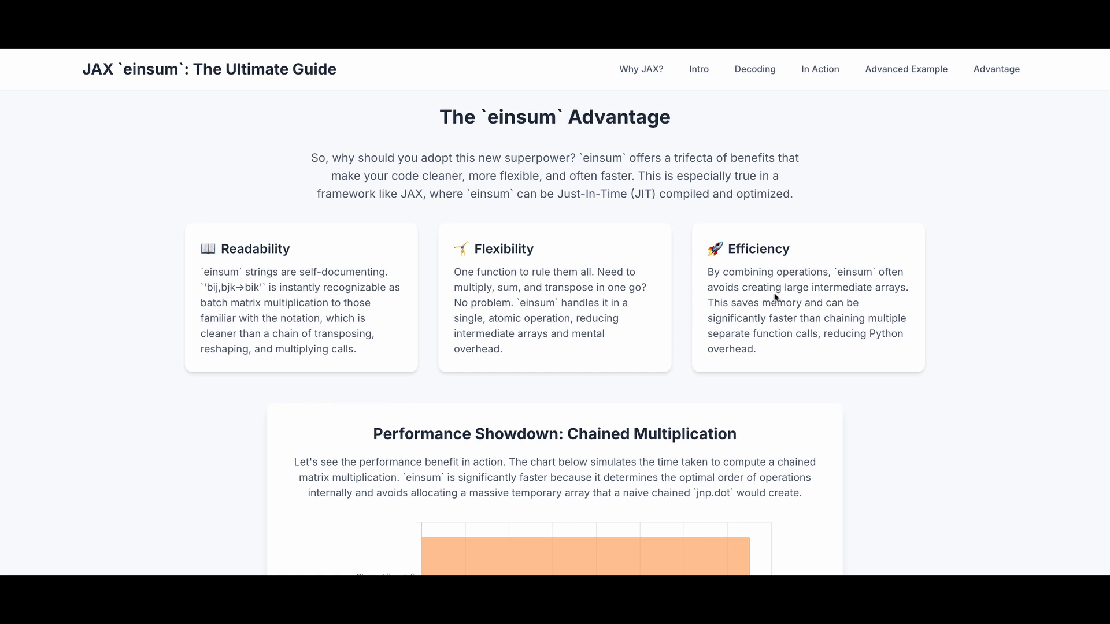
mouse_move(788, 300)
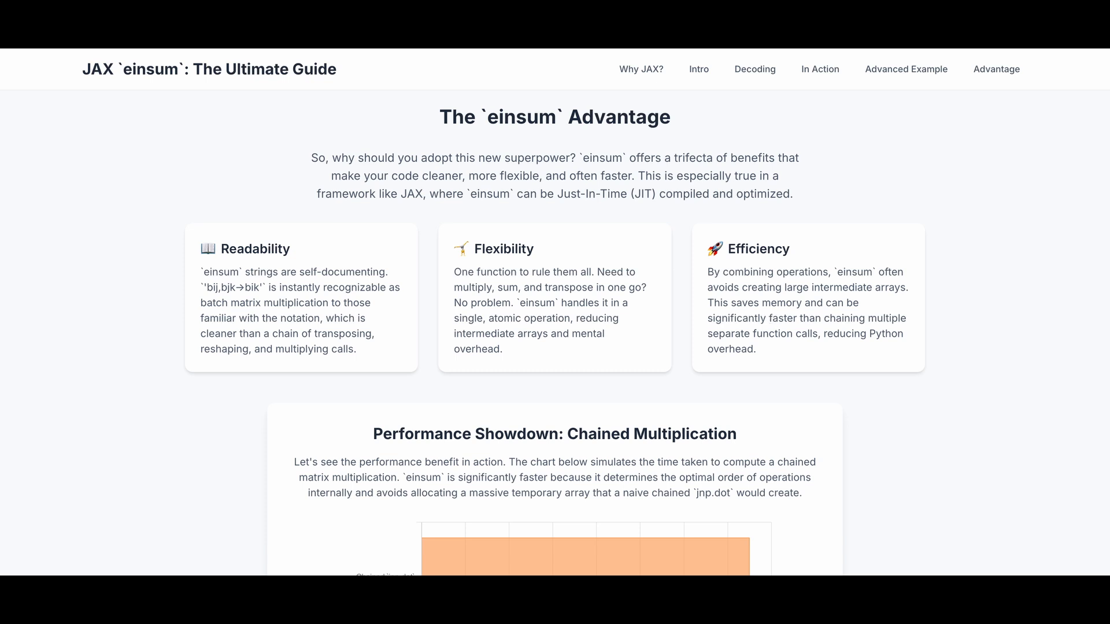
Scroll to the Performance Showdown bar chart of chained jnp.dot versus optimized jnp.einsum timing
scroll("down", 3)
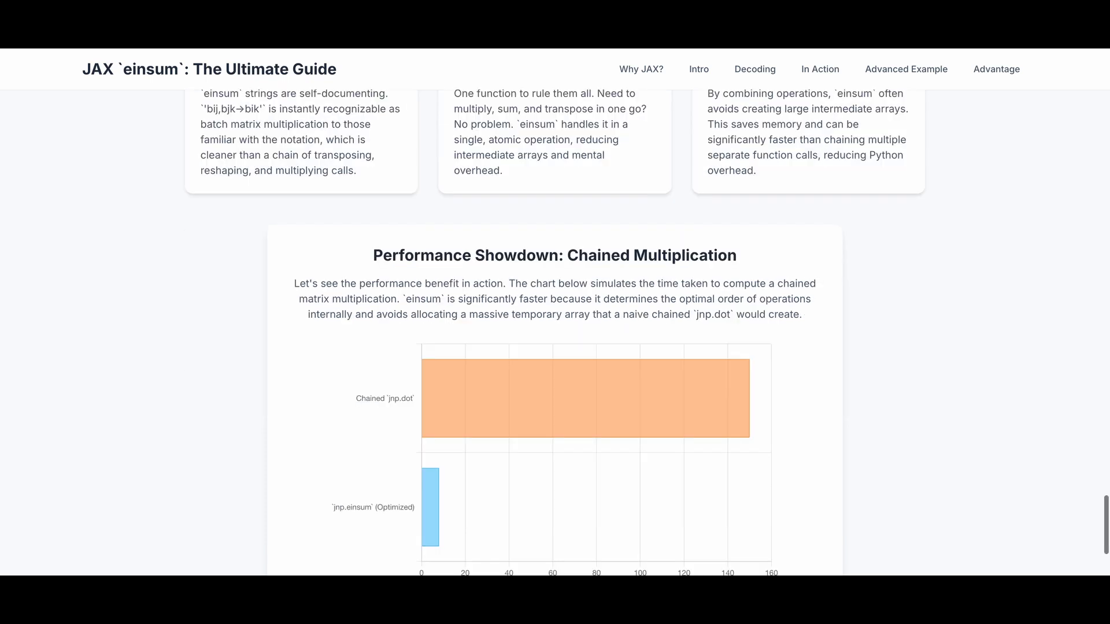
scroll("down", 3)
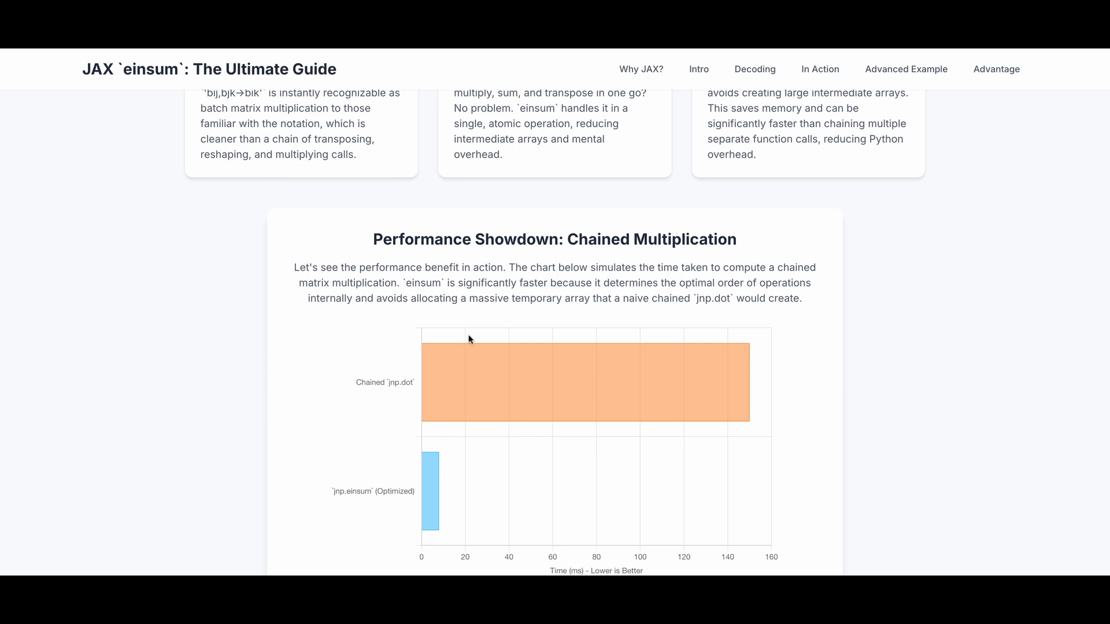
mouse_move(604, 485)
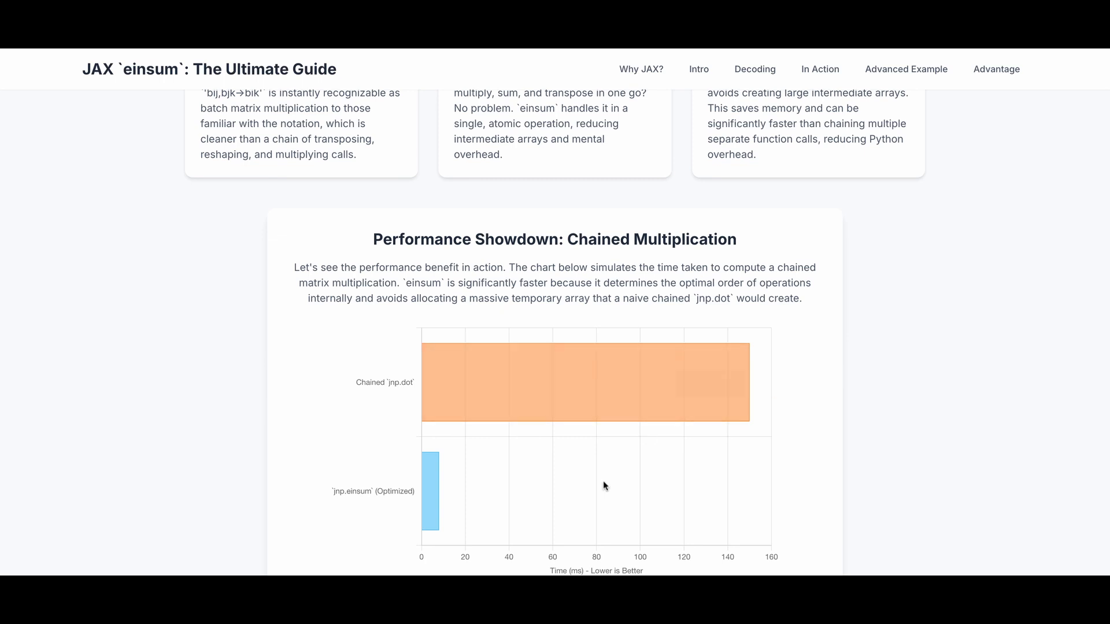
mouse_move(443, 510)
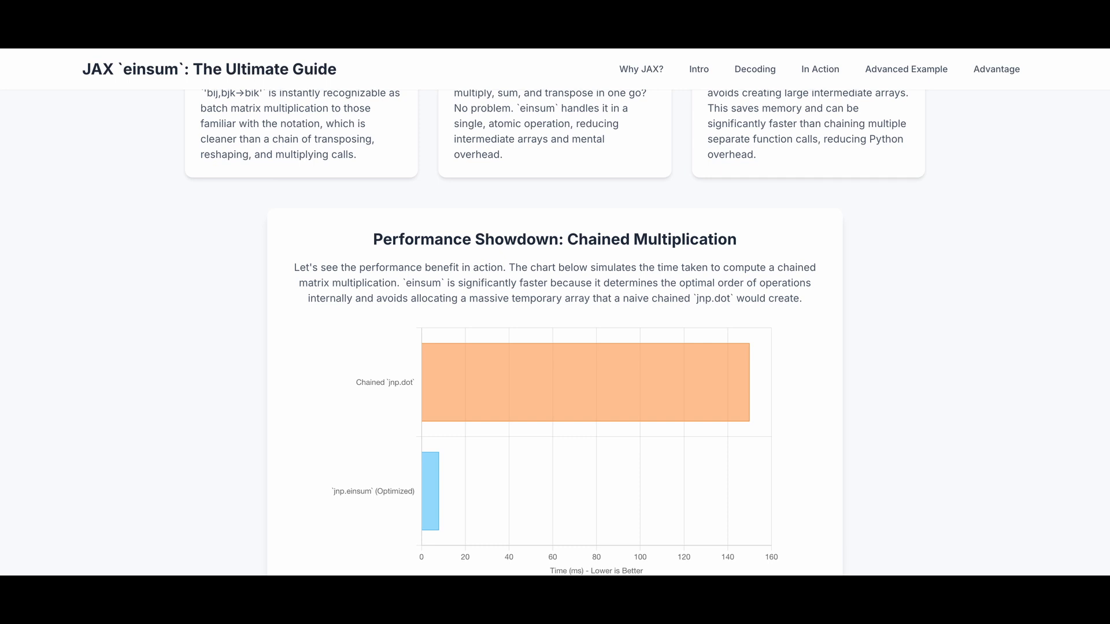
scroll("down", 3)
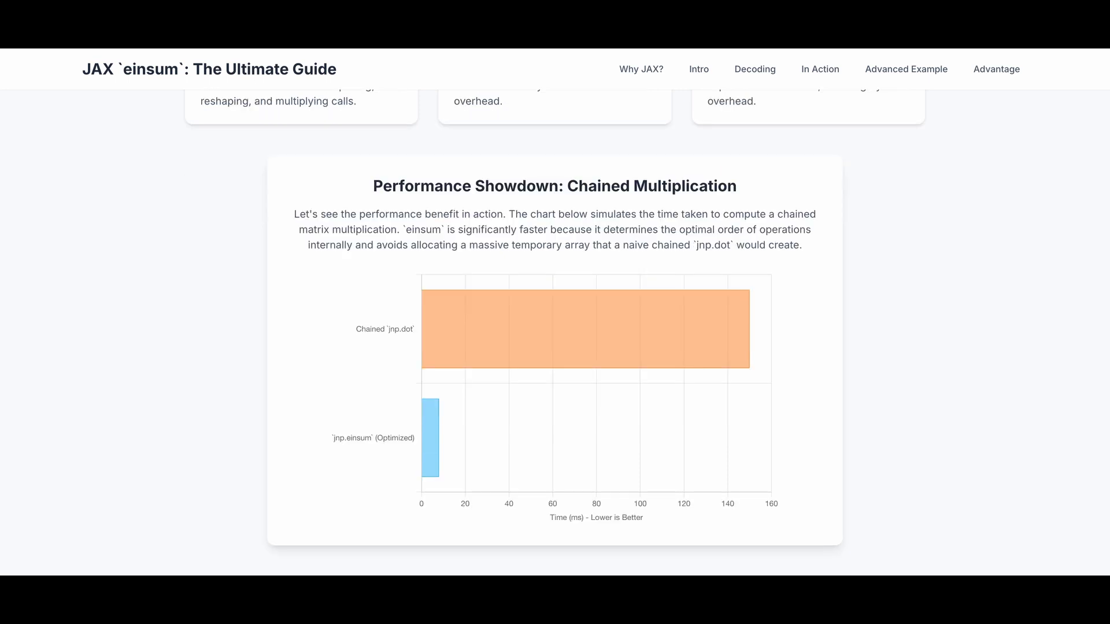